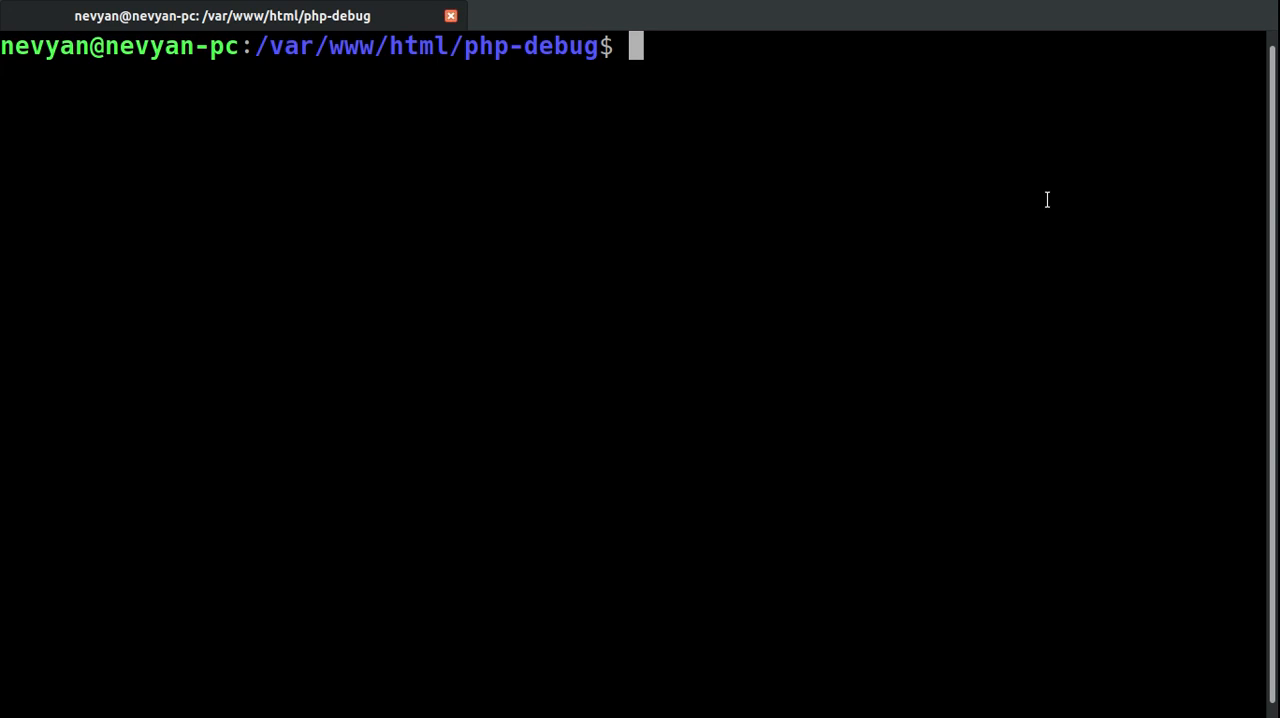
List the php-debug folder's files and launch VS Code on it with code
type("ls")
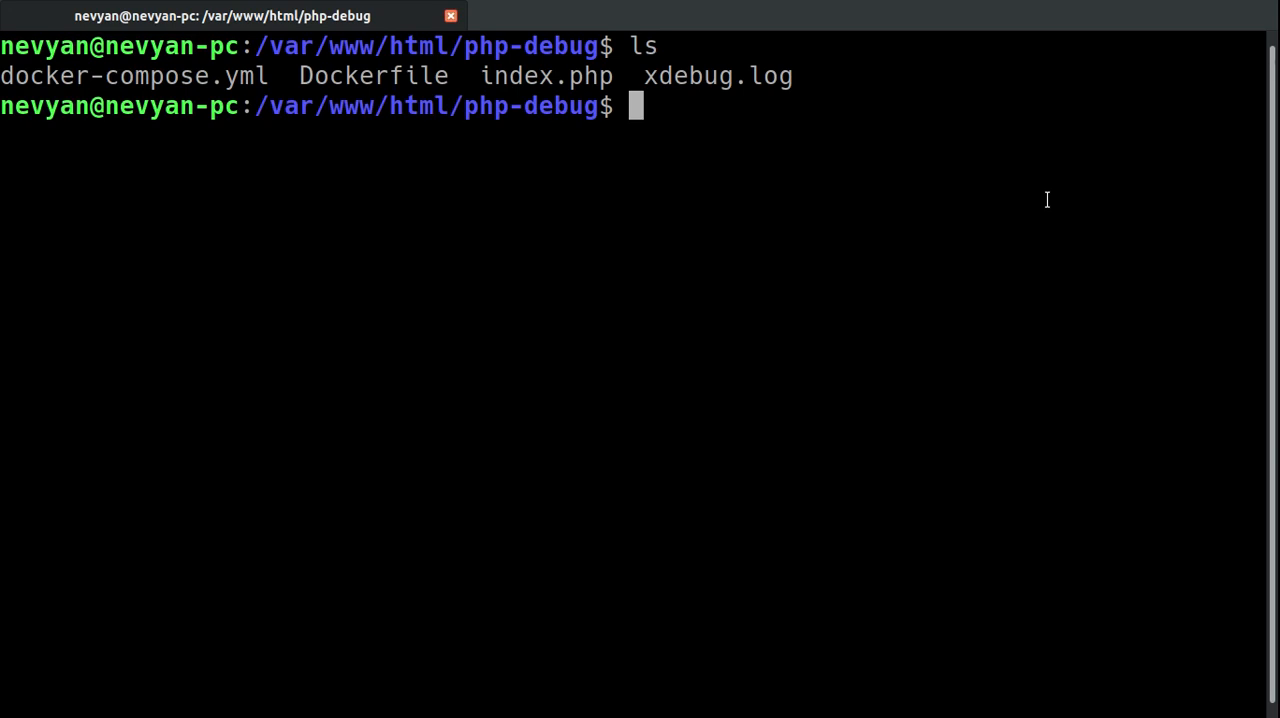
type("code .")
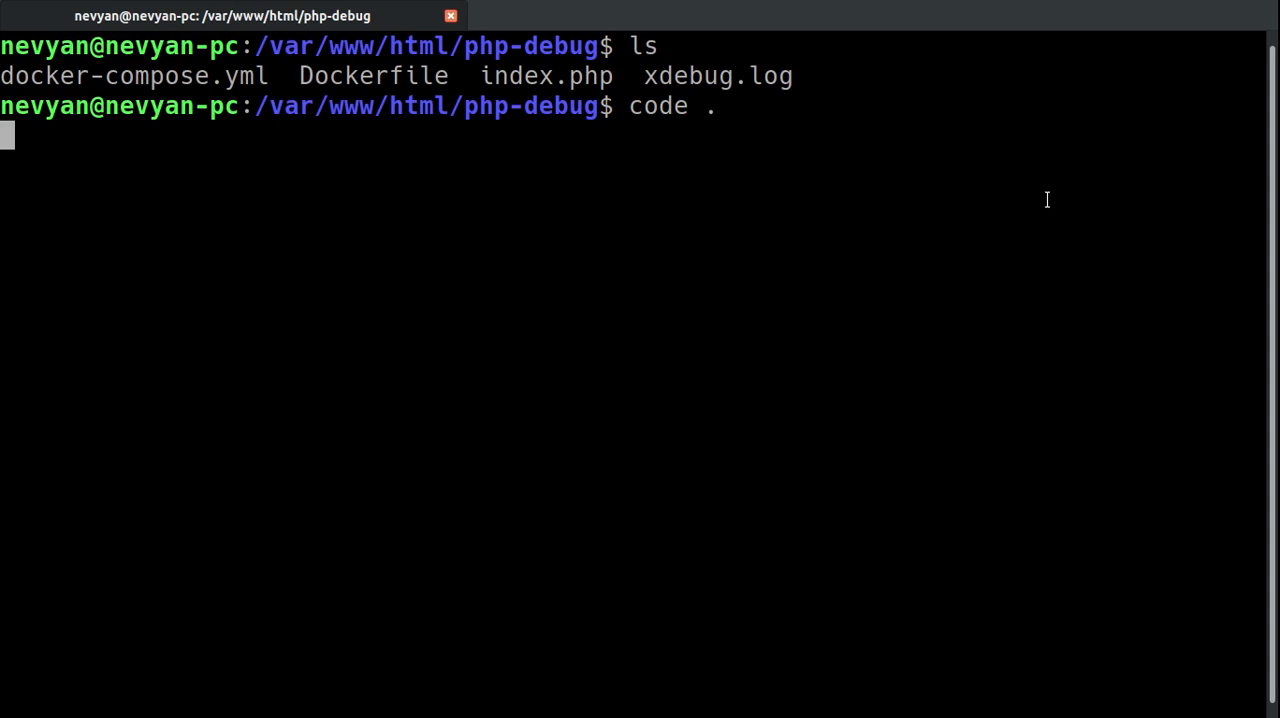
With the project open, check index.php's breakpoint and bring up docker-compose.yml
key("Return")
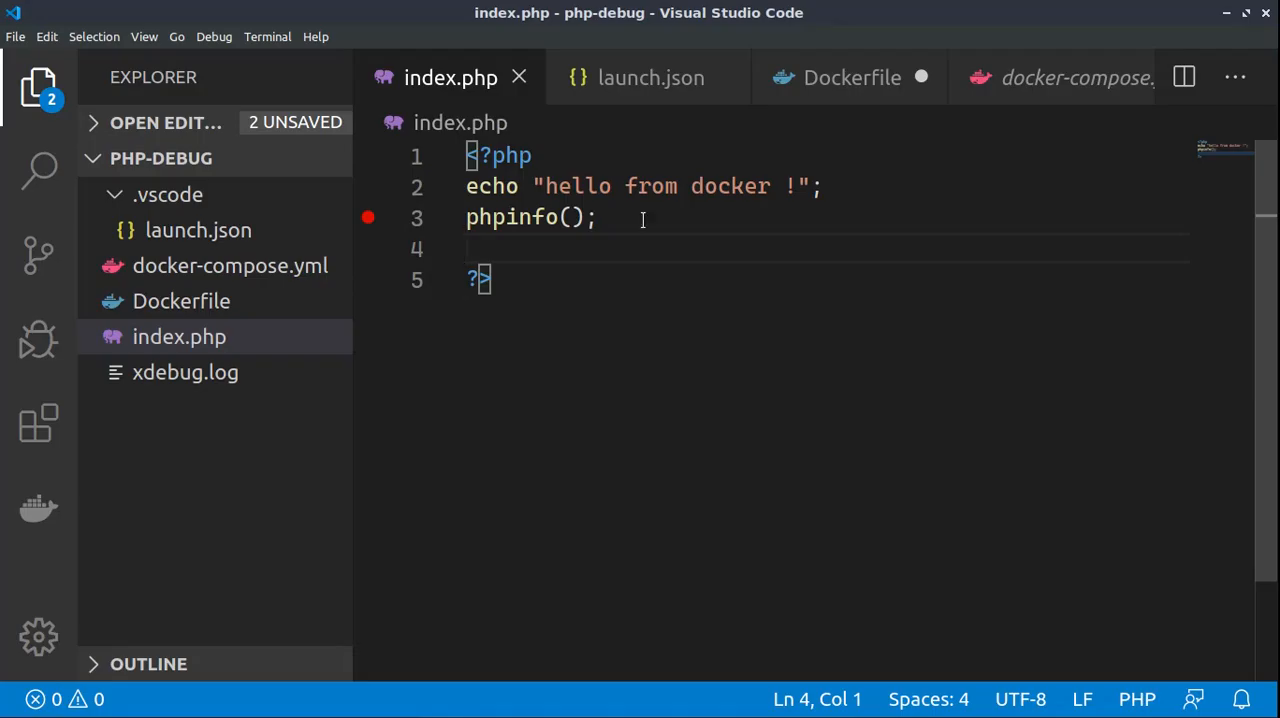
mouse_move(534, 254)
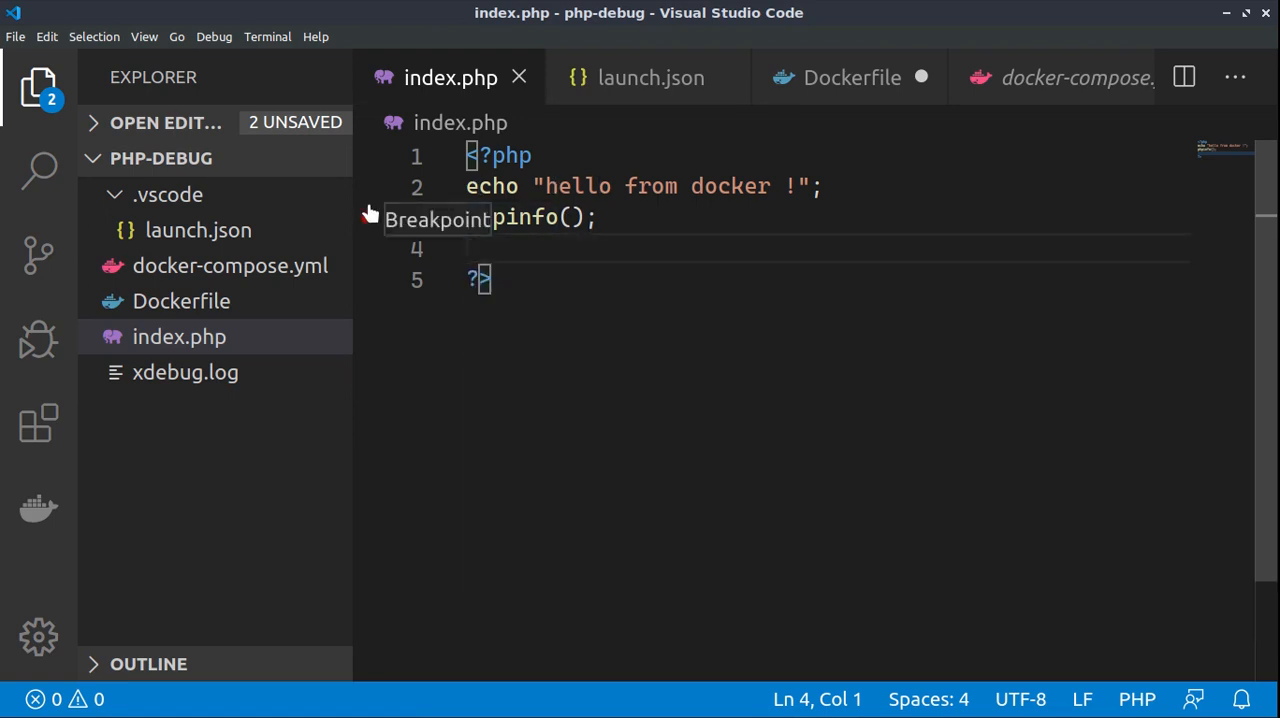
left_click(368, 218)
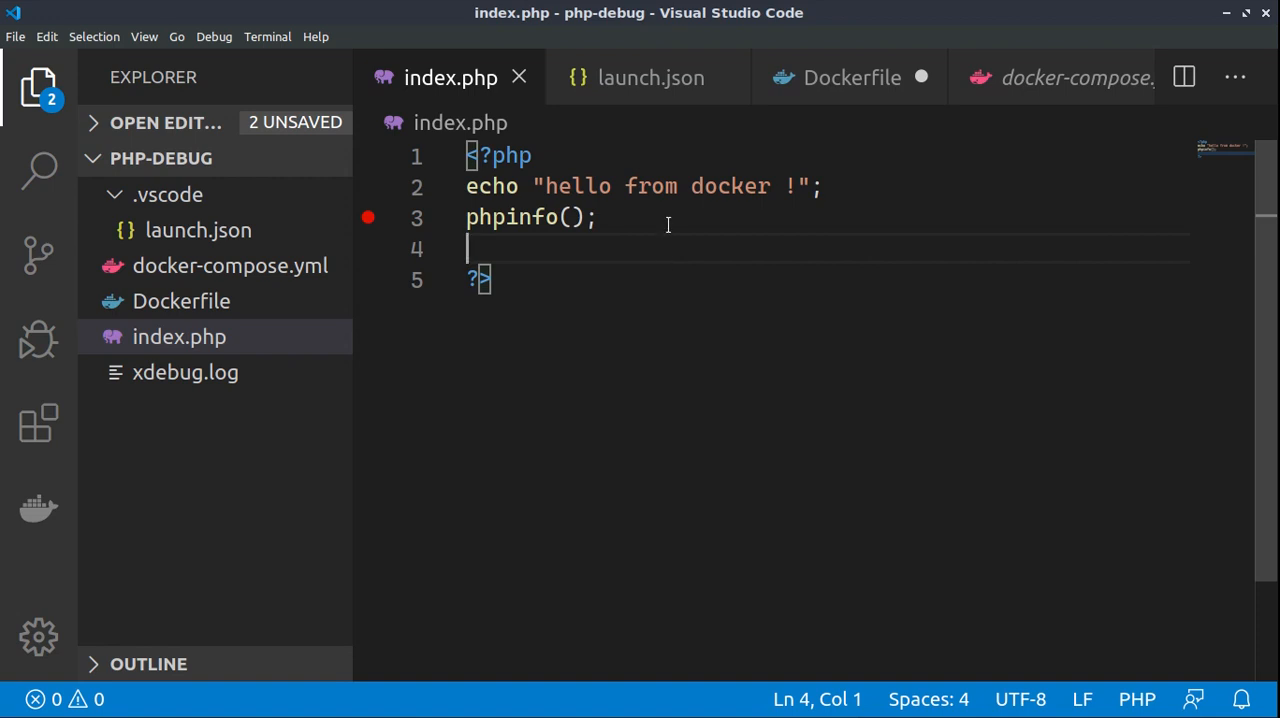
mouse_move(1036, 106)
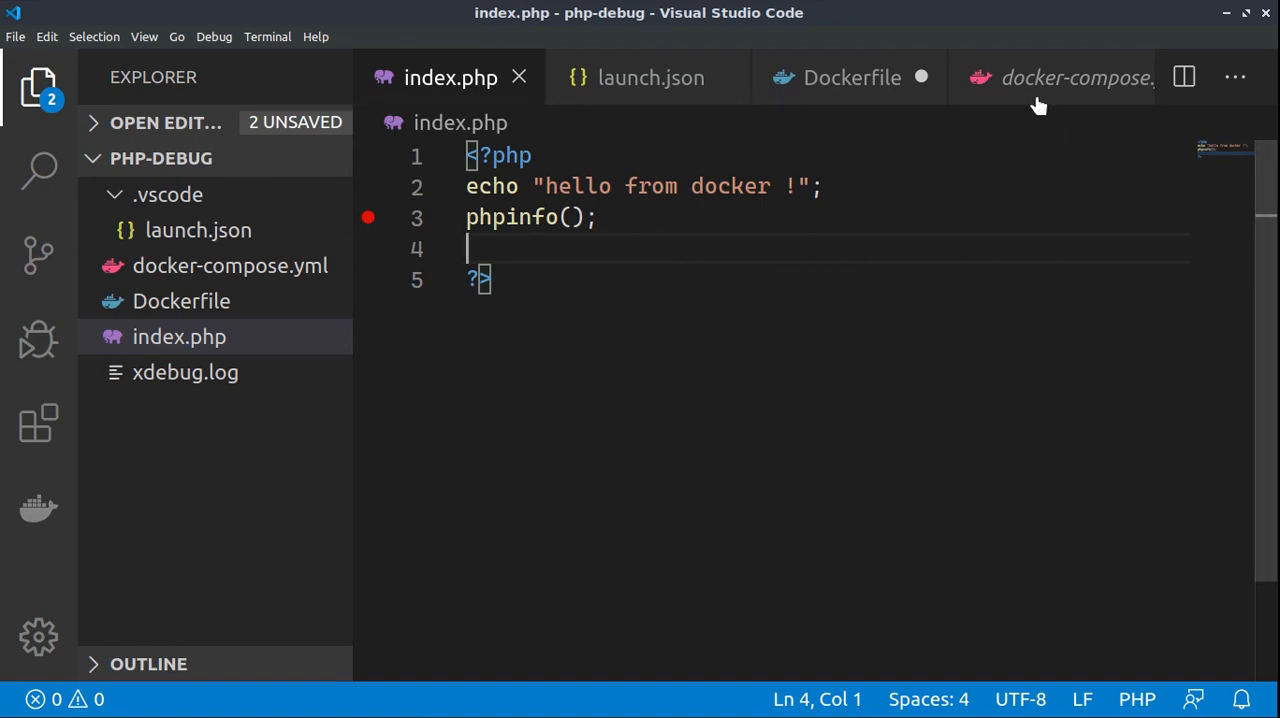
left_click(1056, 76)
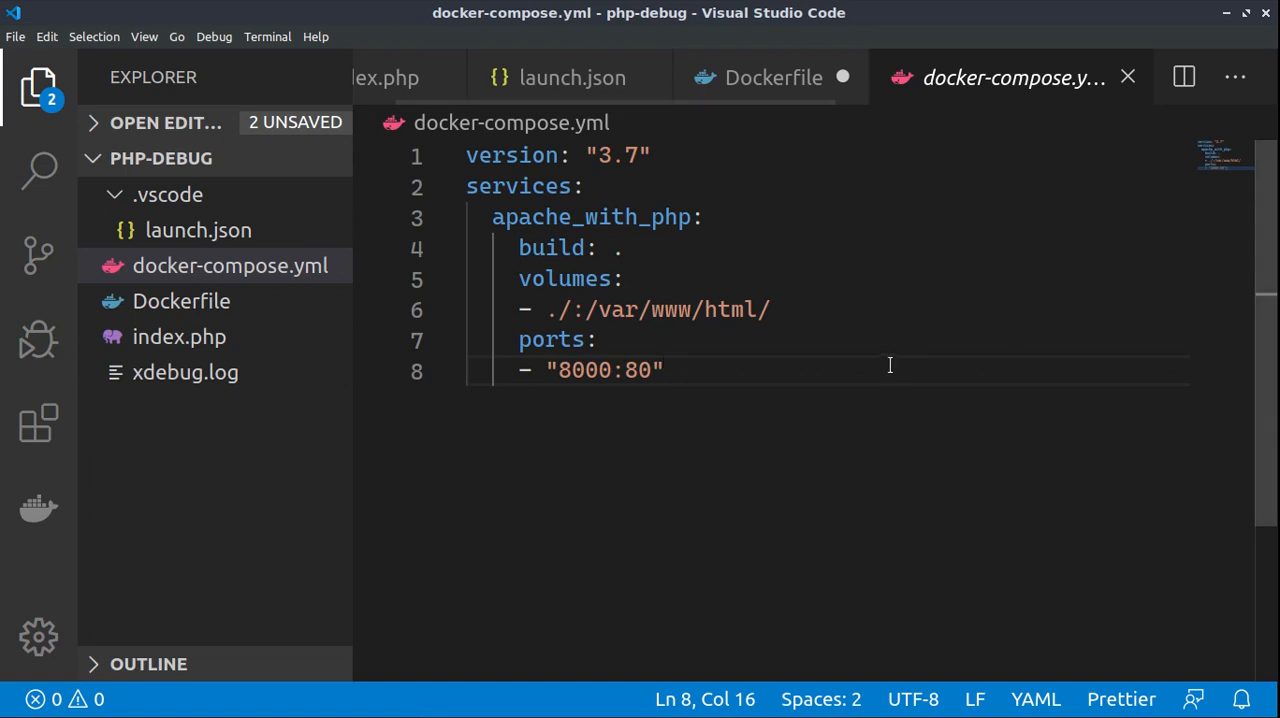
mouse_move(884, 368)
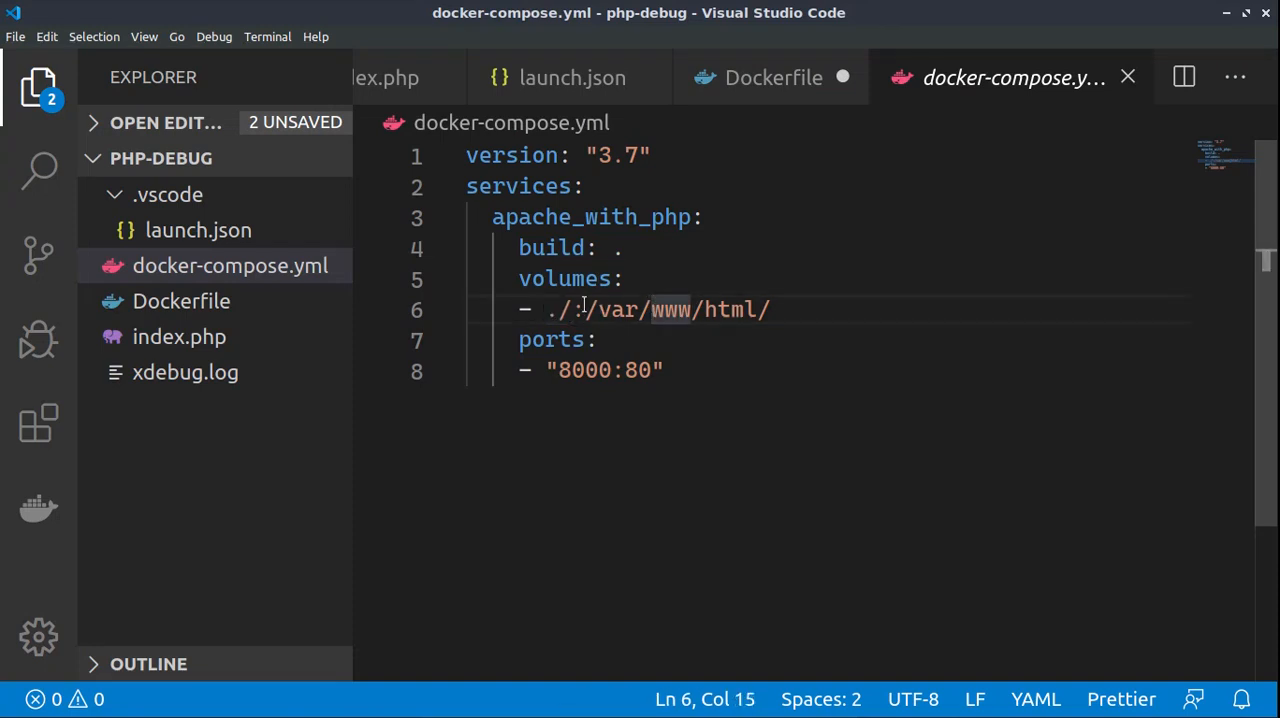
Highlight the /var/www/html/ volume path and the 8000:80 port mapping
left_click_drag(588, 310, 760, 310)
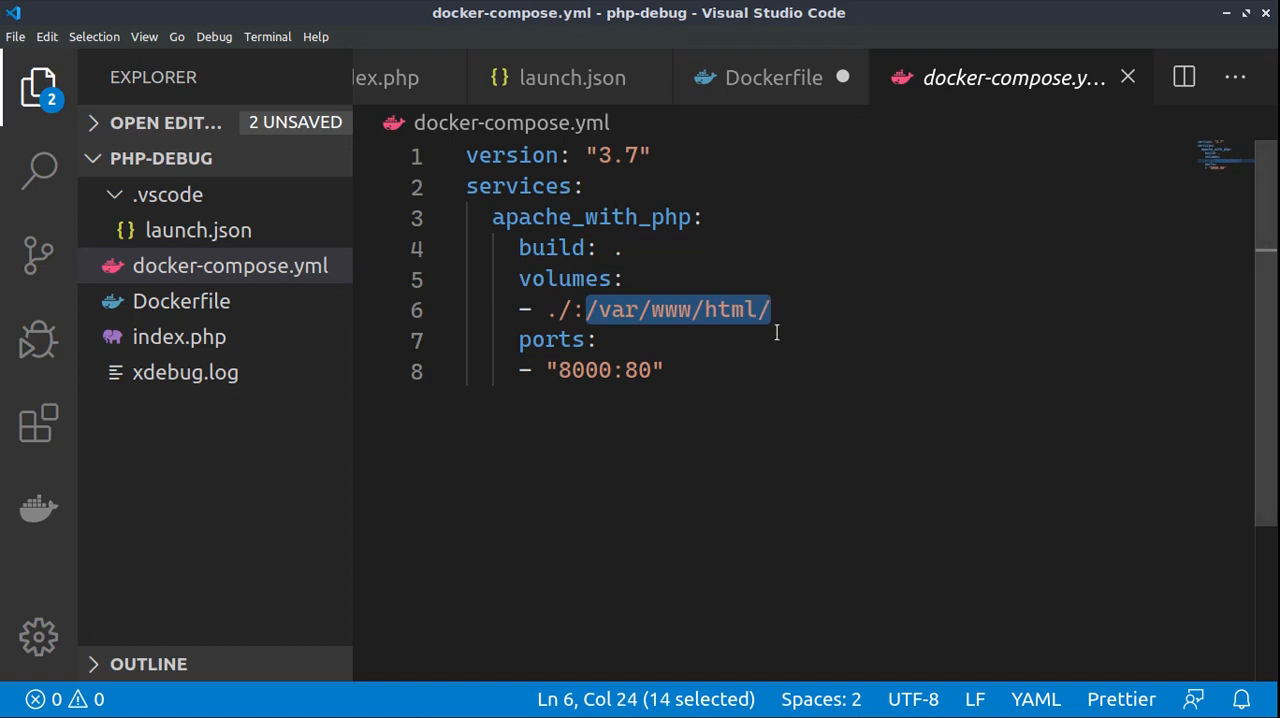
double_click(638, 370)
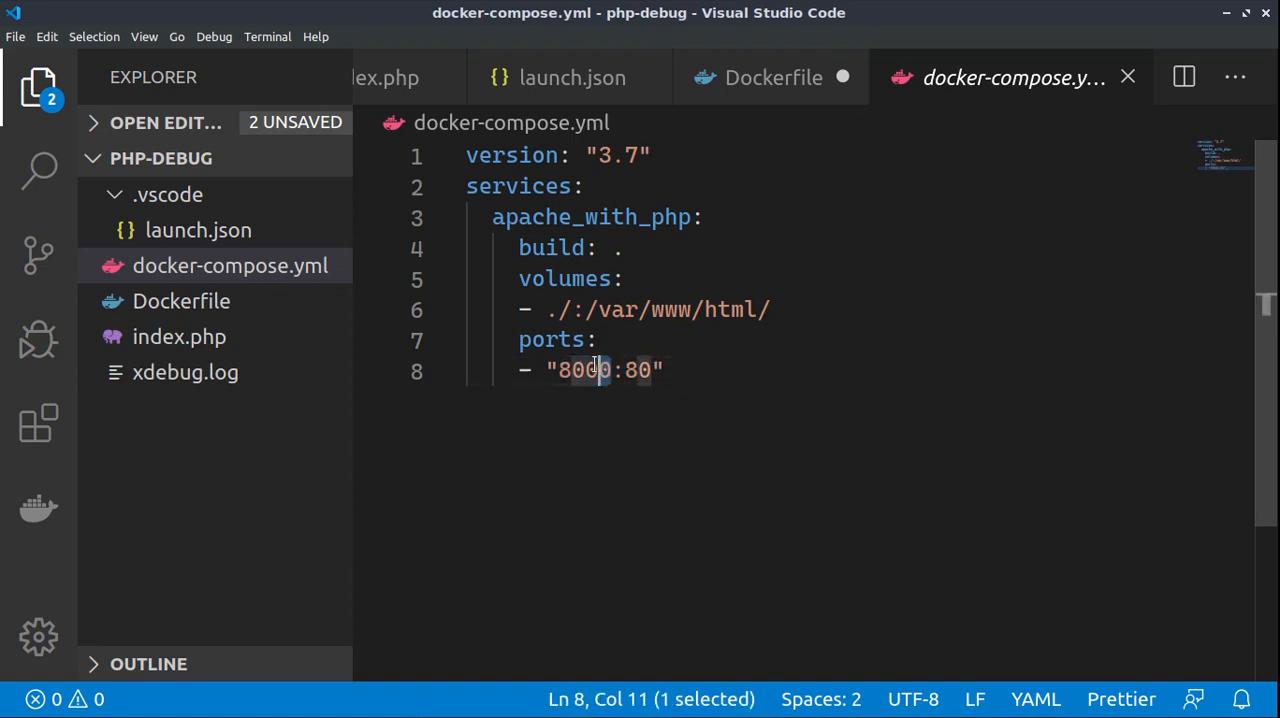
double_click(584, 370)
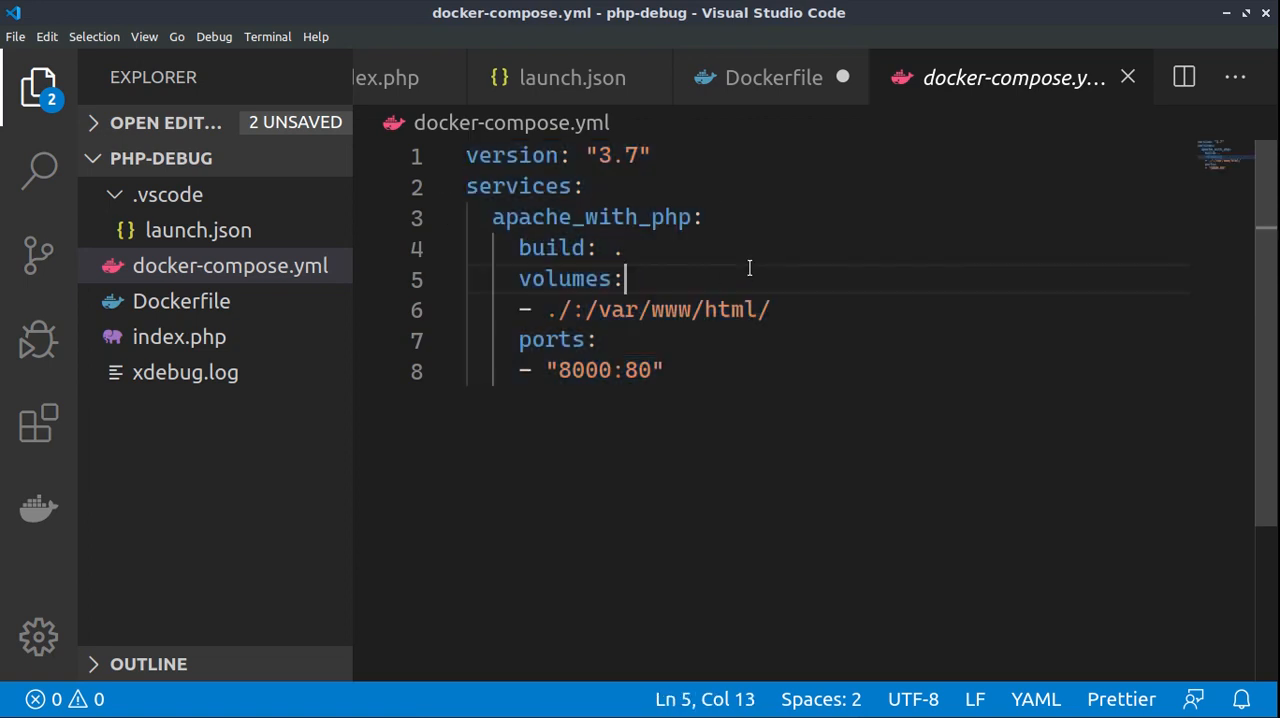
mouse_move(712, 80)
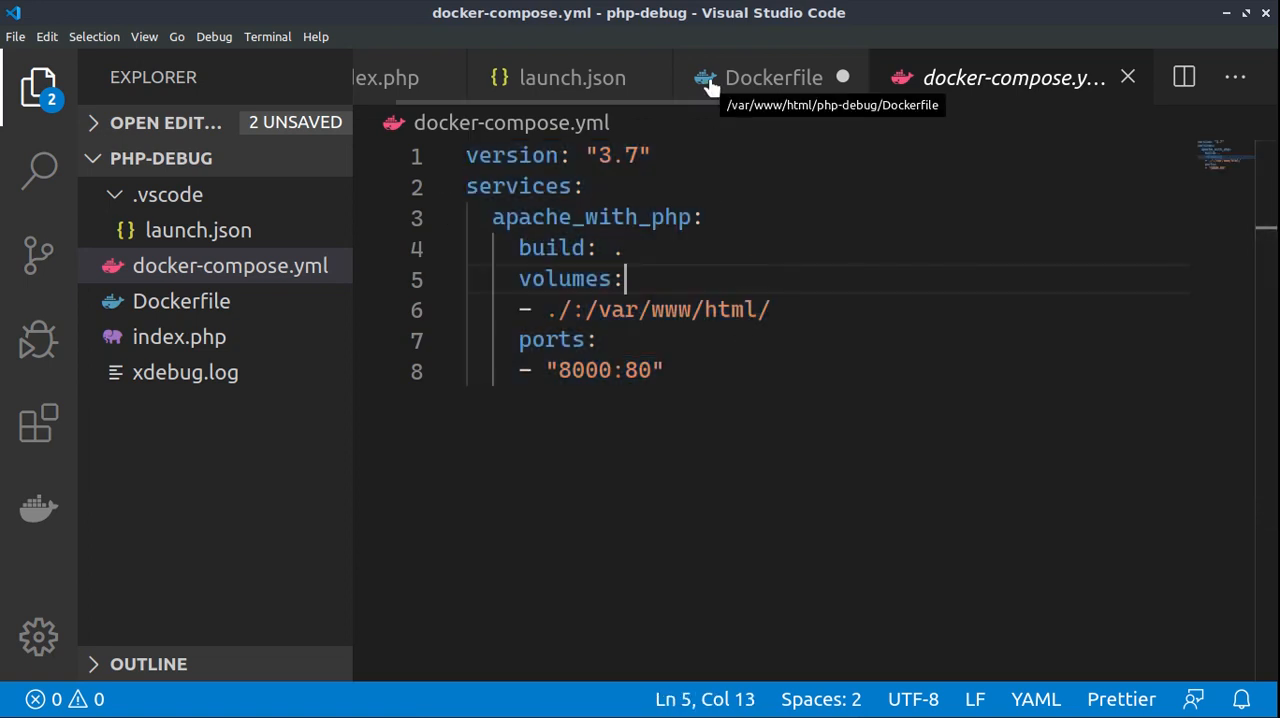
mouse_move(770, 76)
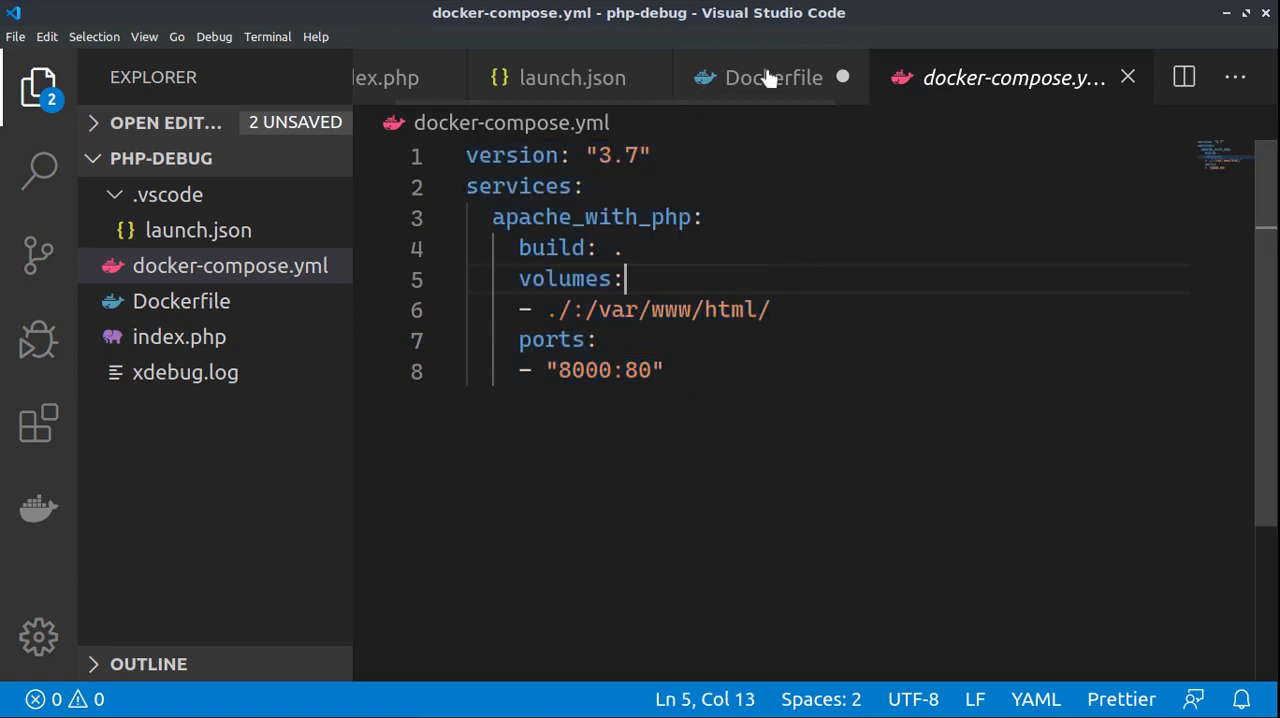
In the Dockerfile, highlight the PHP Apache base image and the pecl install xdebug line
left_click(772, 76)
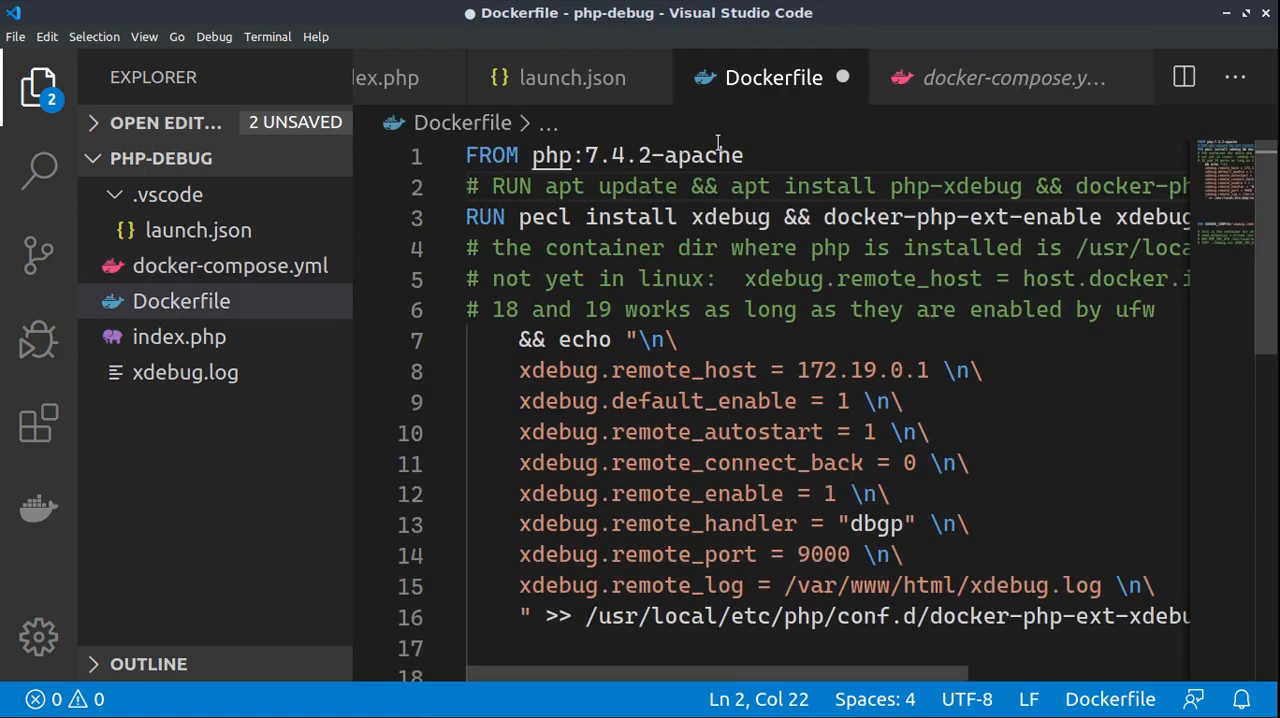
left_click_drag(604, 156, 744, 156)
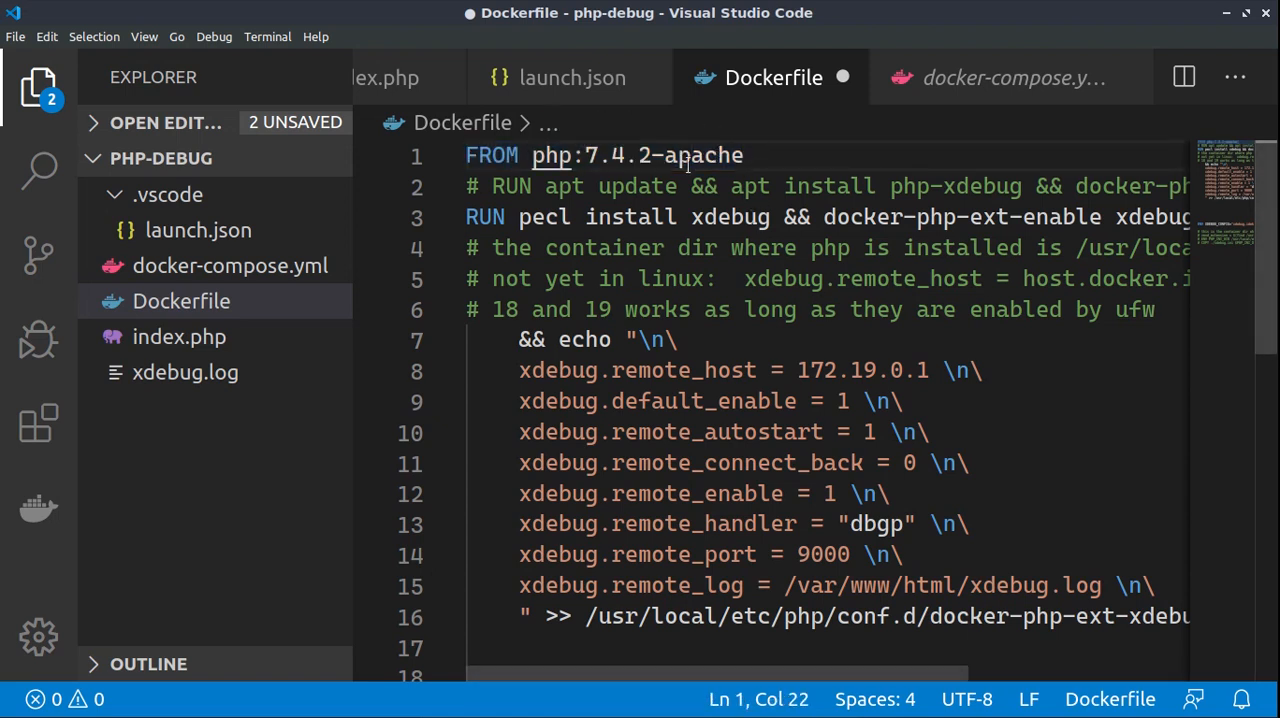
mouse_move(542, 186)
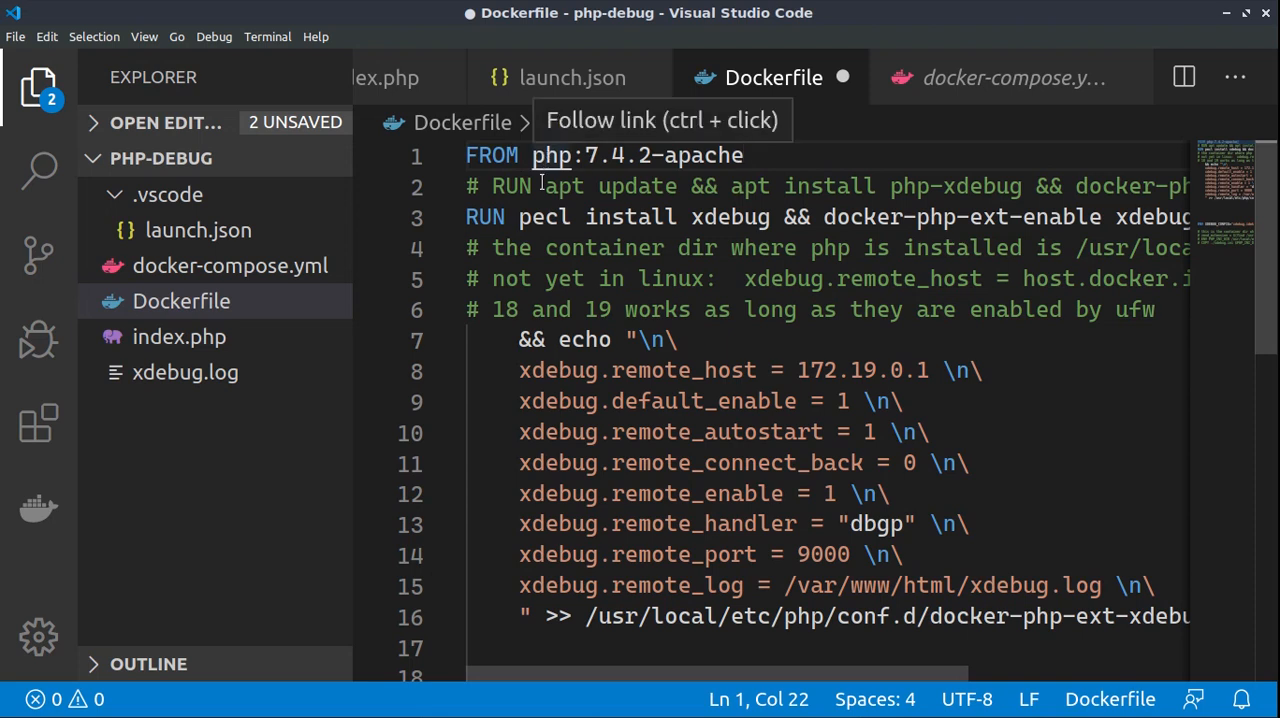
double_click(544, 216)
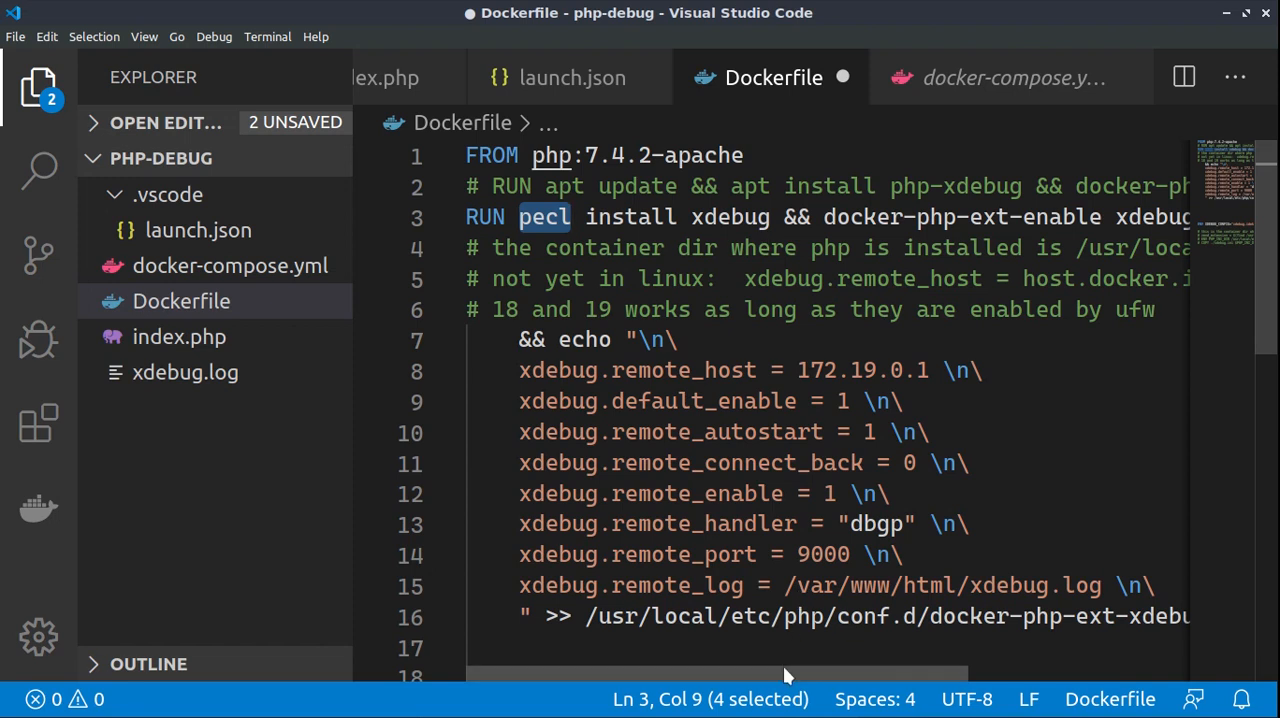
scroll("right", 3)
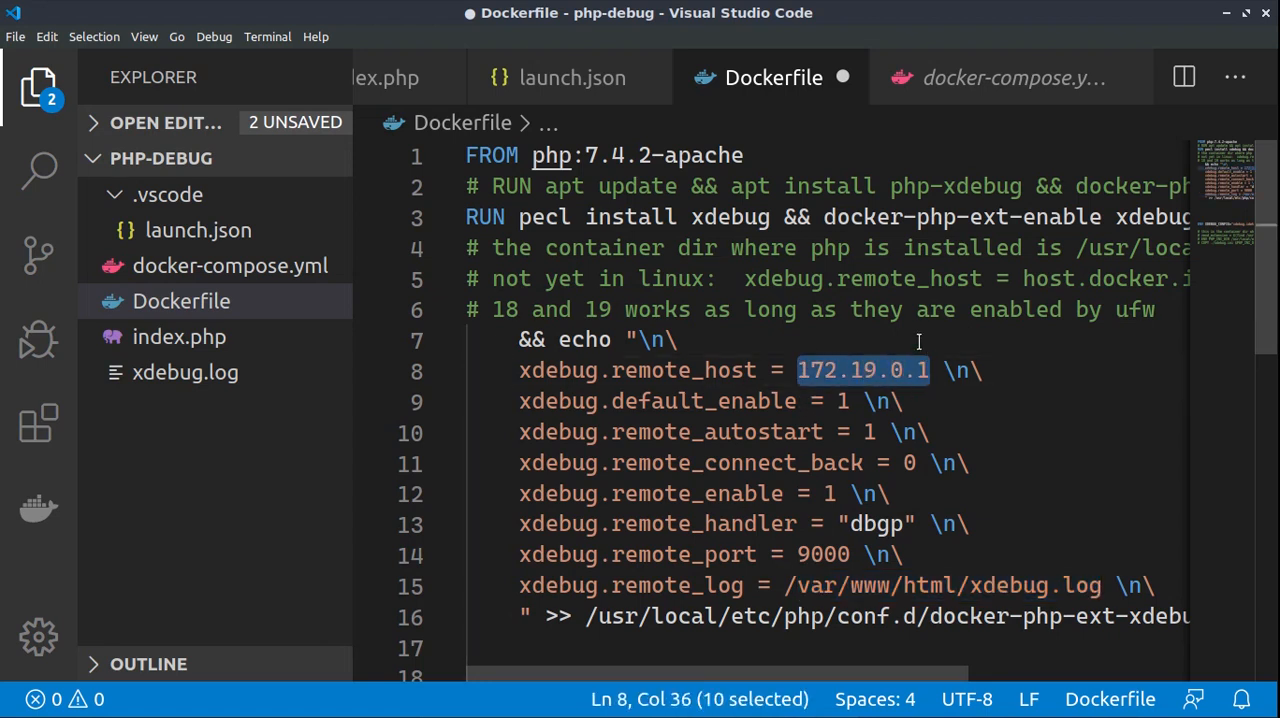
Highlight the Xdebug remote host 172.19.0.1 and remote port 9000 settings
double_click(784, 464)
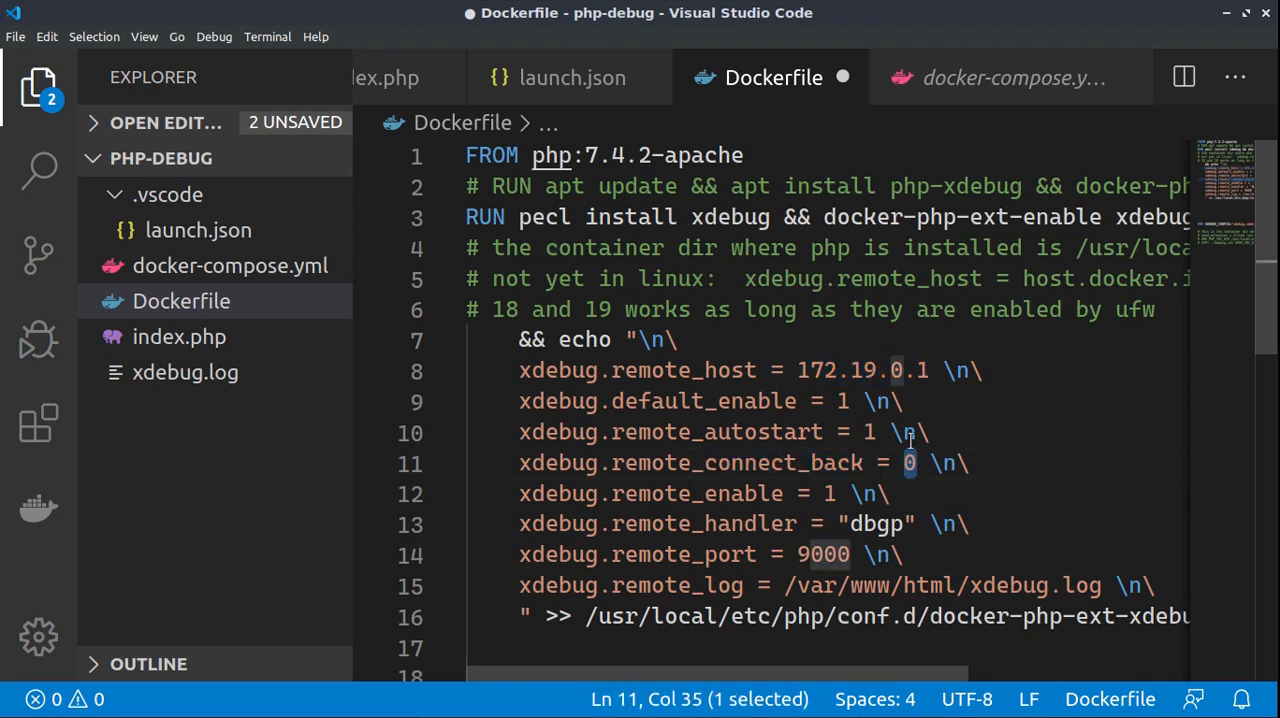
mouse_move(964, 438)
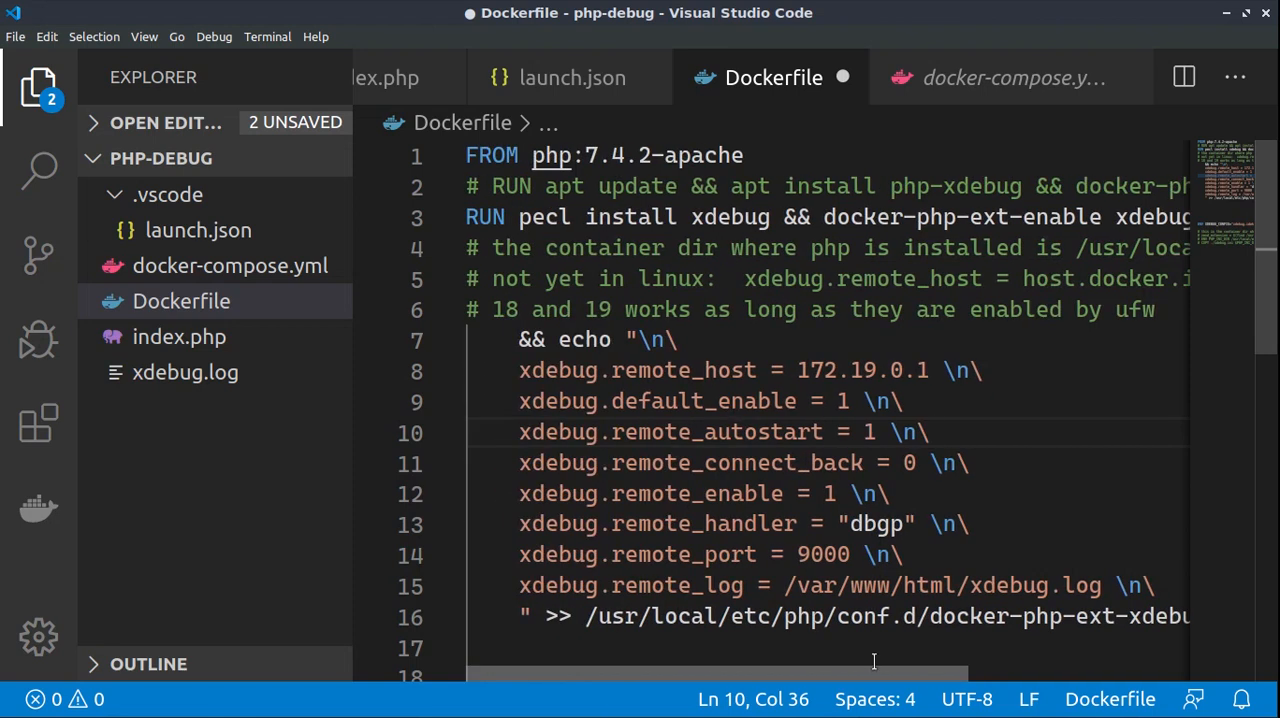
mouse_move(730, 76)
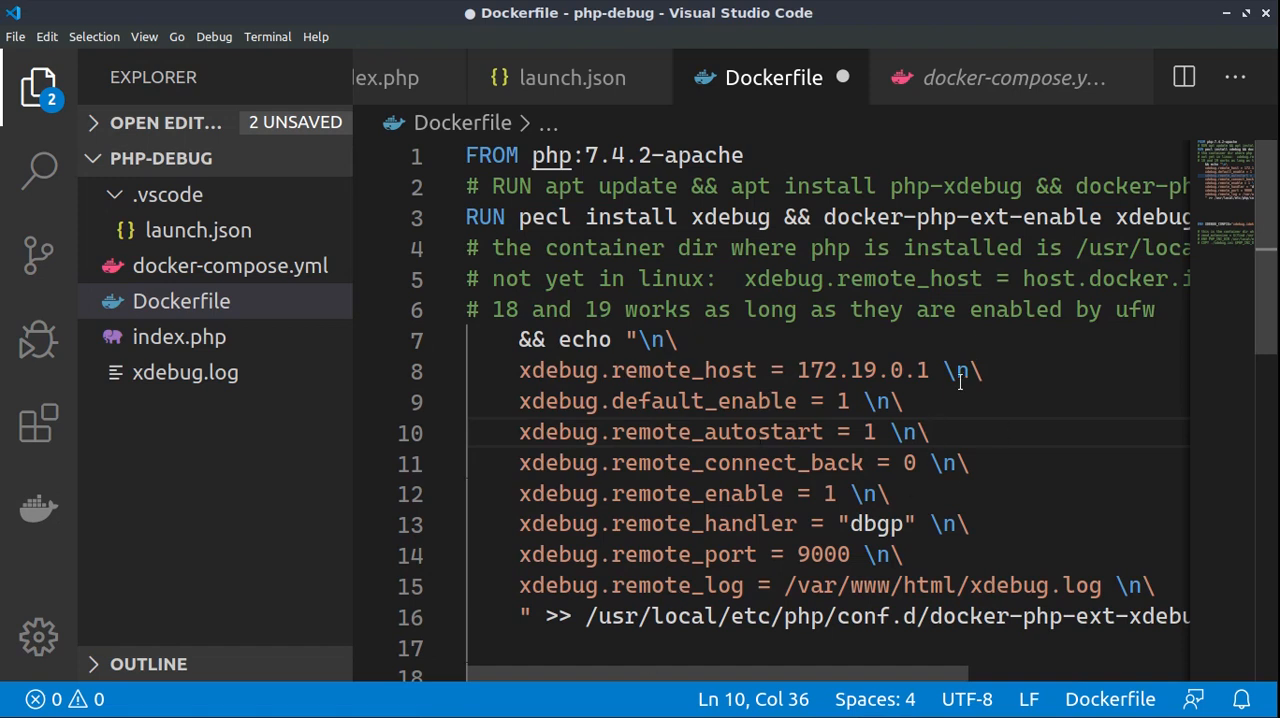
left_click_drag(798, 370, 868, 370)
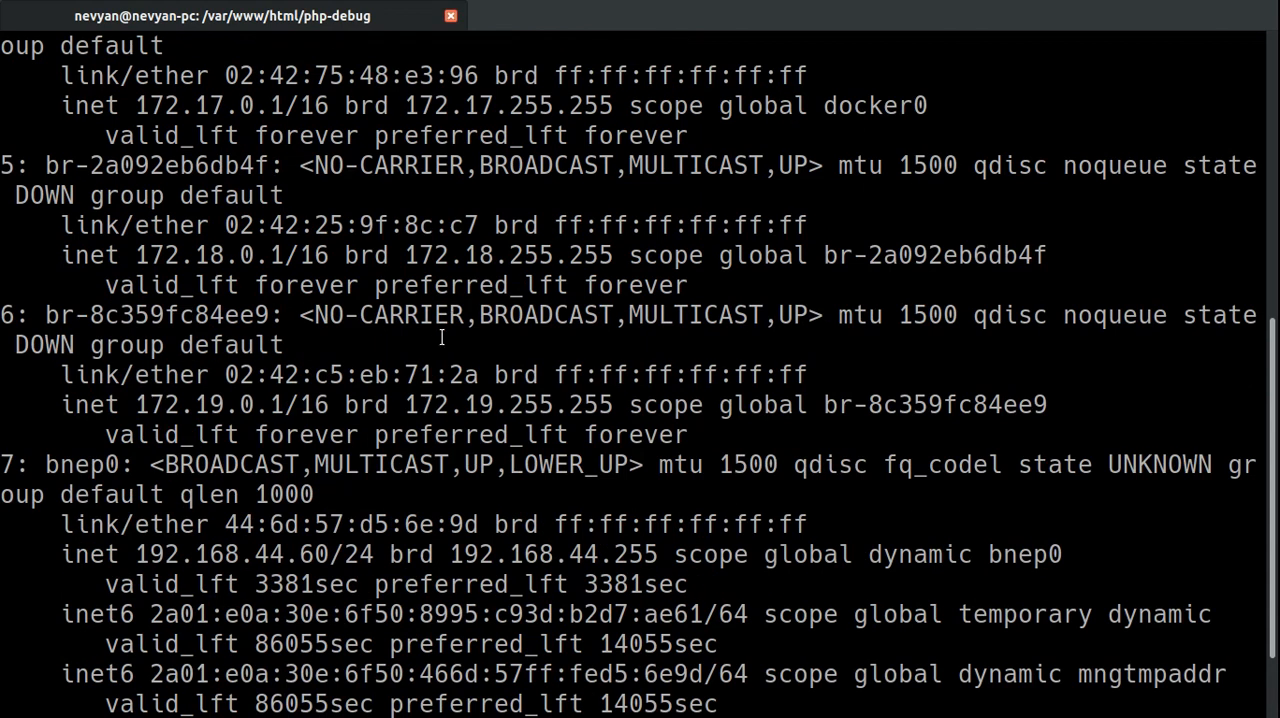
mouse_move(144, 398)
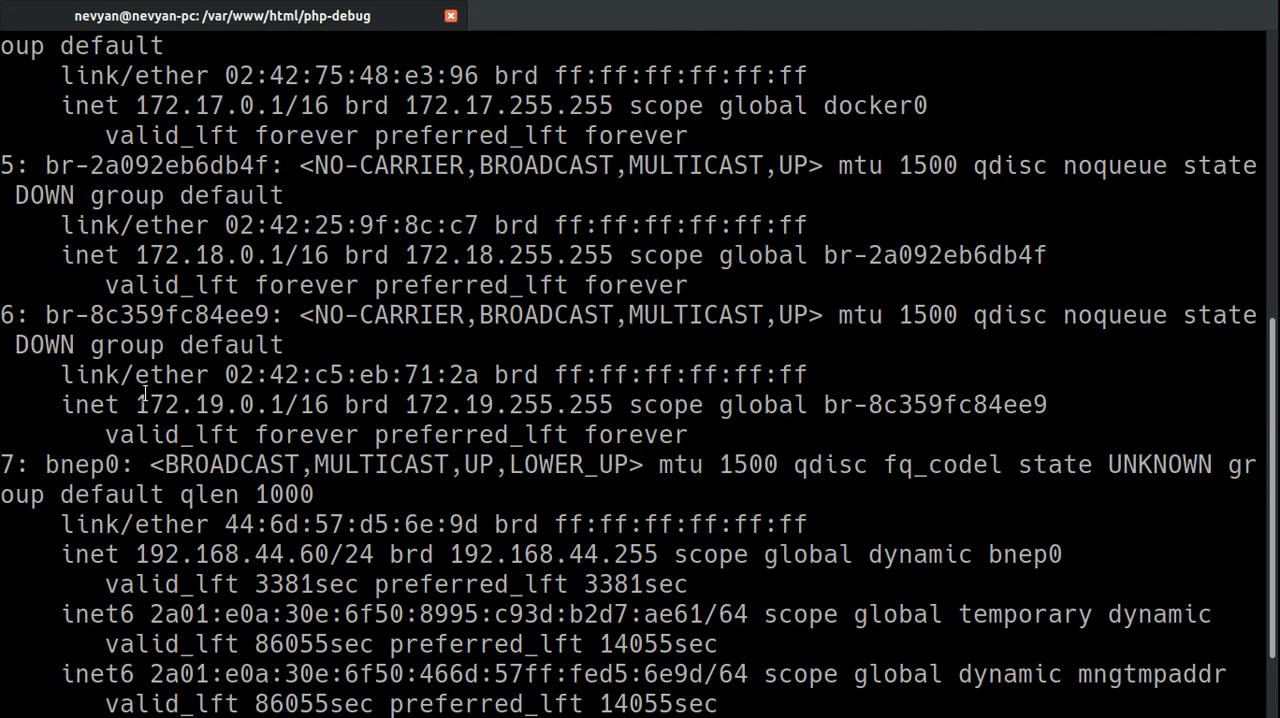
In the ip a output, highlight the 172.19.0.1 and 172.18.0.1 bridge addresses to compare them
double_click(208, 404)
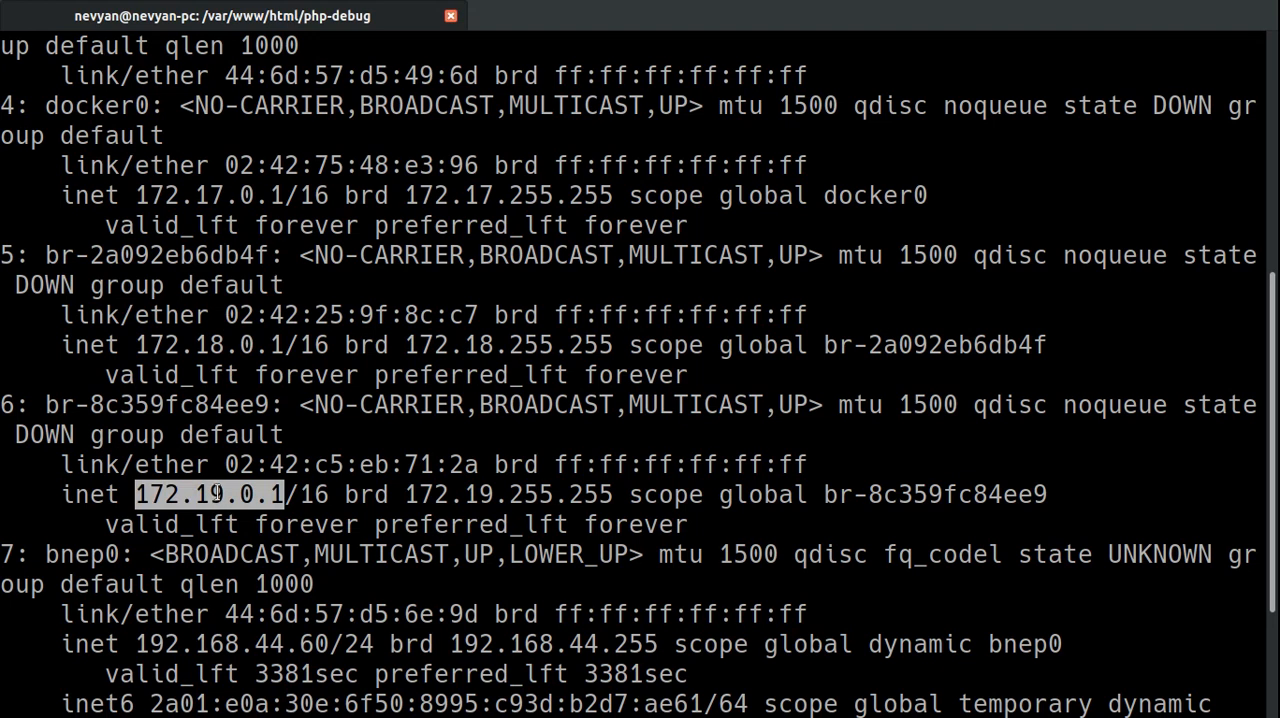
double_click(208, 344)
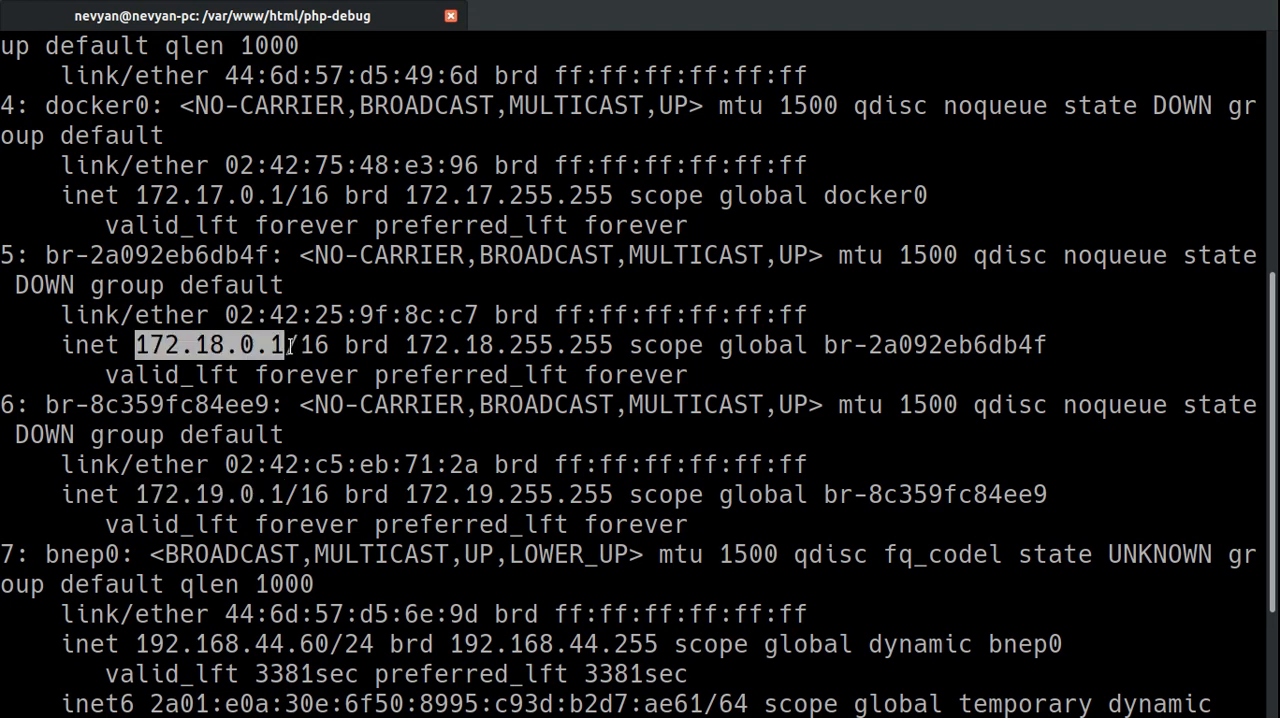
double_click(208, 196)
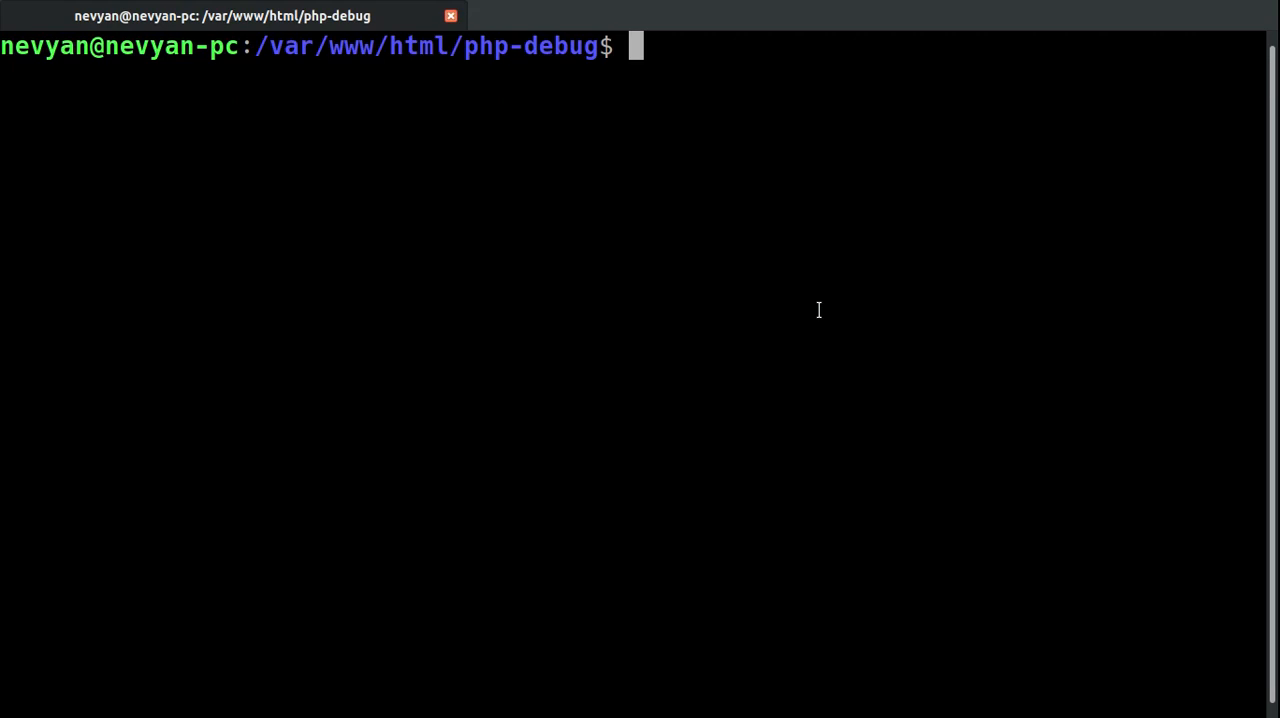
Run /usr/bin/docker-compose up to build the PHP Apache image with Xdebug
type("whereis docker-compose")
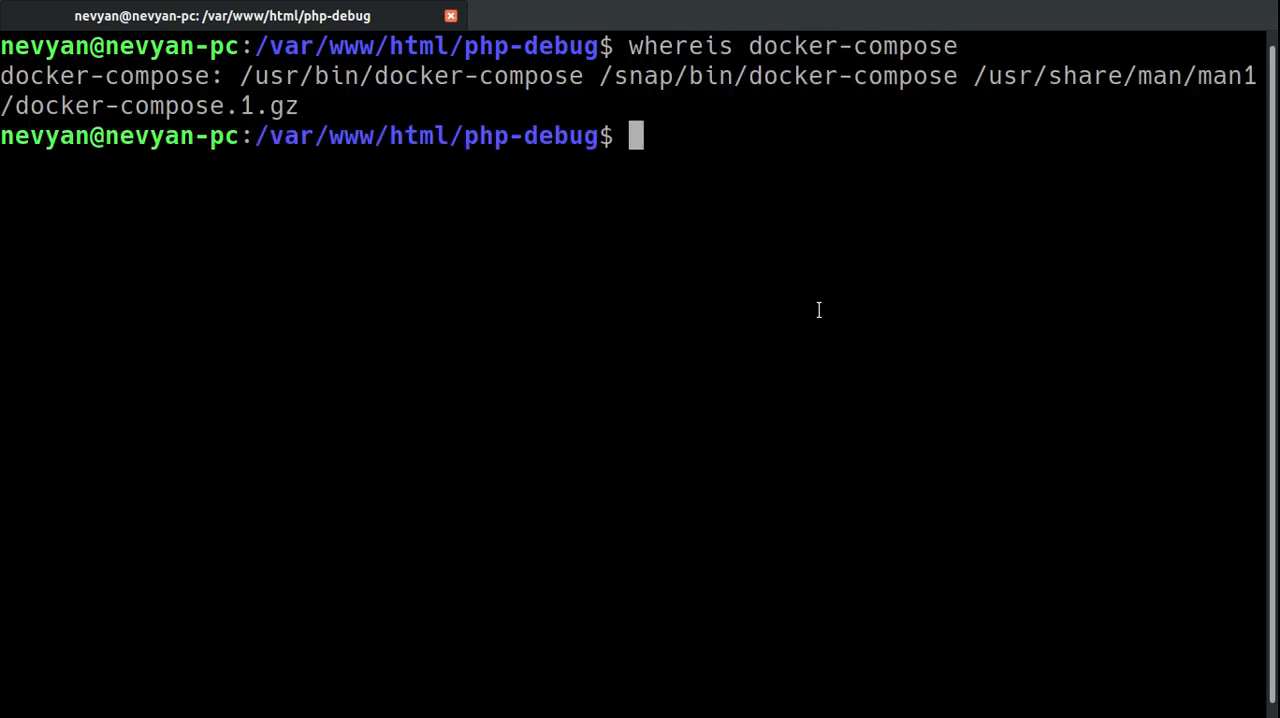
type("/")
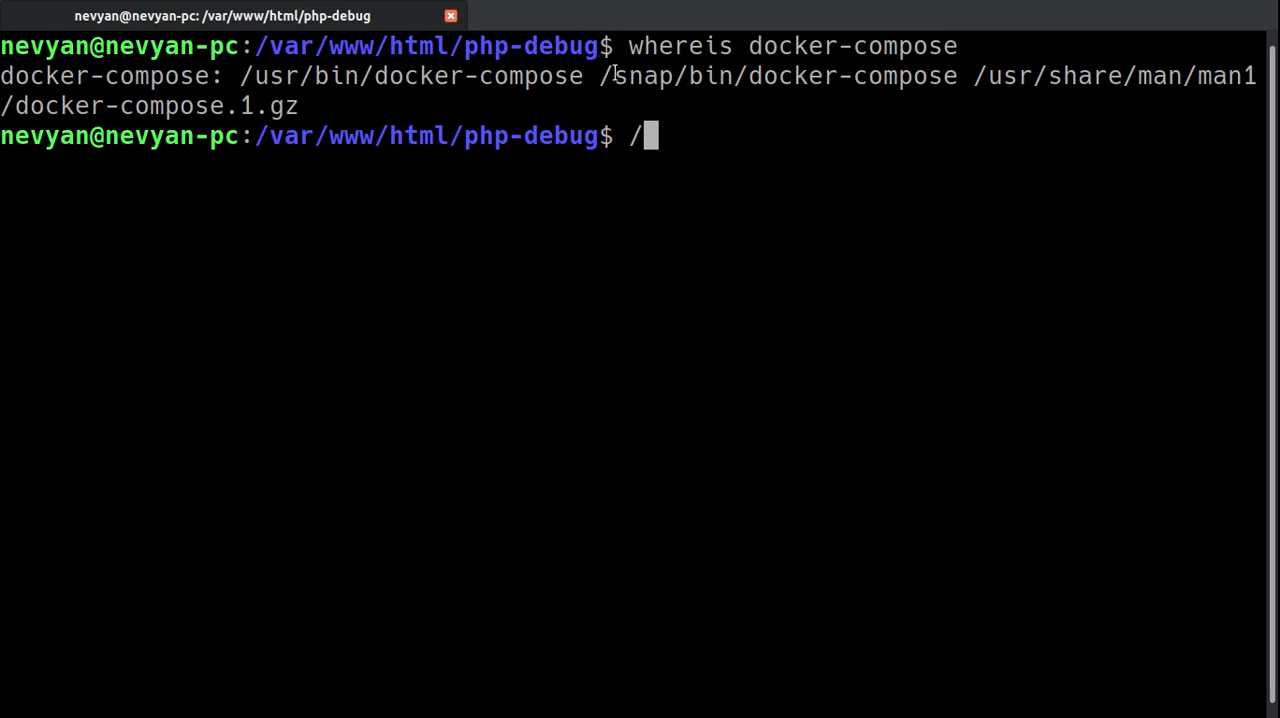
double_click(776, 76)
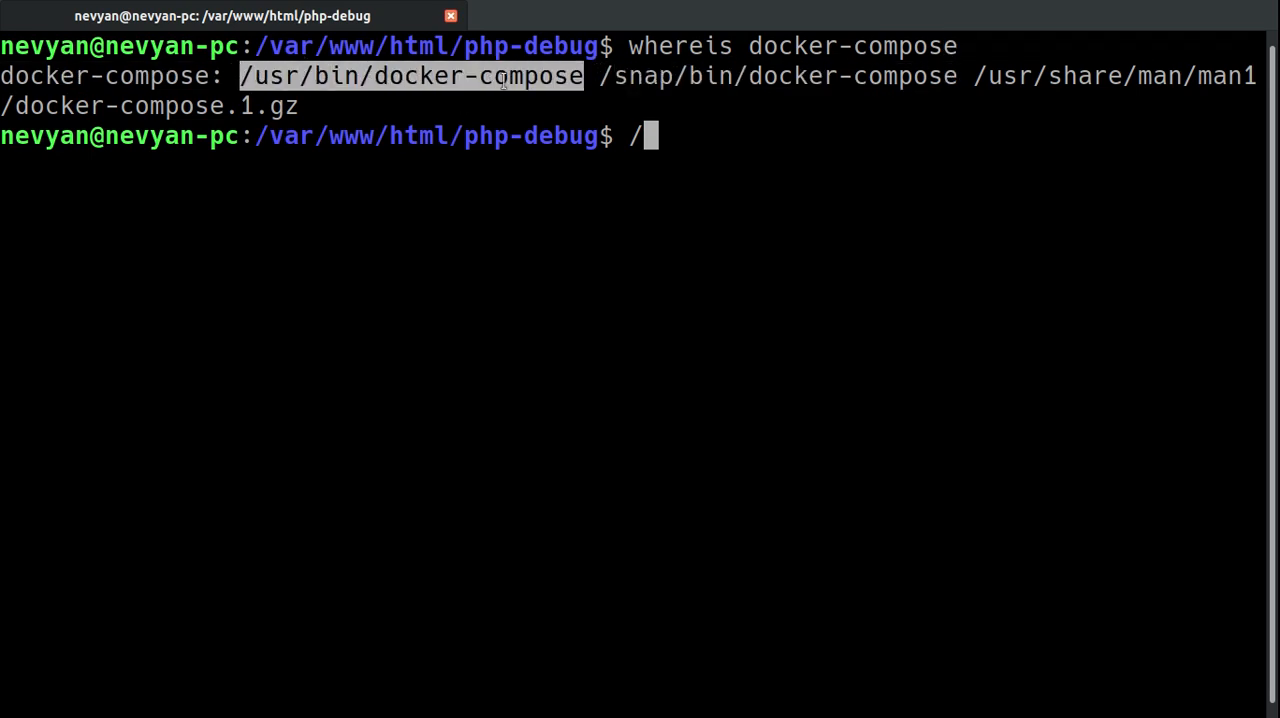
type("usr/bin/co")
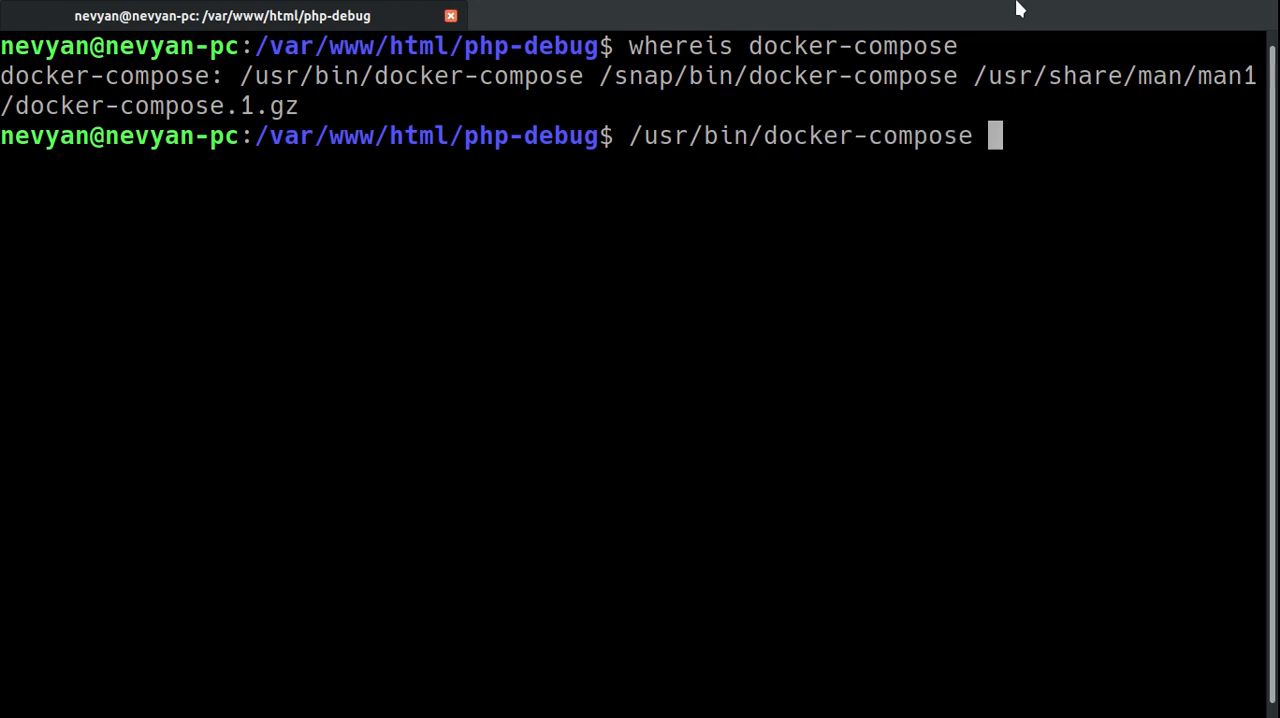
type("up")
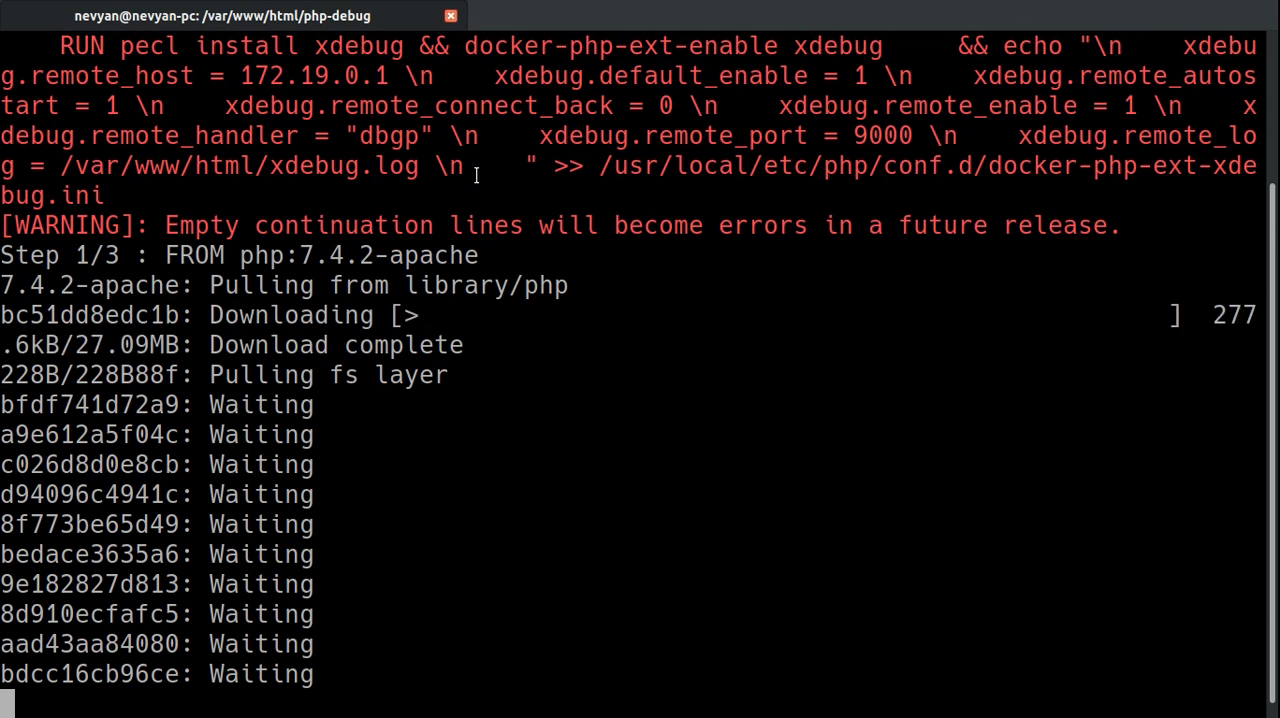
mouse_move(564, 404)
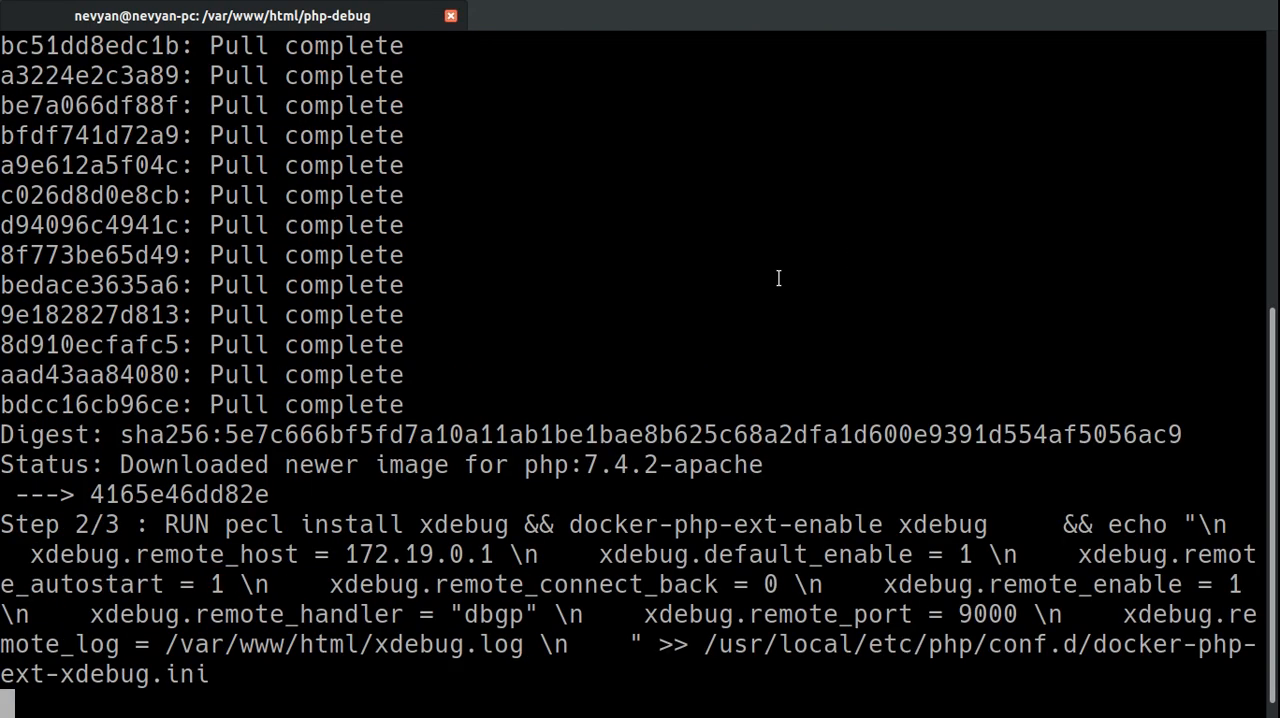
Highlight the Xdebug install RUN step in the build output
double_click(184, 524)
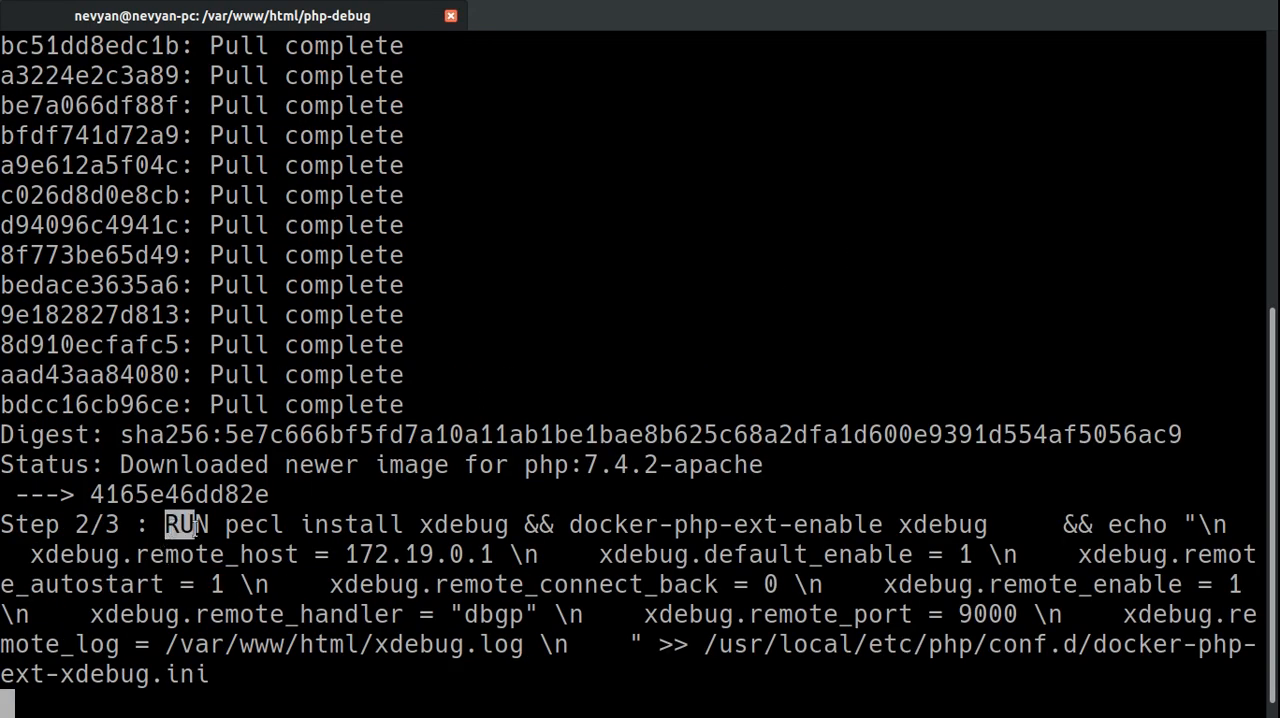
left_click_drag(164, 524, 508, 524)
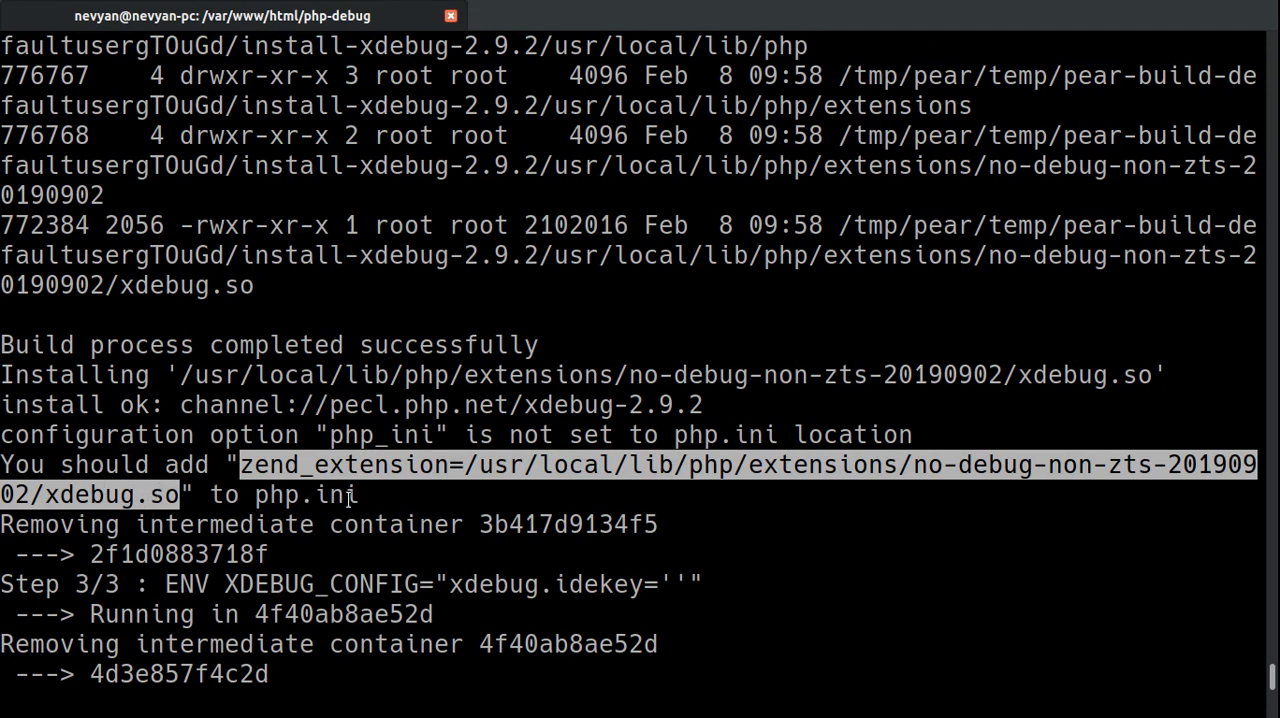
mouse_move(388, 496)
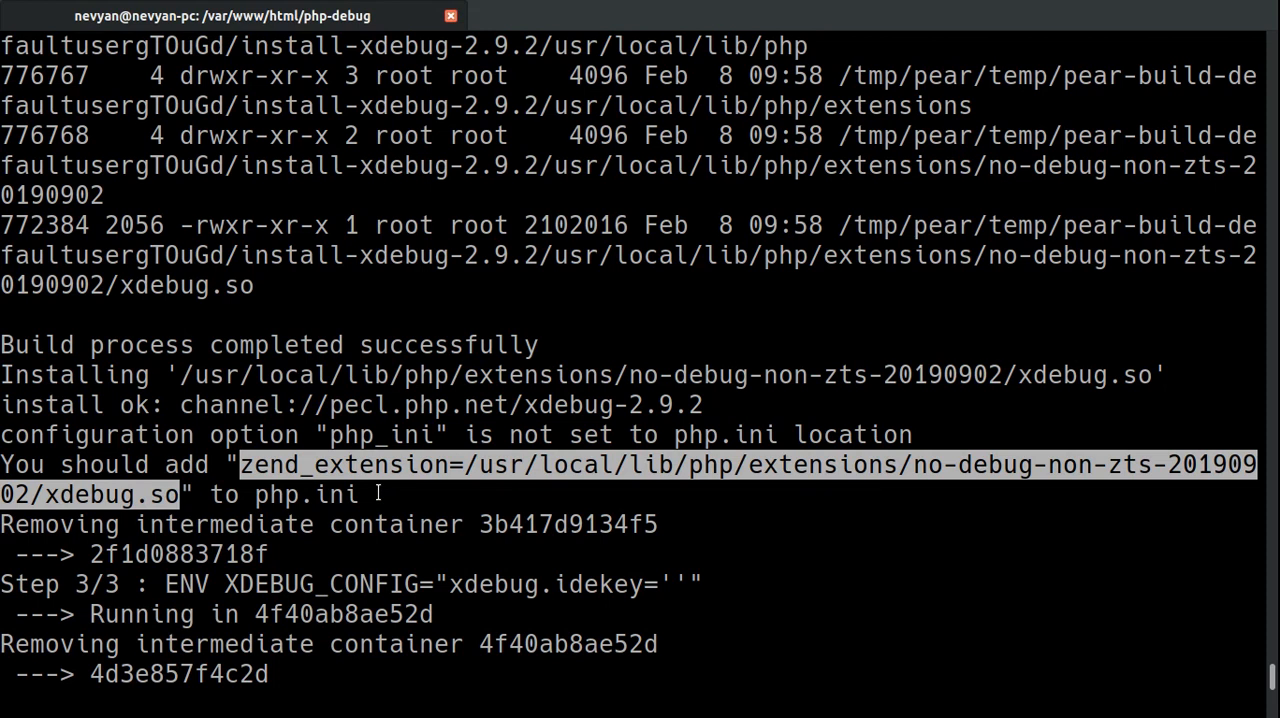
left_click(376, 492)
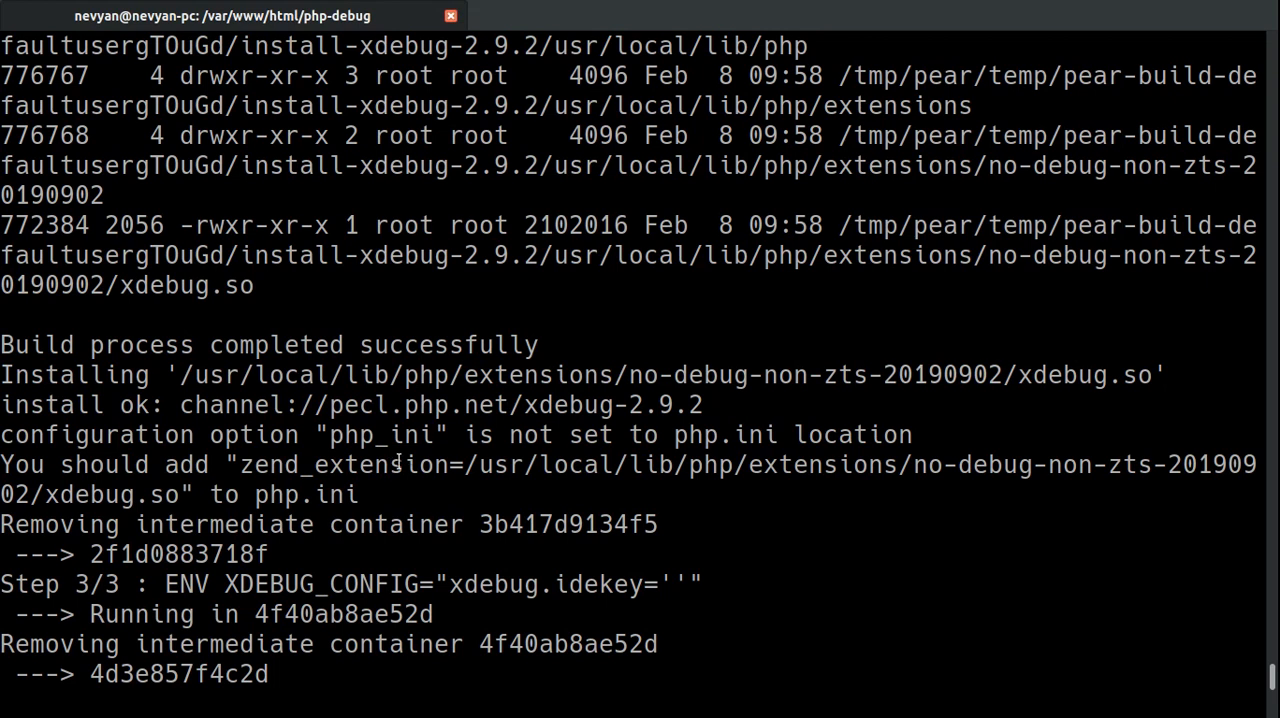
mouse_move(724, 492)
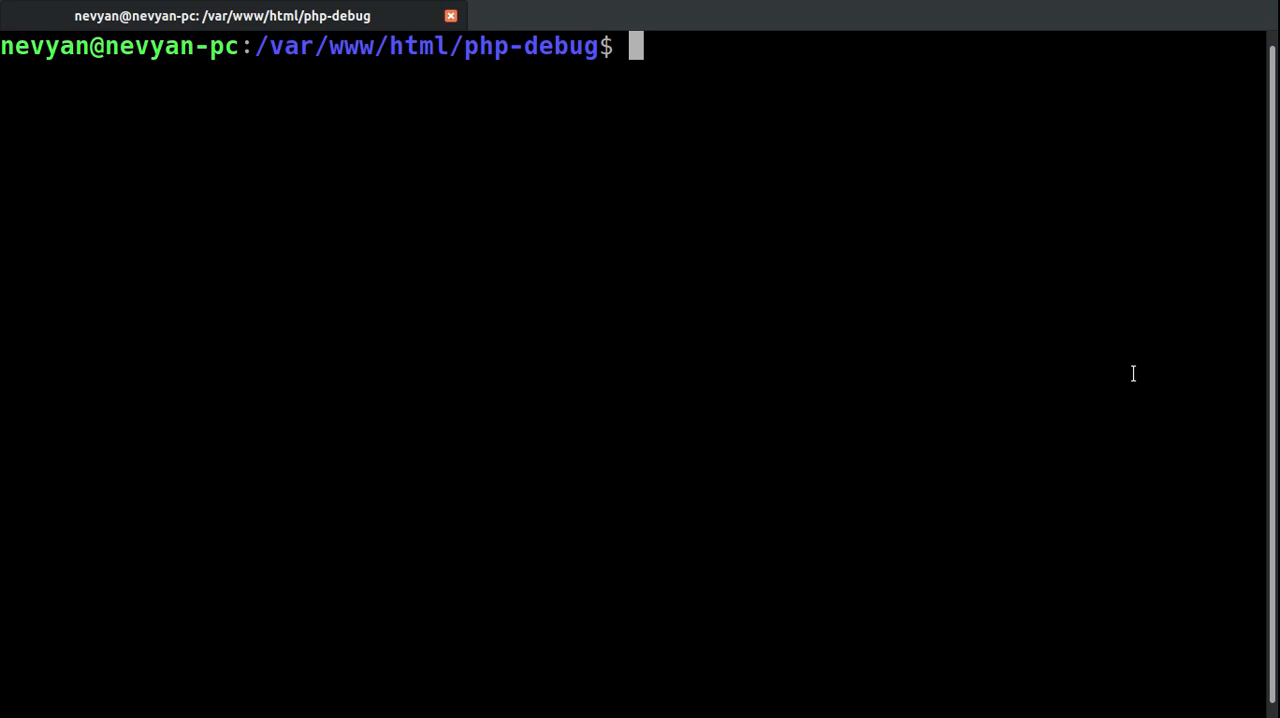
Run docker-compose up to start the container with Apache serving PHP 7.4.2
type("docker-compose up")
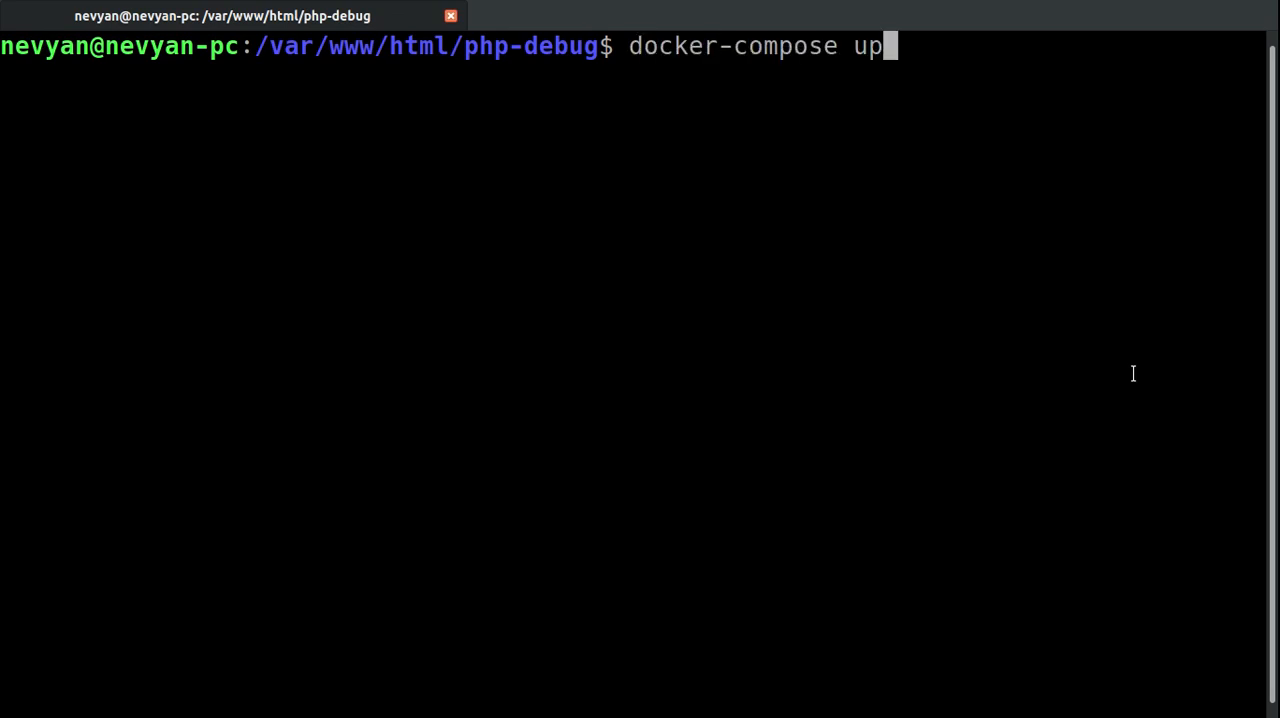
key("Return")
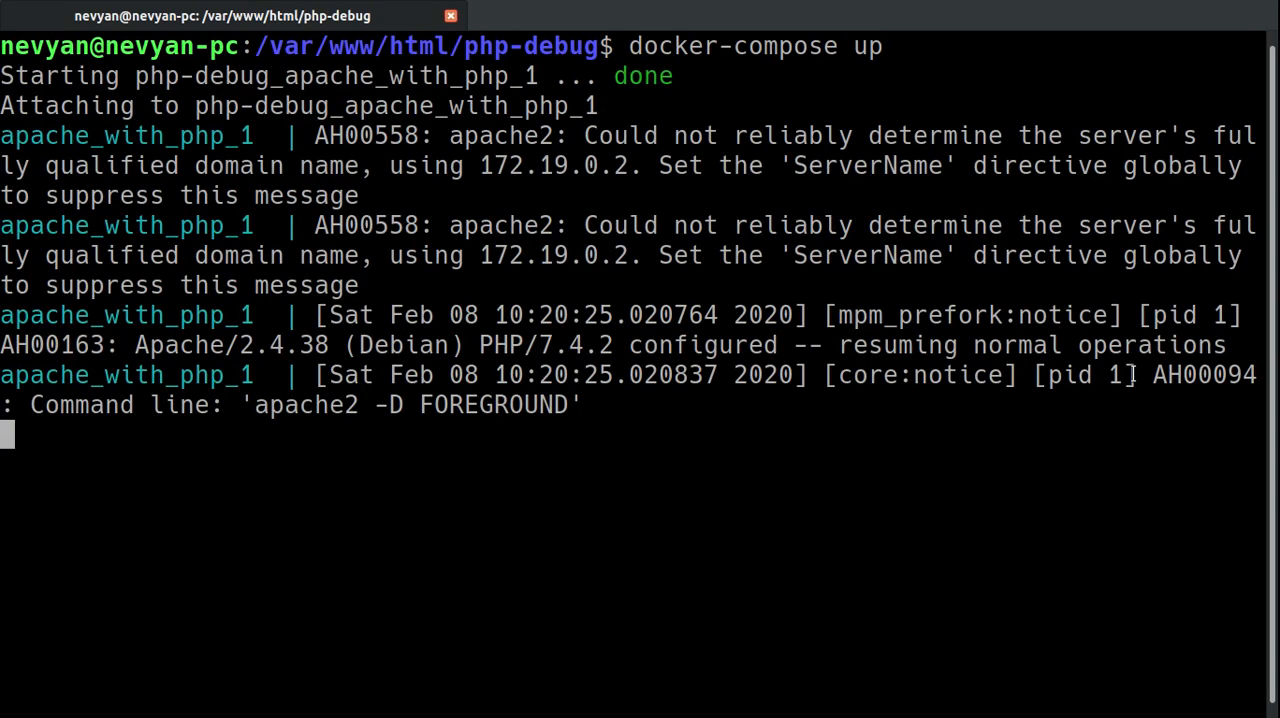
mouse_move(540, 106)
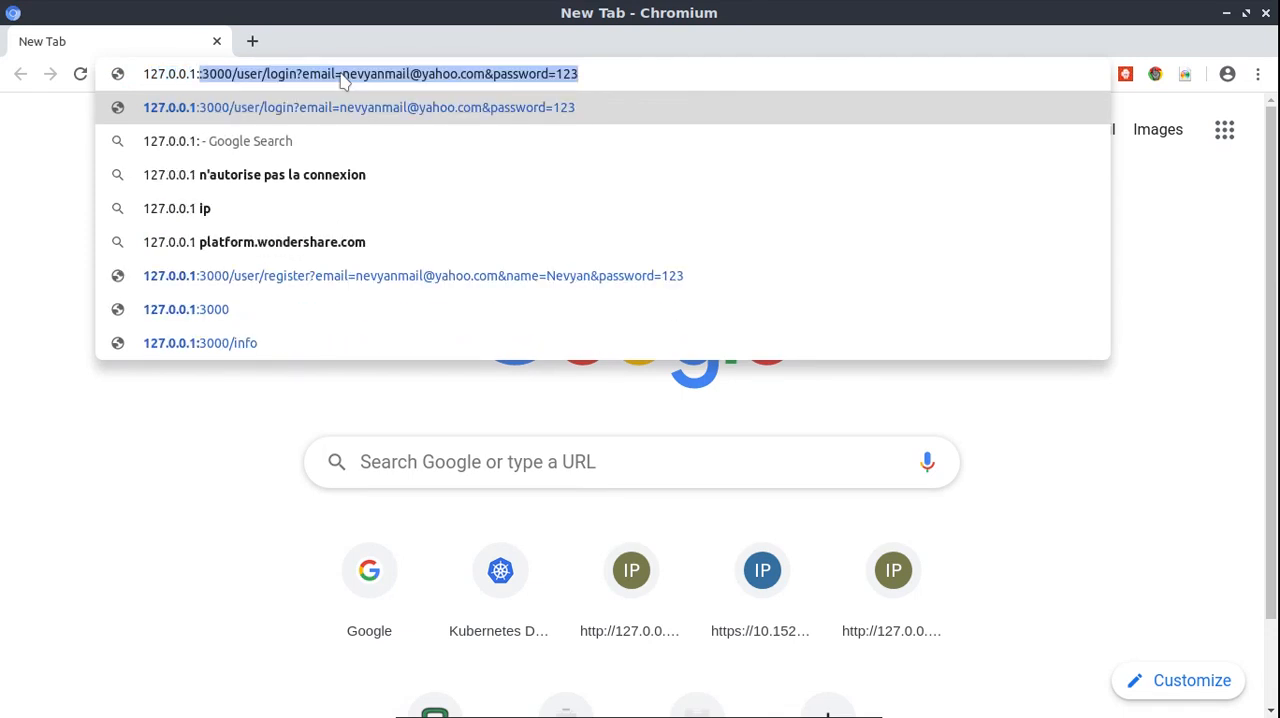
Browse to 127.0.0.1:8000 to see hello from docker ! above the PHP info page
type("127.0.0.1:8000")
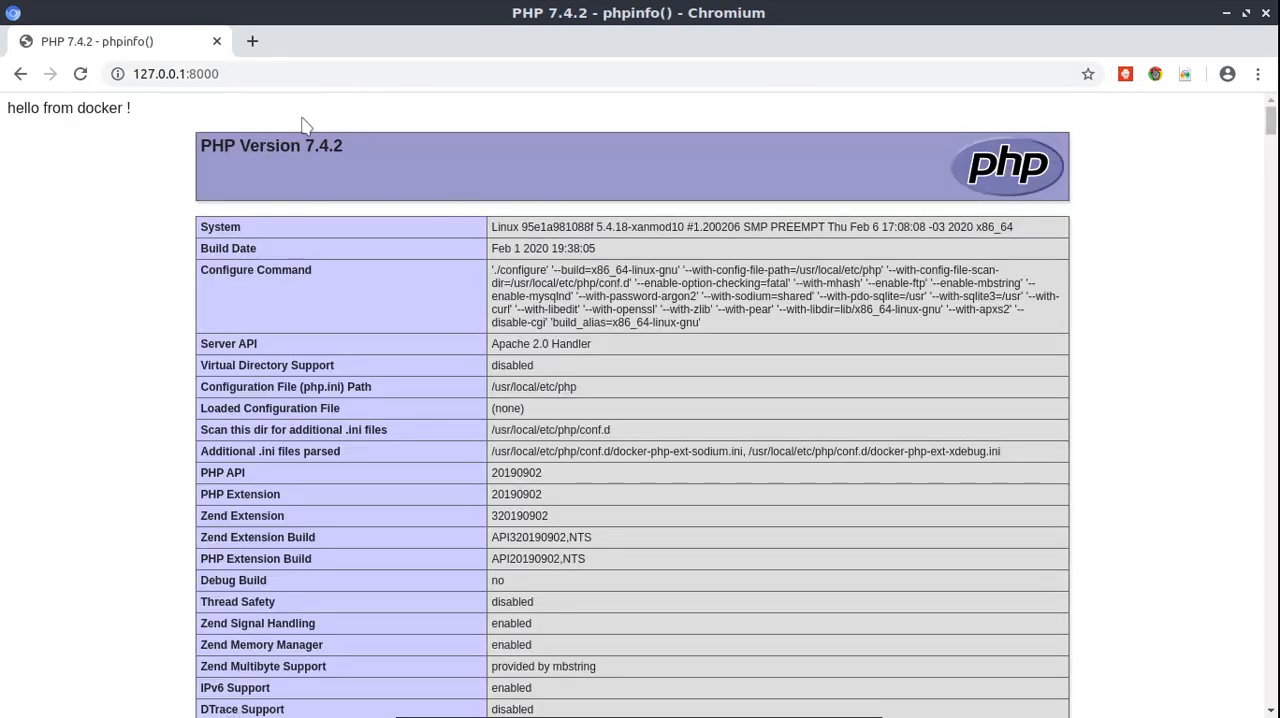
mouse_move(168, 116)
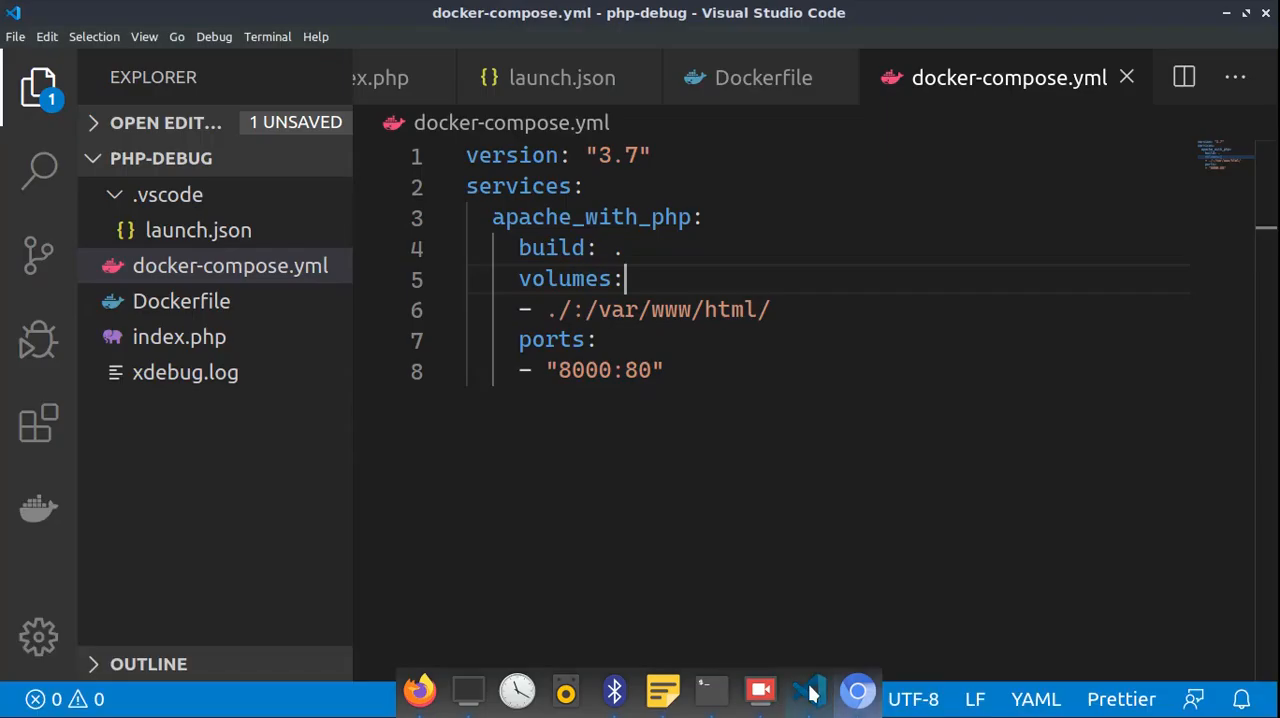
Edit index.php so the echo reads "hello from docker ! new content"
left_click(180, 336)
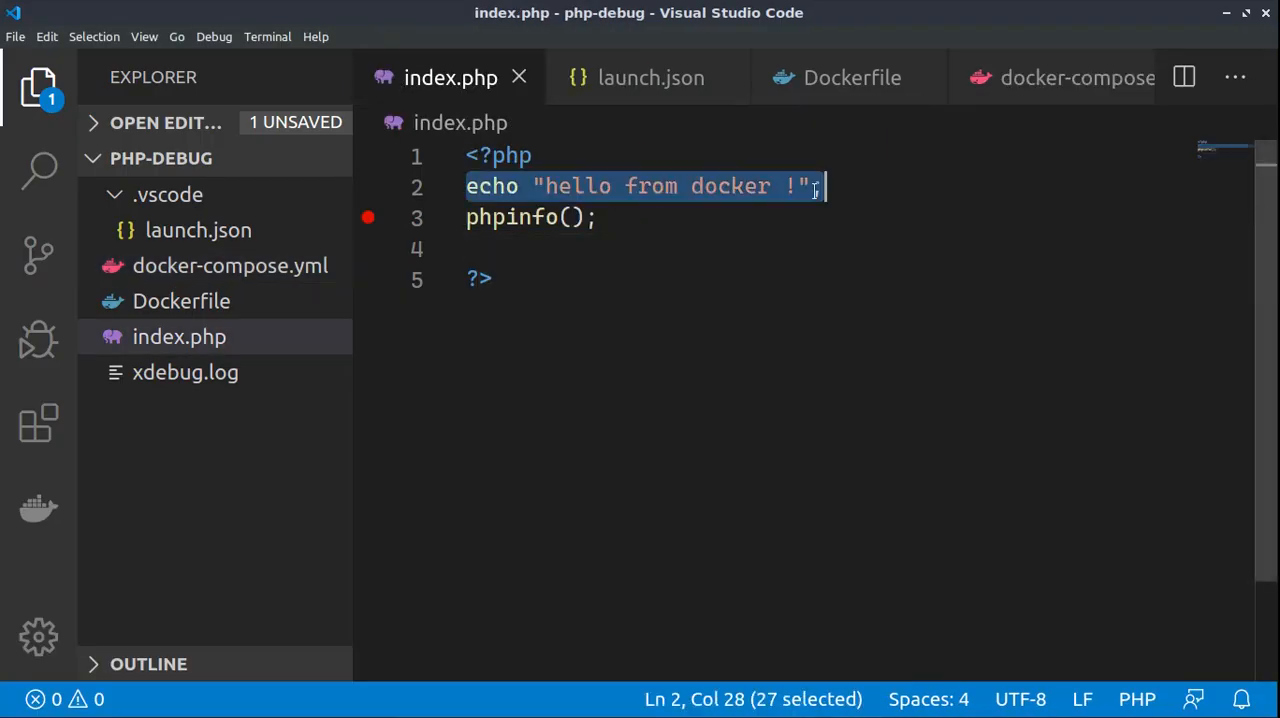
left_click(798, 188)
type(" new c")
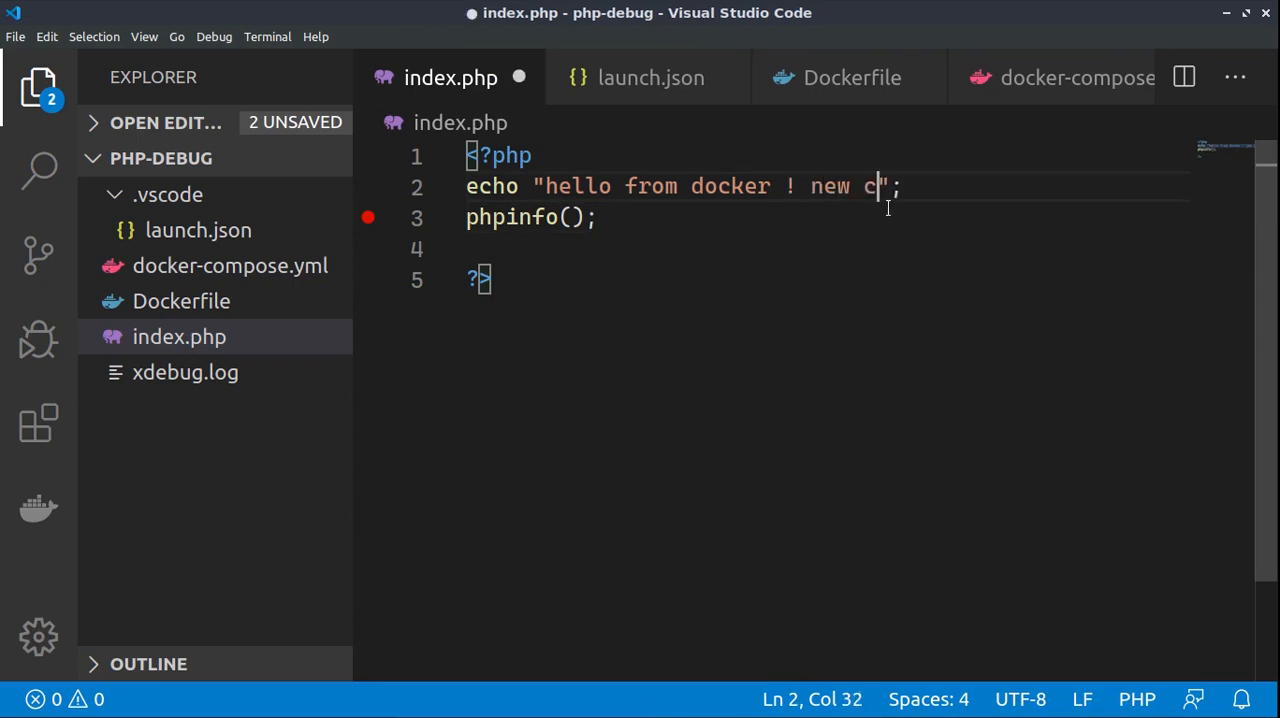
type("ontent")
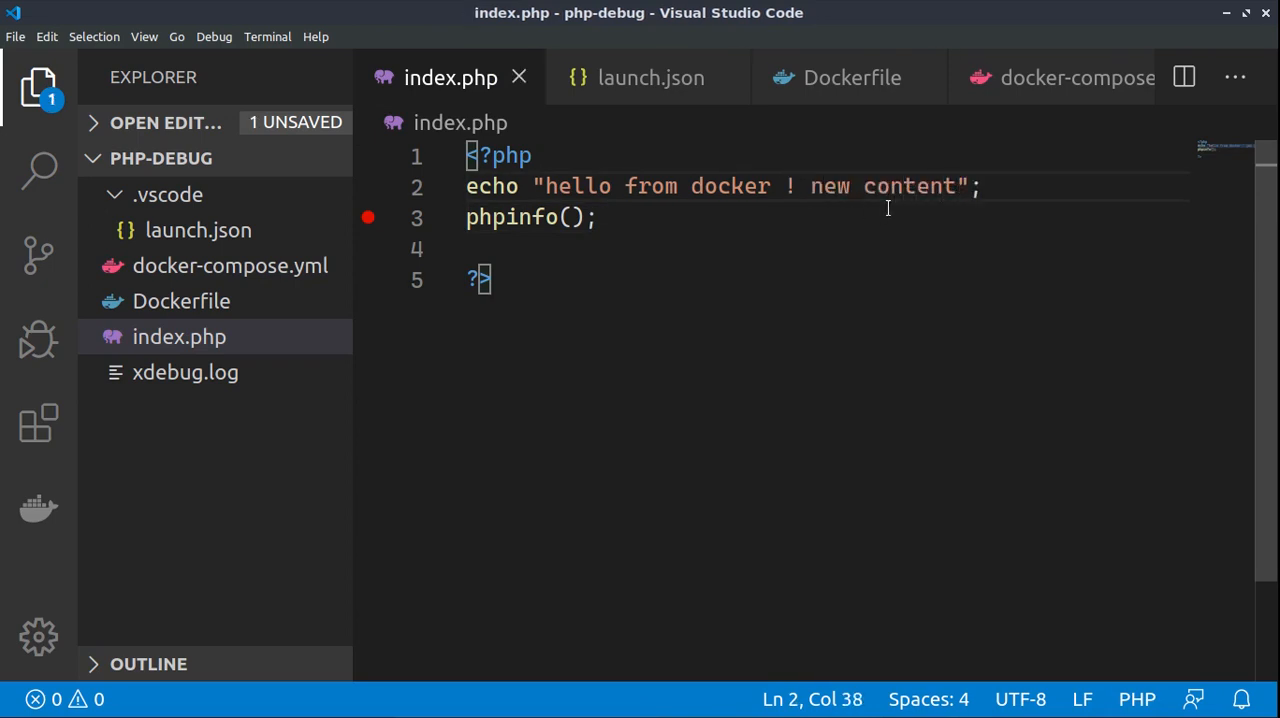
mouse_move(468, 92)
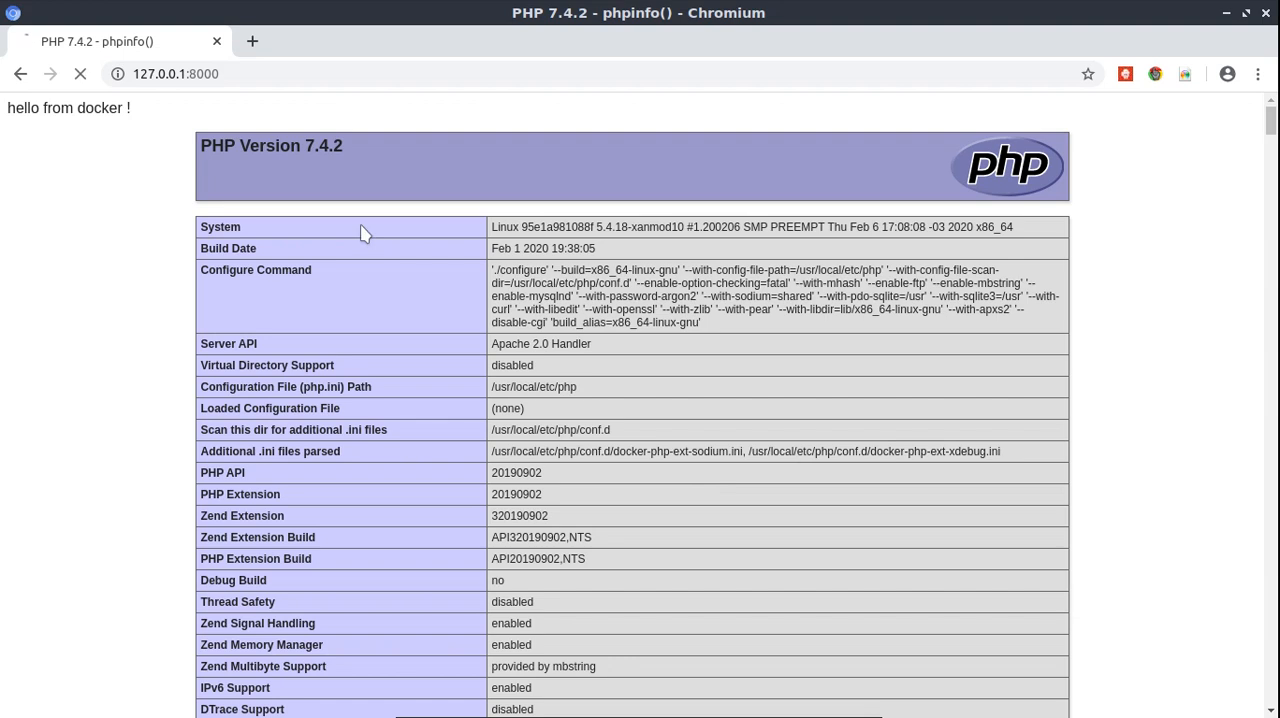
Reload the page so it shows hello from docker ! new content
left_click(80, 72)
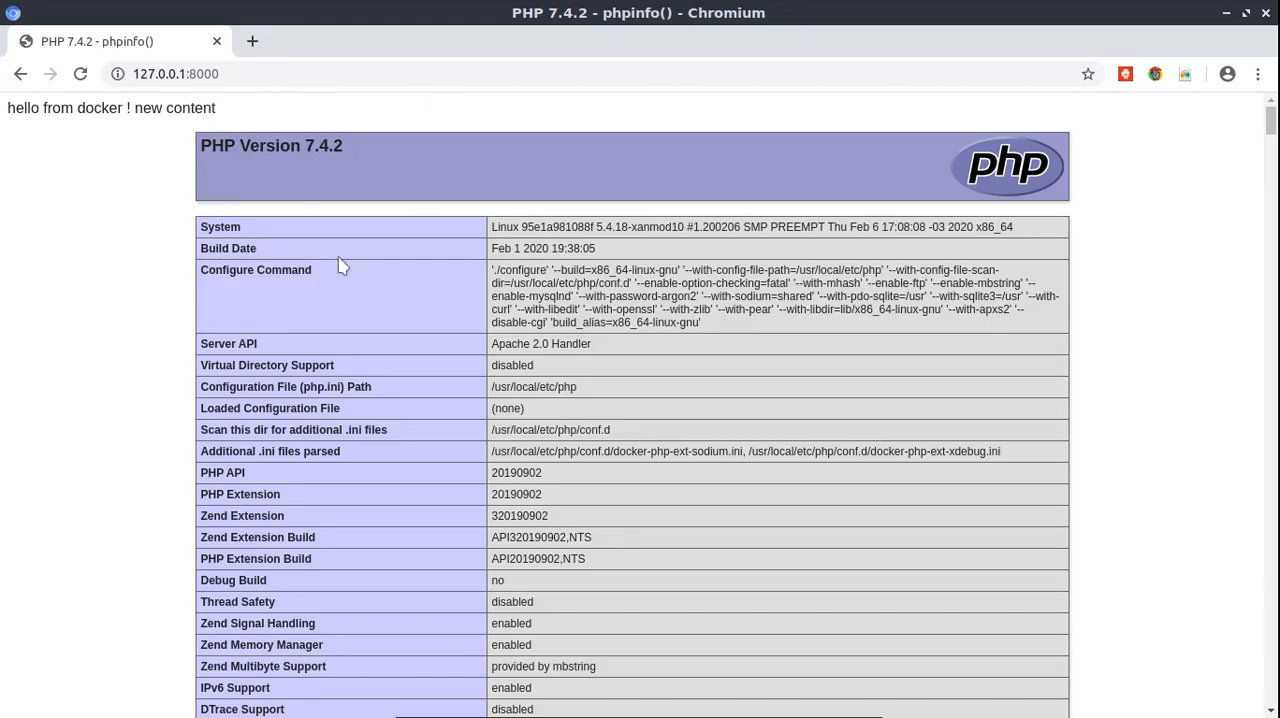
mouse_move(400, 300)
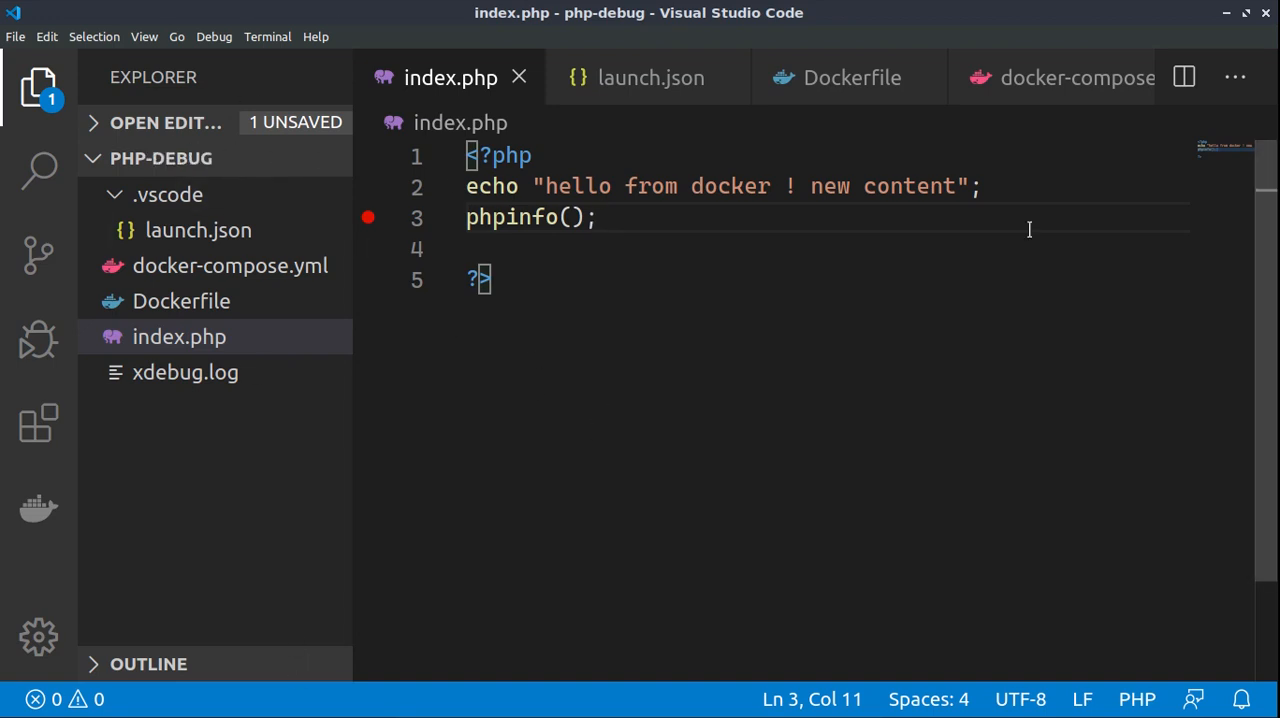
mouse_move(648, 78)
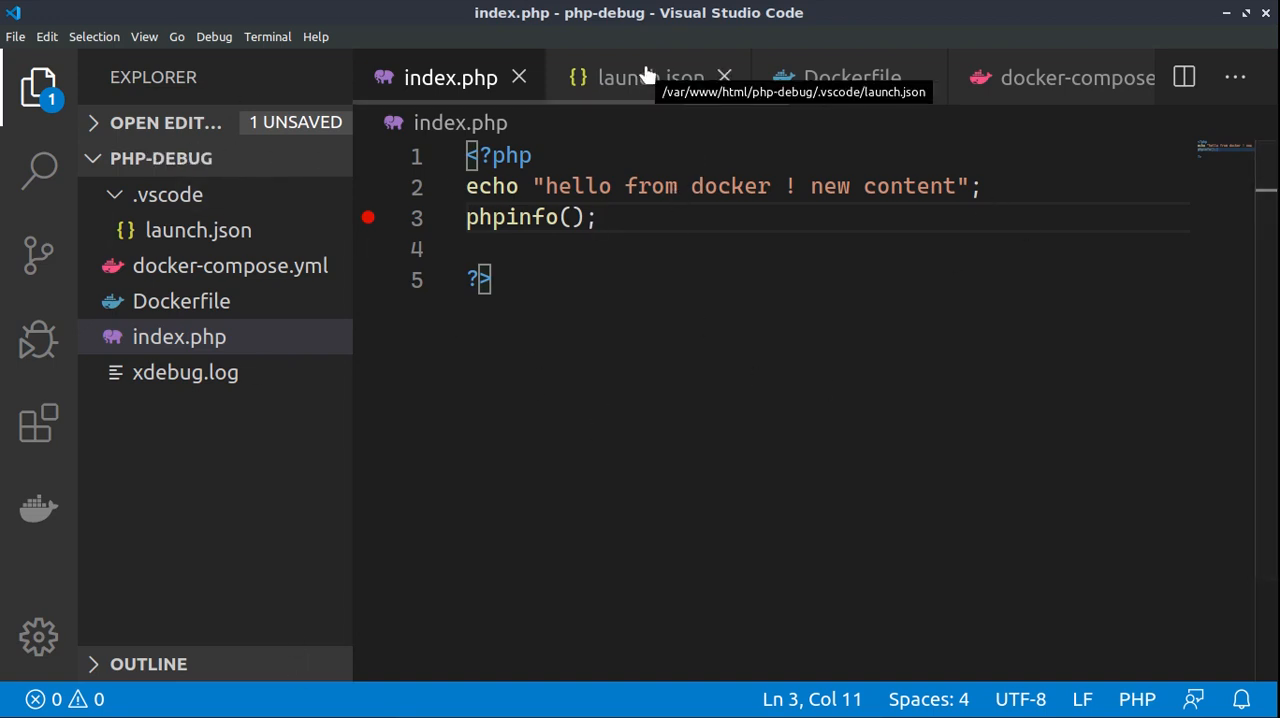
Show launch.json with the Listen for XDebug configuration on port 9000
left_click(648, 76)
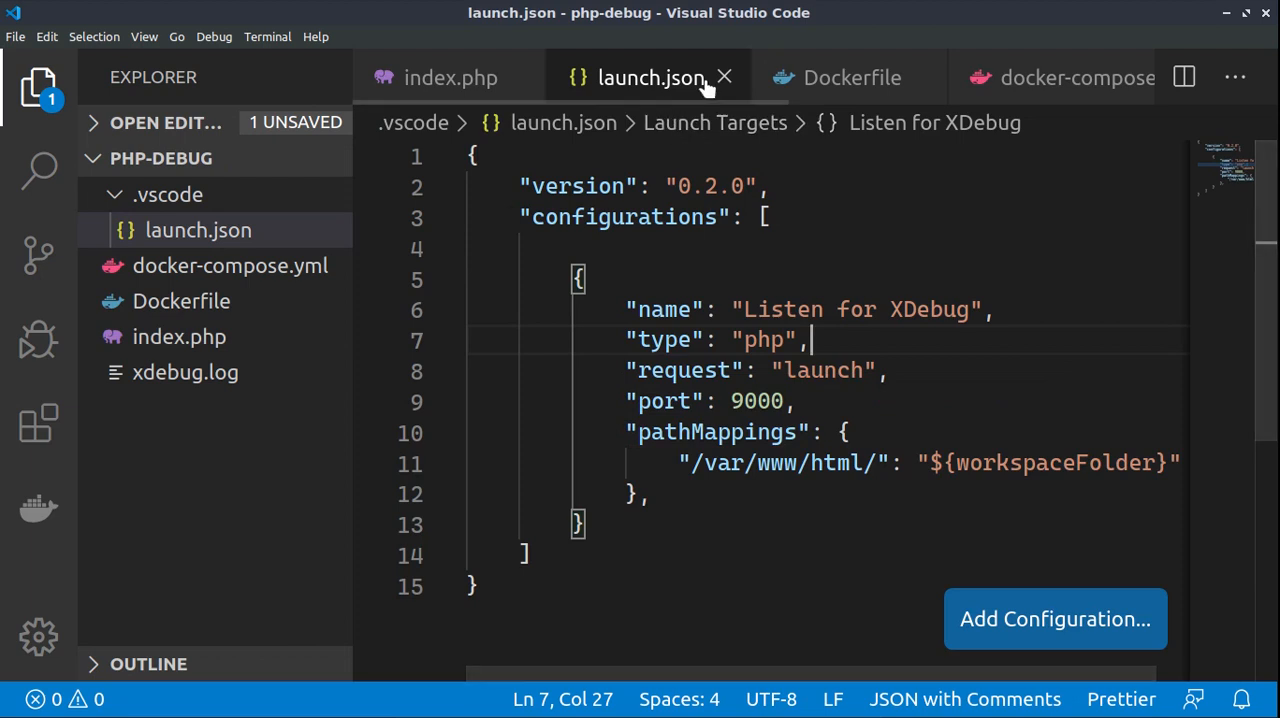
mouse_move(680, 82)
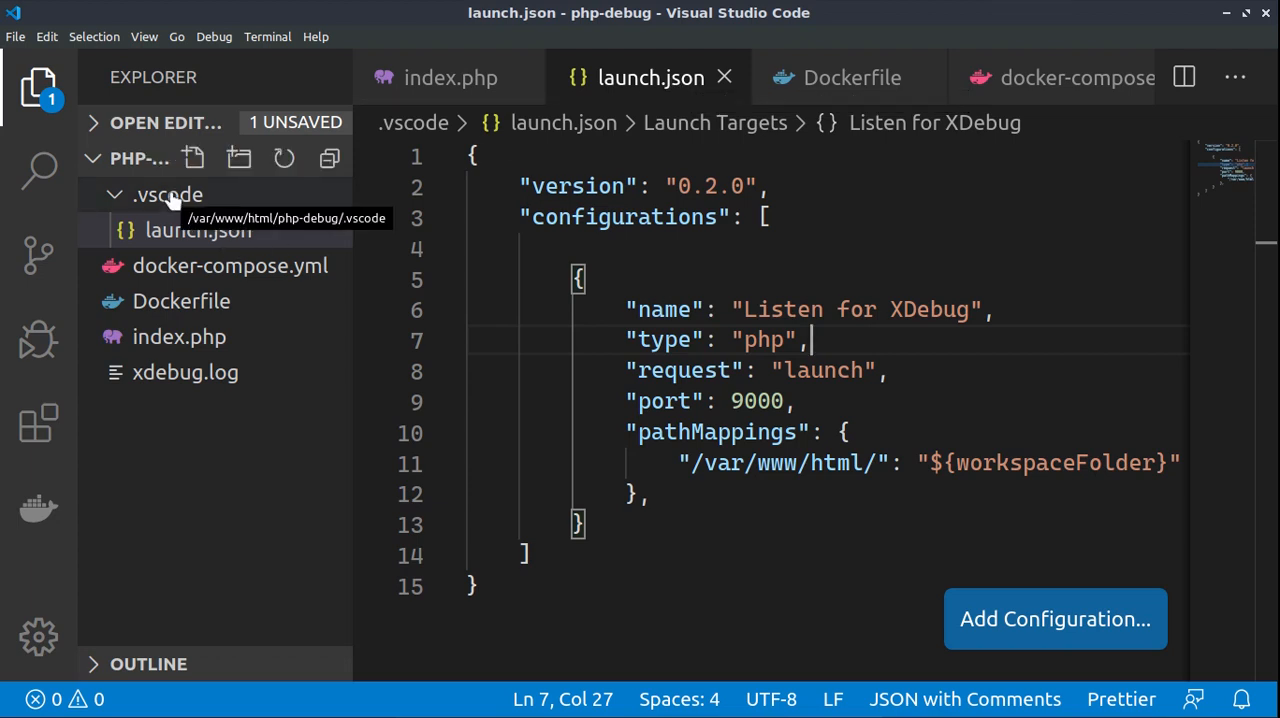
mouse_move(178, 208)
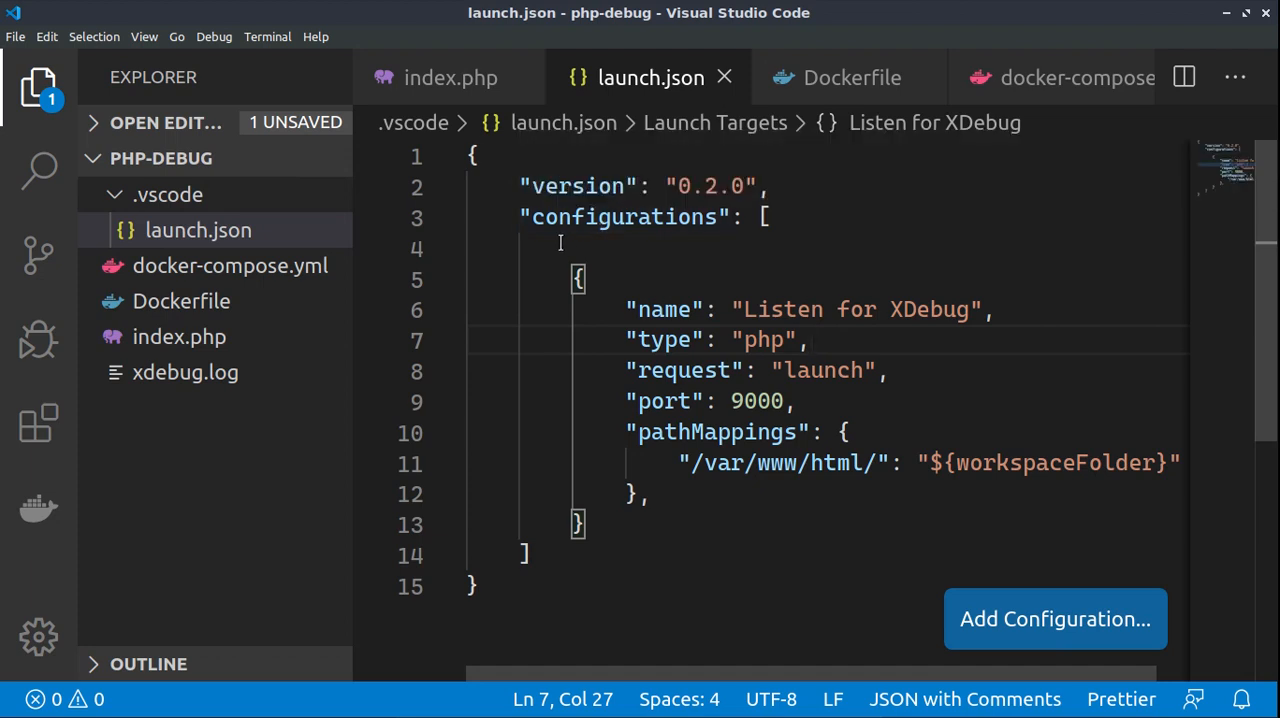
In the debug panel select Listen for XDebug (php-debug) as the configuration
left_click(38, 340)
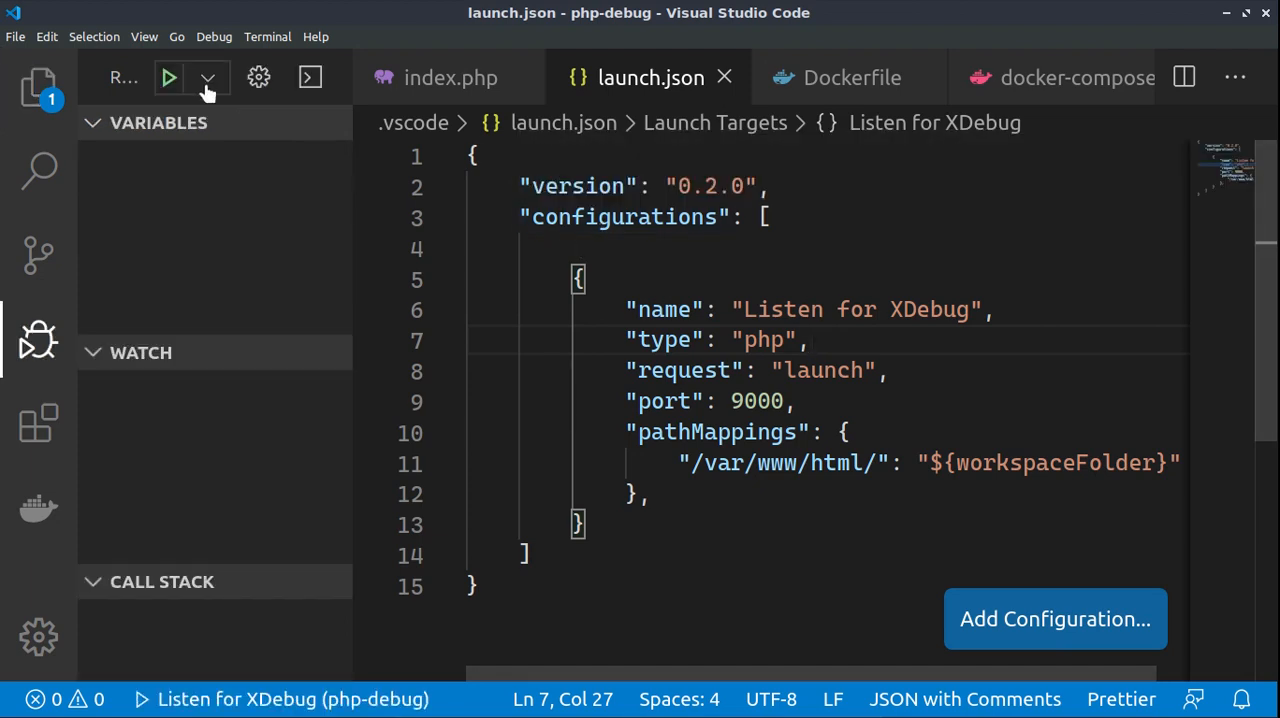
left_click(208, 78)
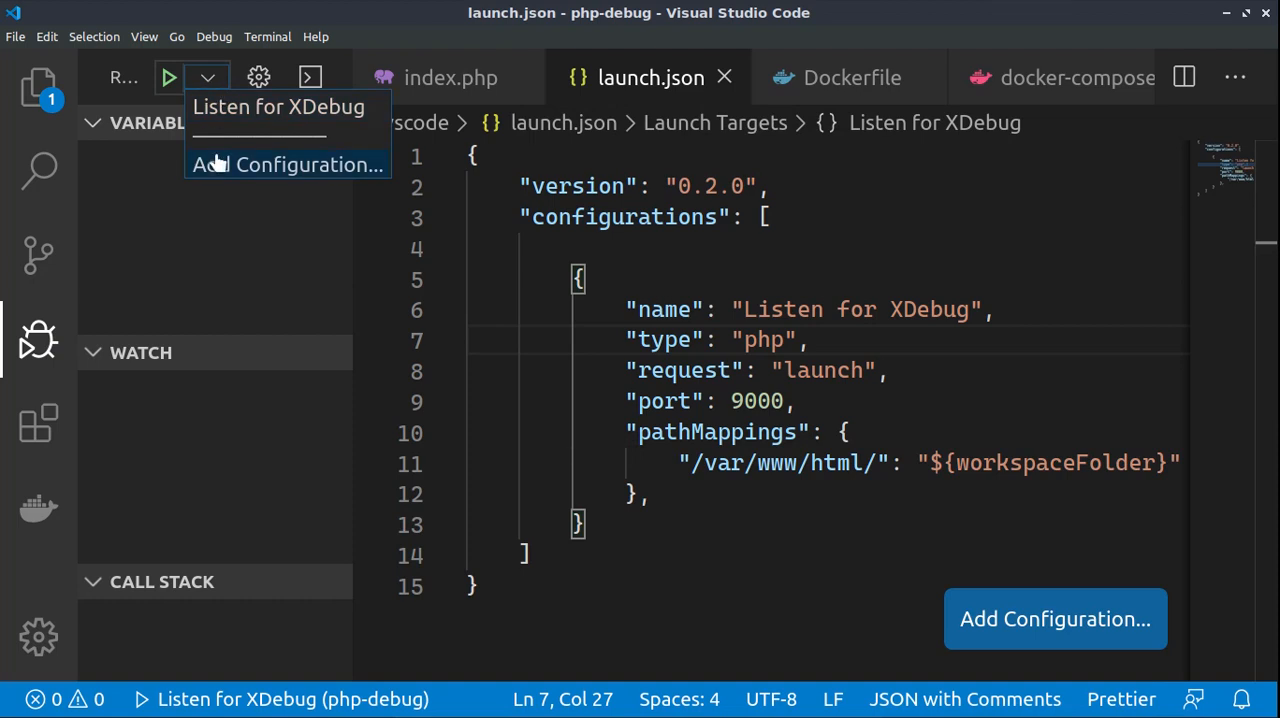
left_click(288, 164)
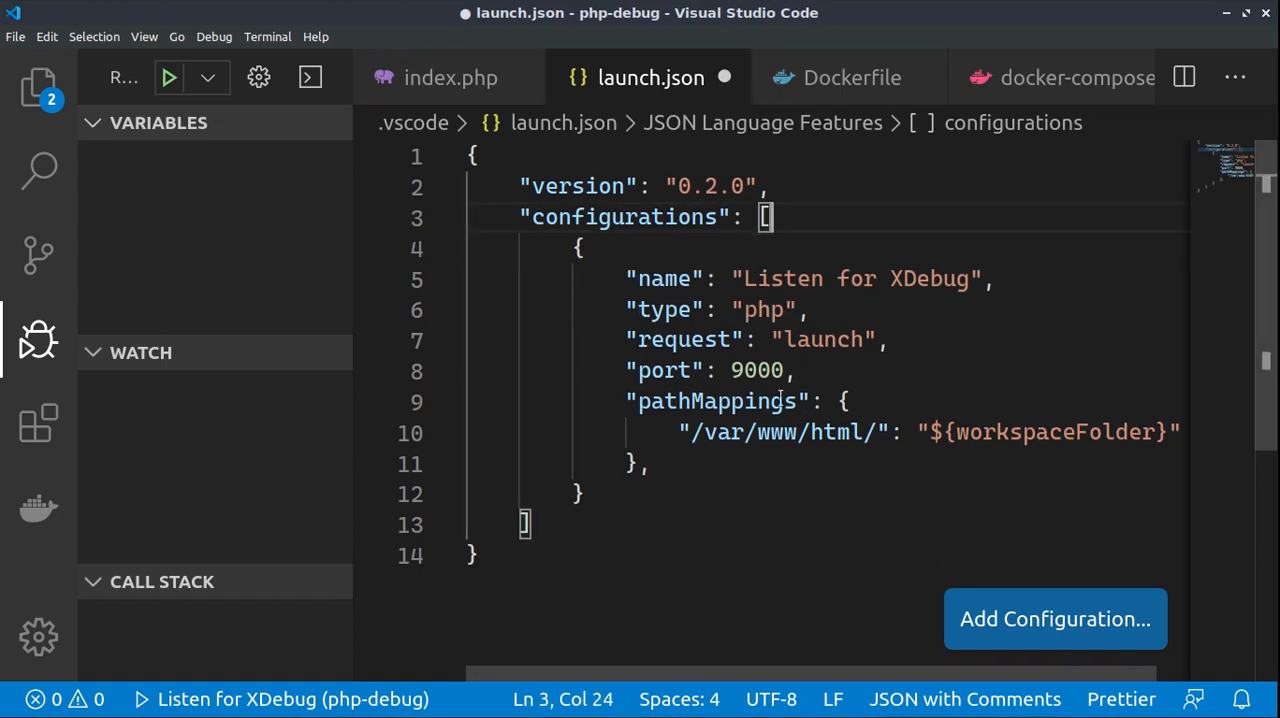
mouse_move(682, 340)
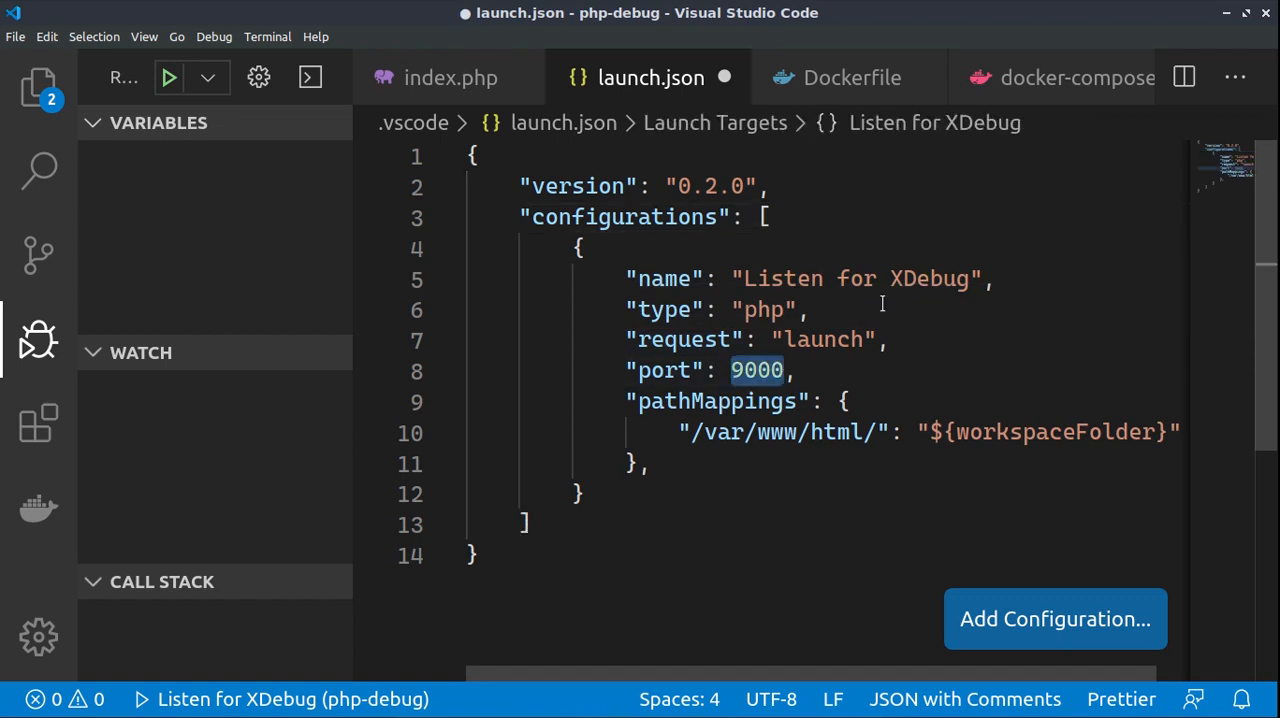
mouse_move(716, 400)
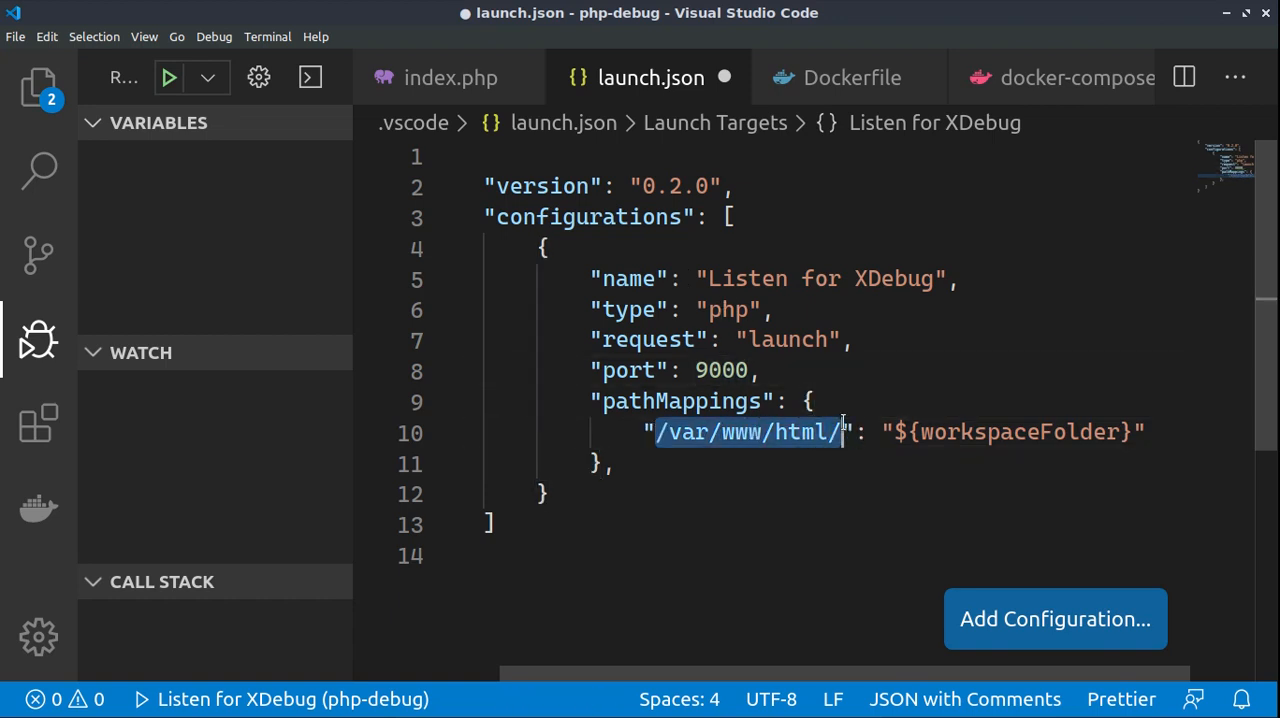
left_click(752, 432)
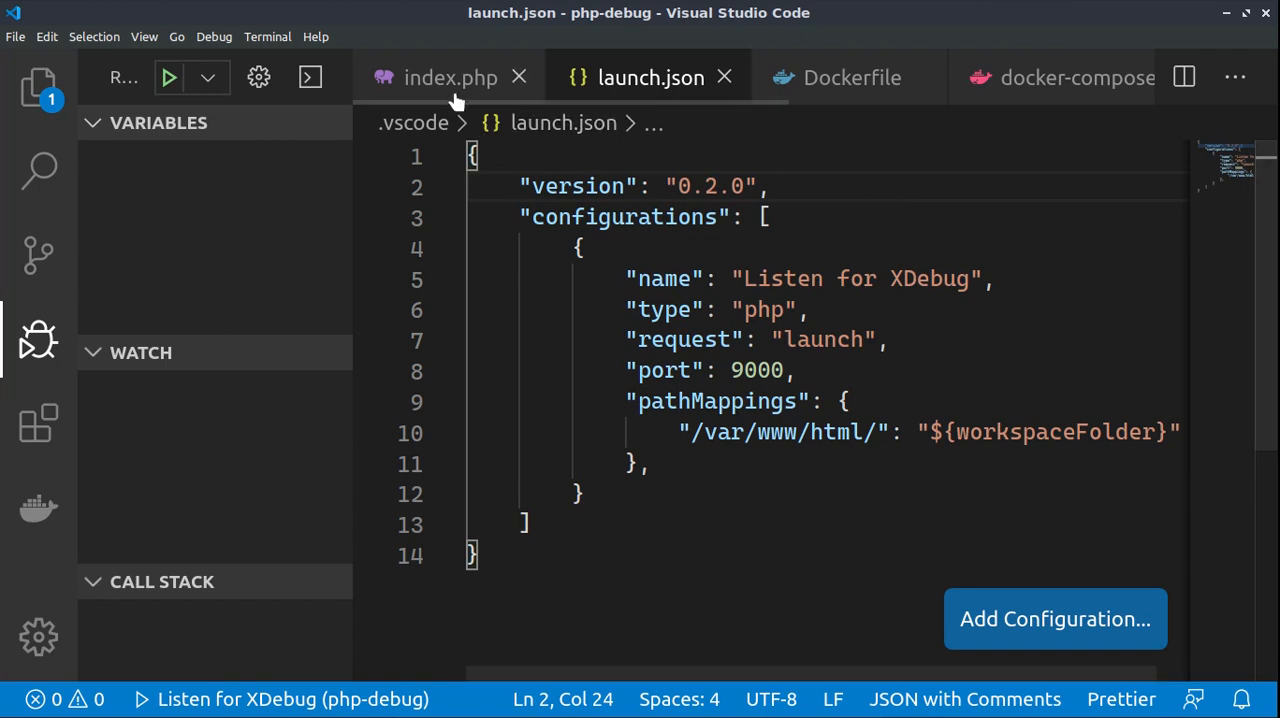
left_click(450, 76)
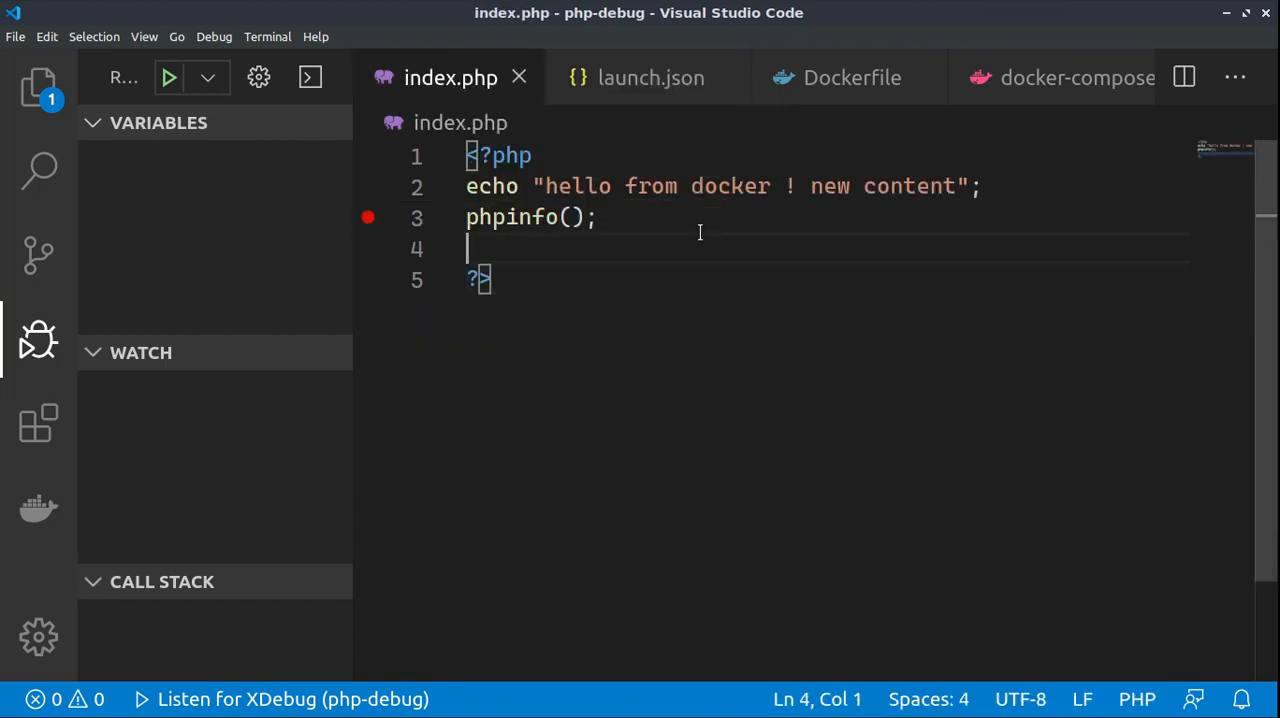
left_click(168, 76)
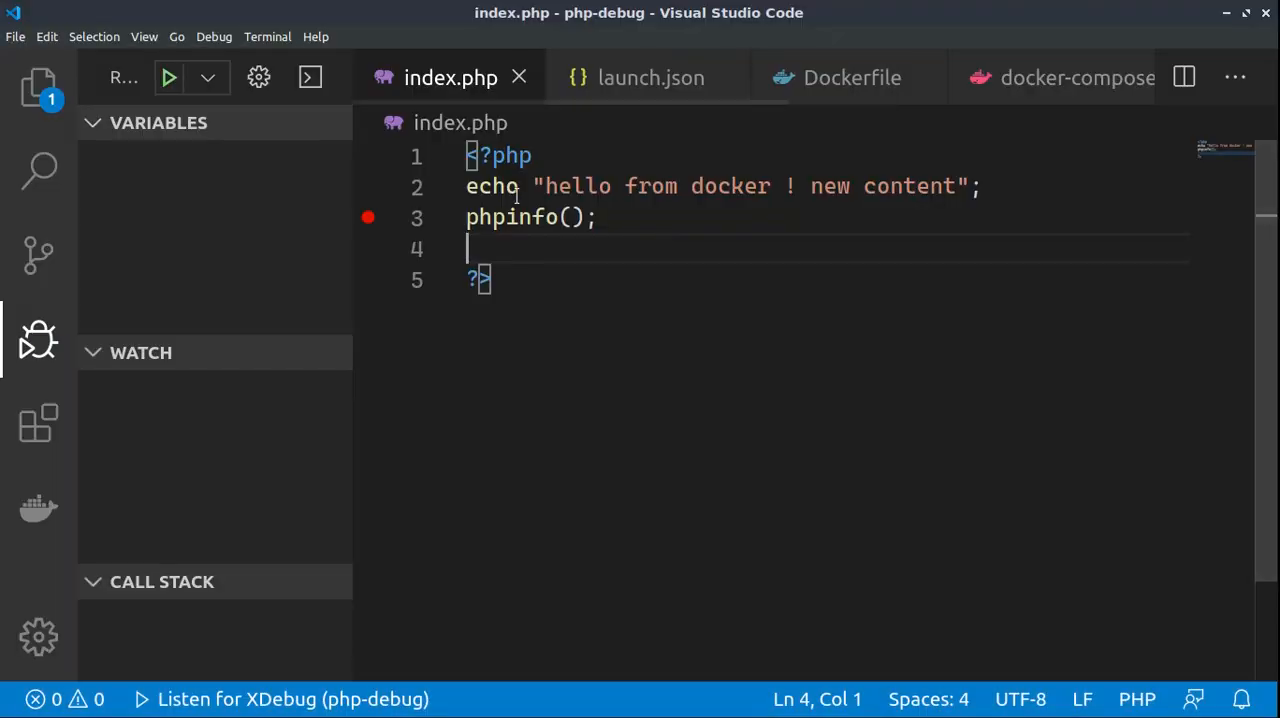
mouse_move(598, 288)
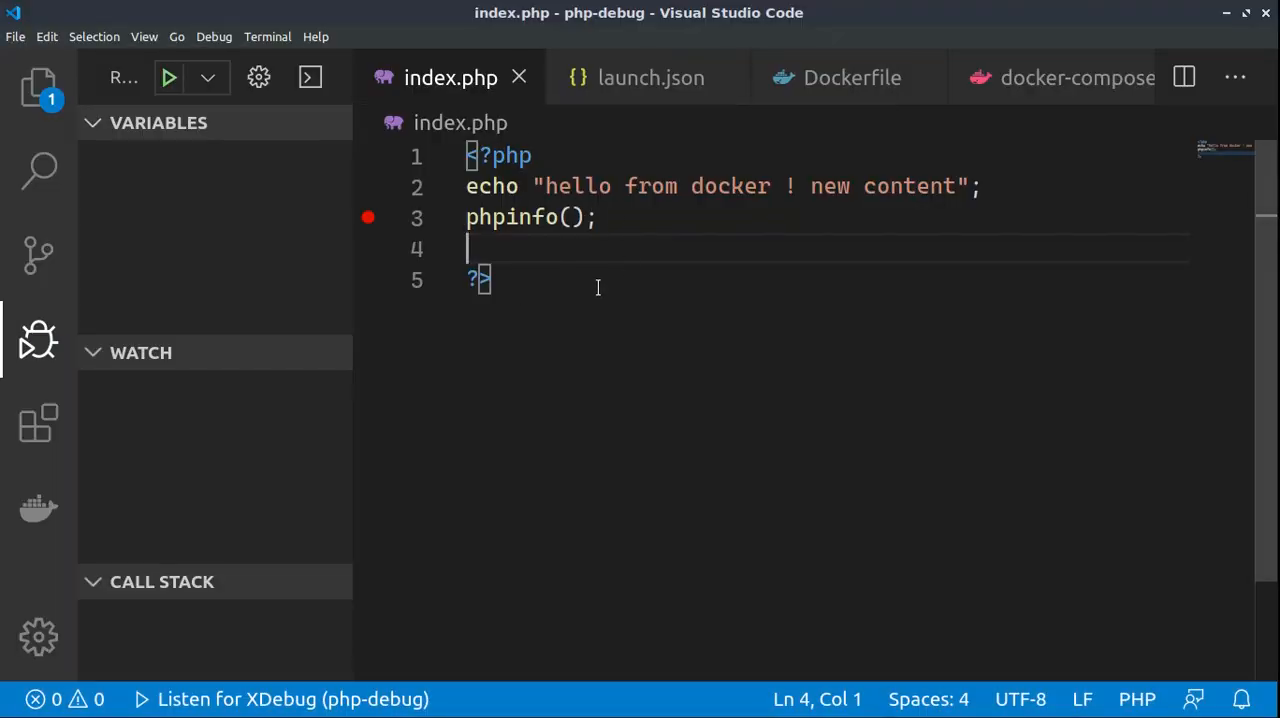
left_click(640, 76)
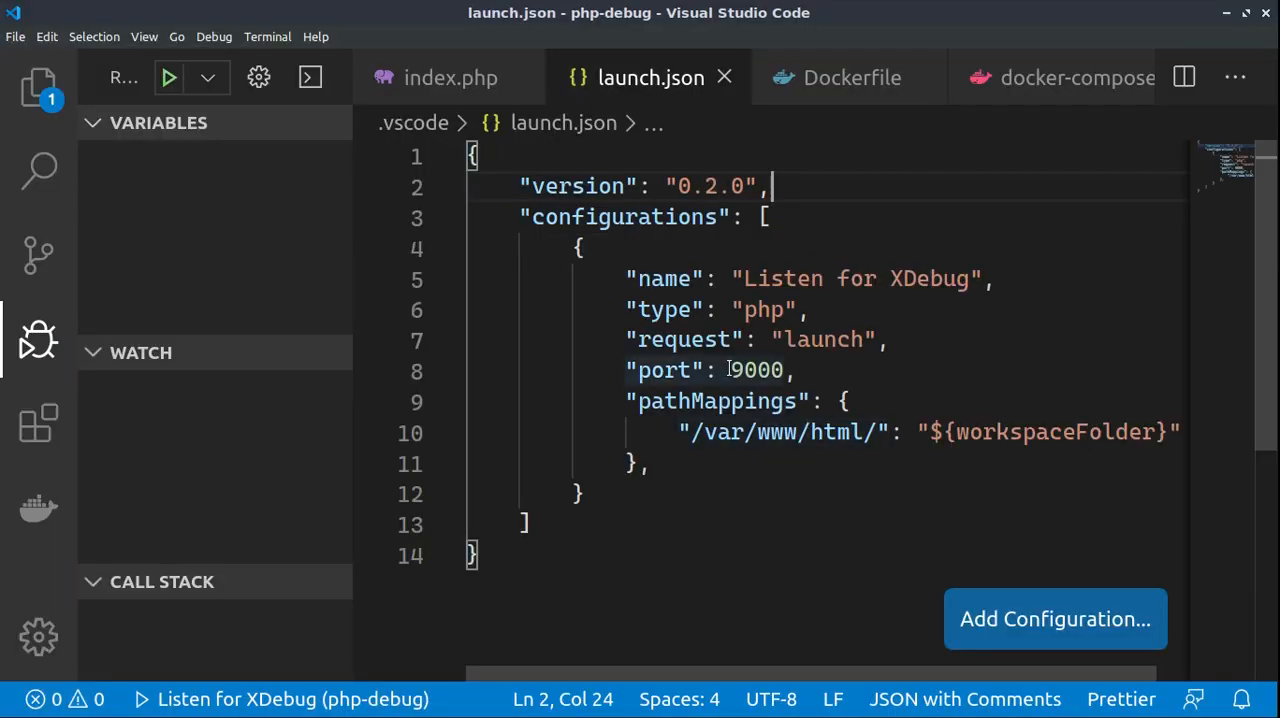
double_click(756, 370)
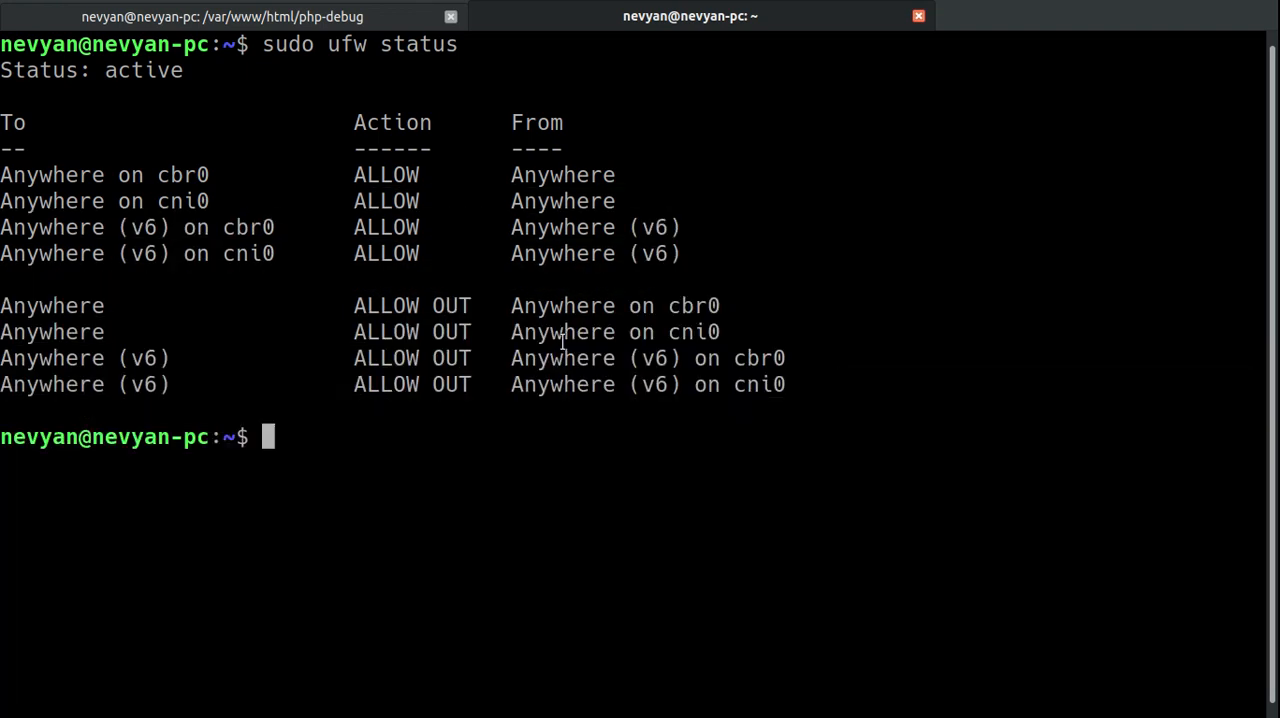
Allow incoming traffic from 172.19.0.0/16 to port 9000 with ufw, commented xdebug
type("sudo ufw allow in from 172.19.0.0/16 to any port 9000 comment xdebug")
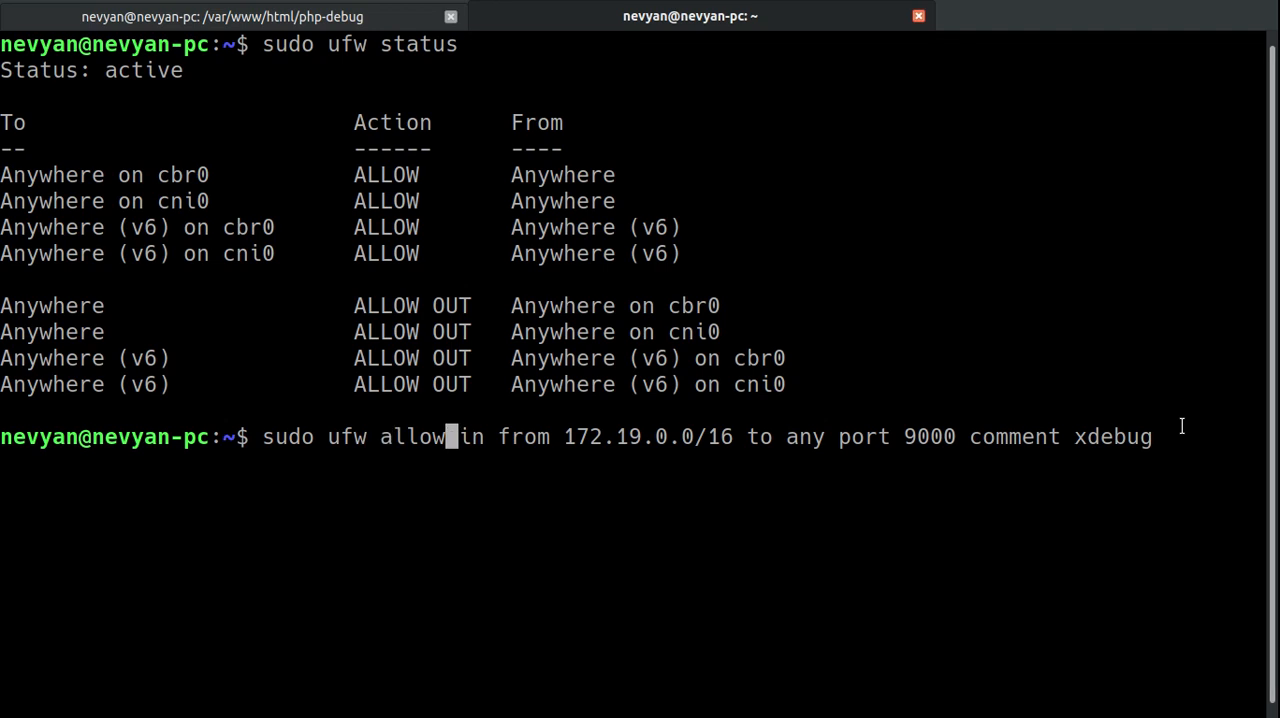
double_click(344, 436)
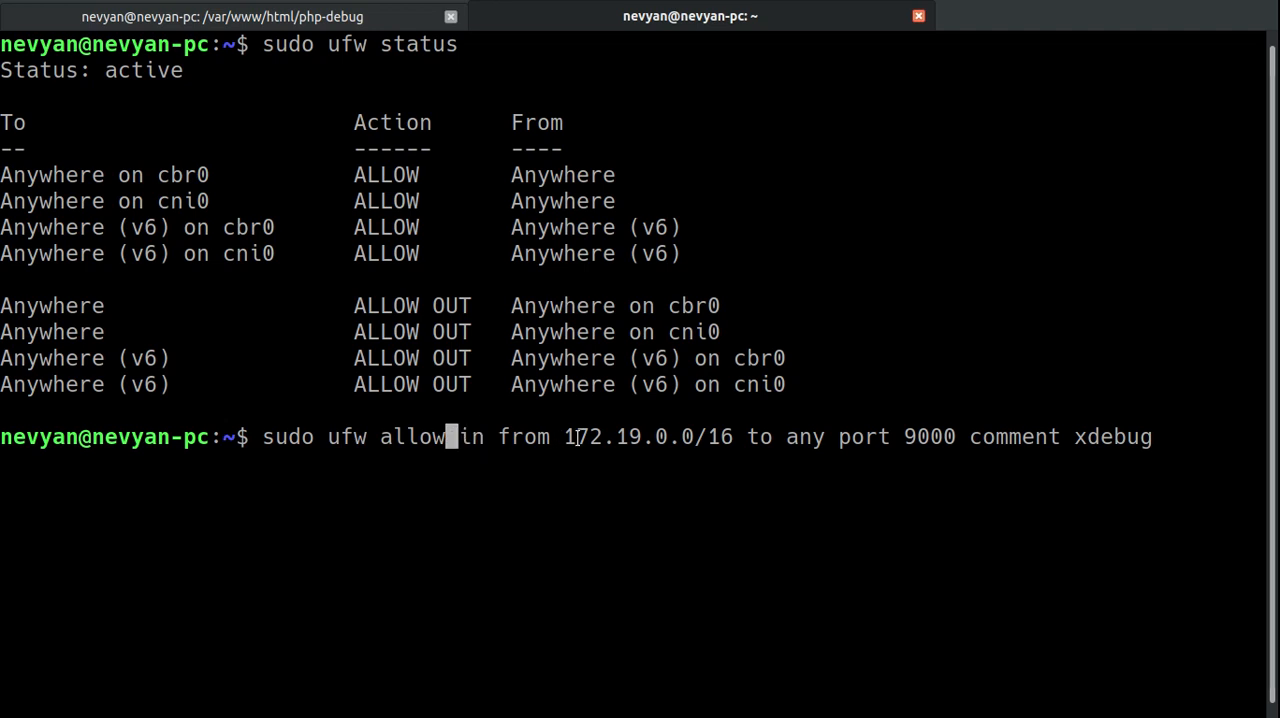
double_click(628, 436)
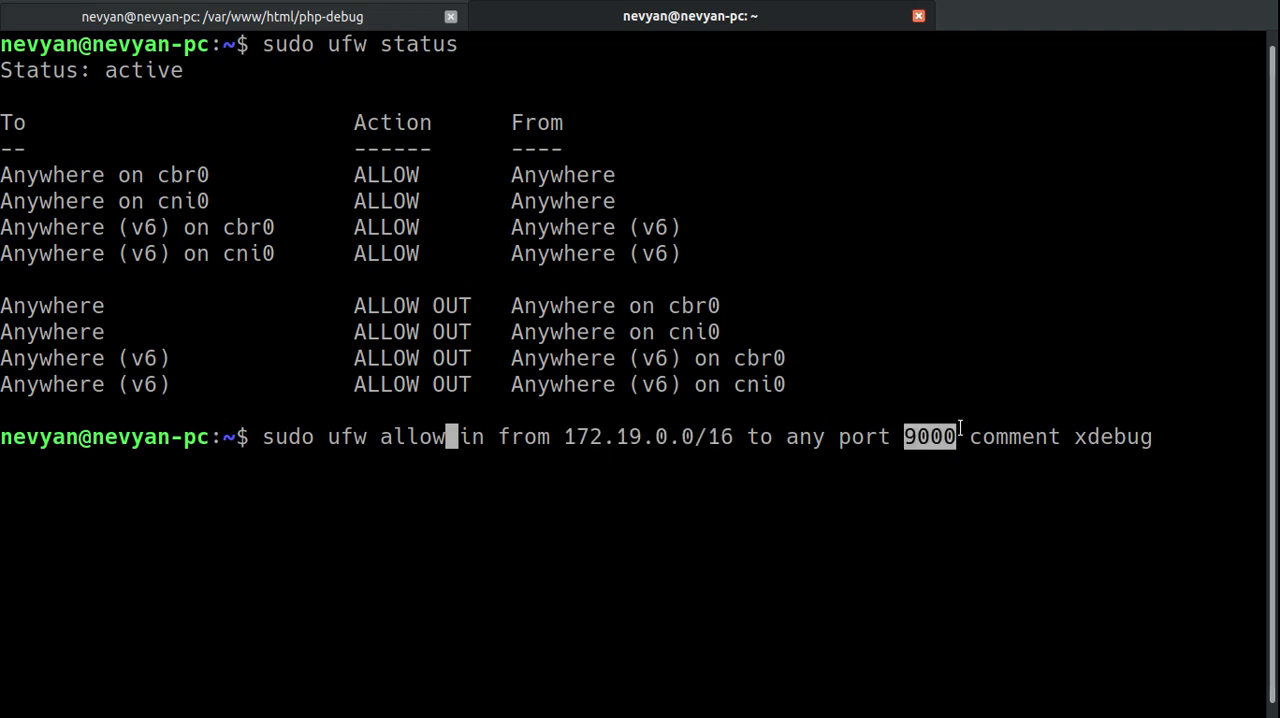
mouse_move(828, 436)
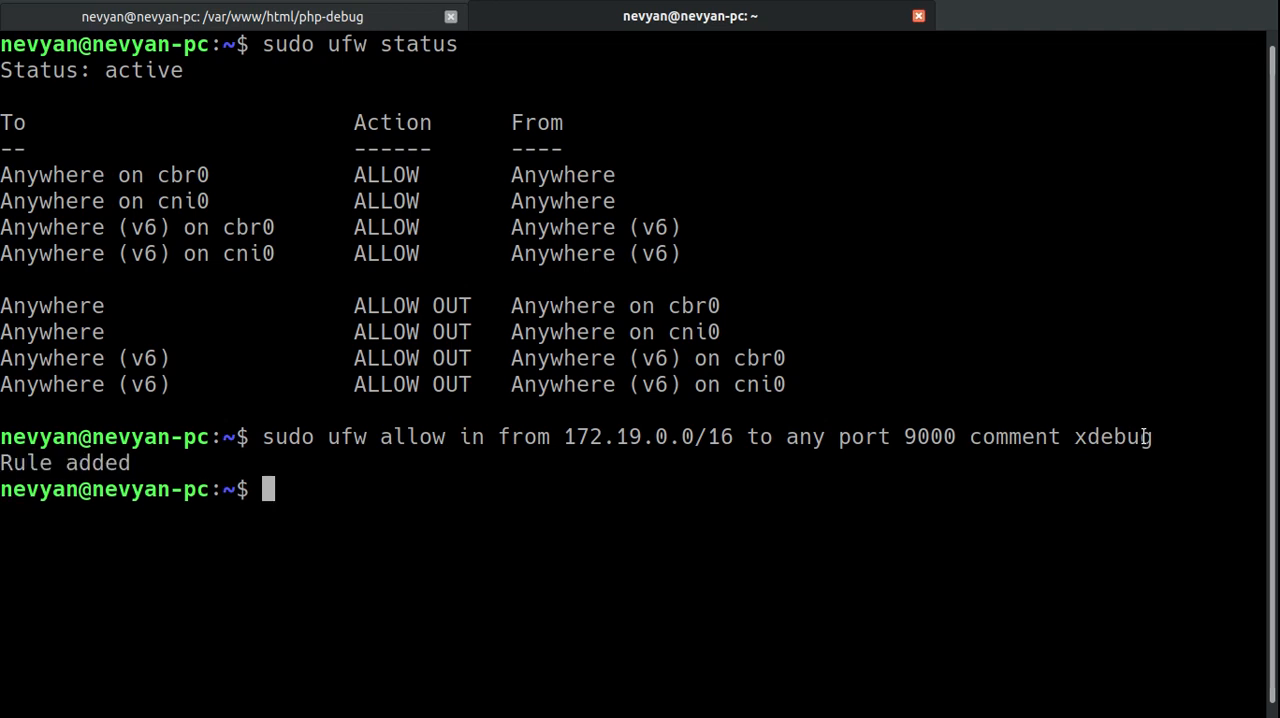
Verify the new port 9000 rule appears in sudo ufw status
type("sudo ufw status")
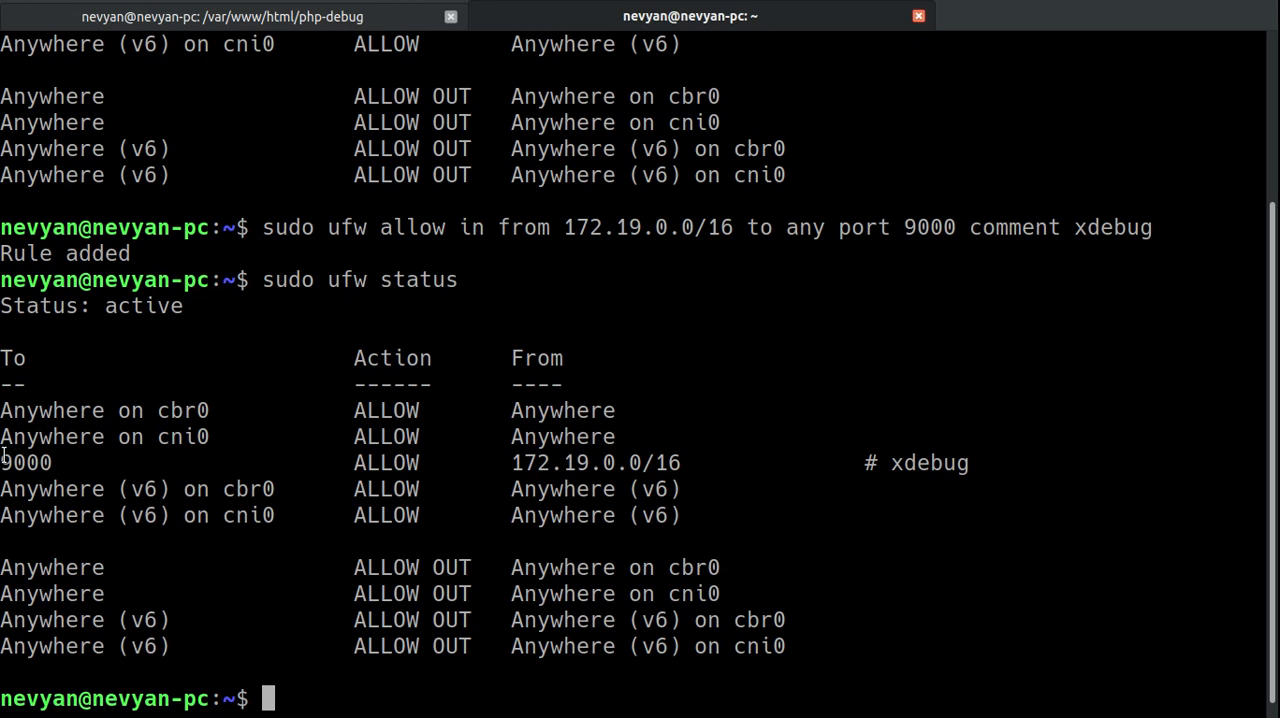
double_click(26, 462)
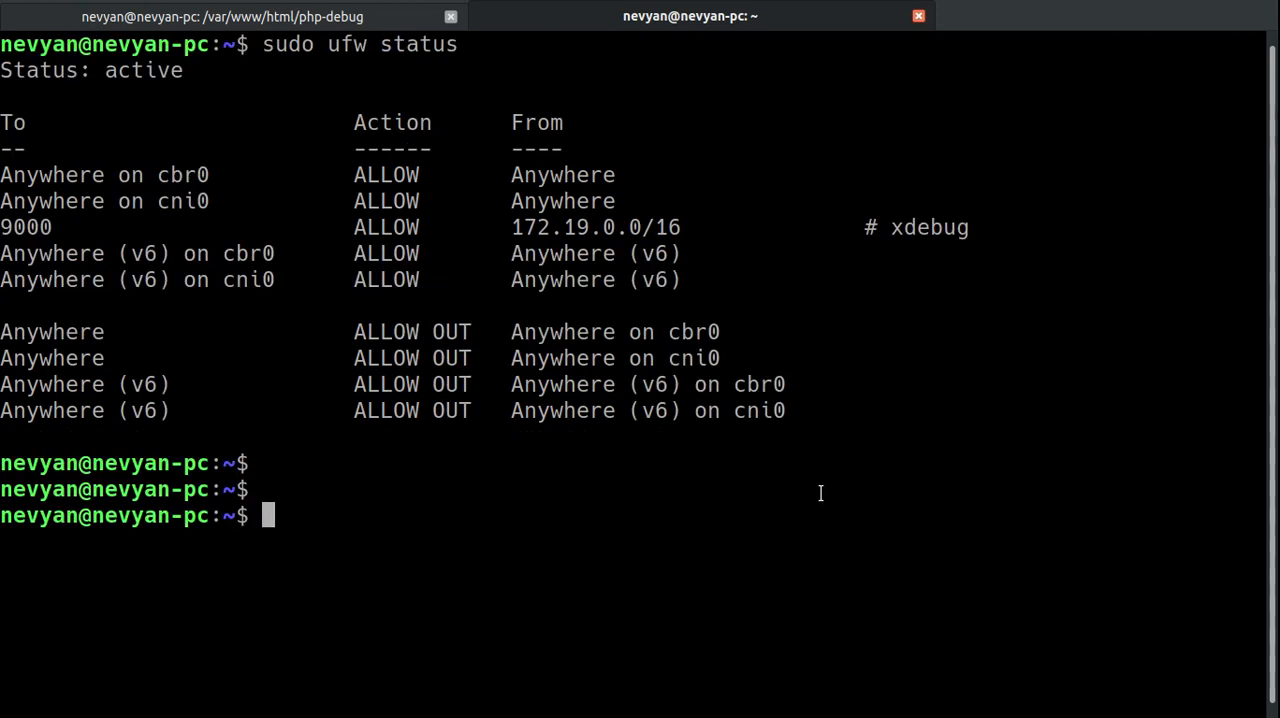
mouse_move(688, 436)
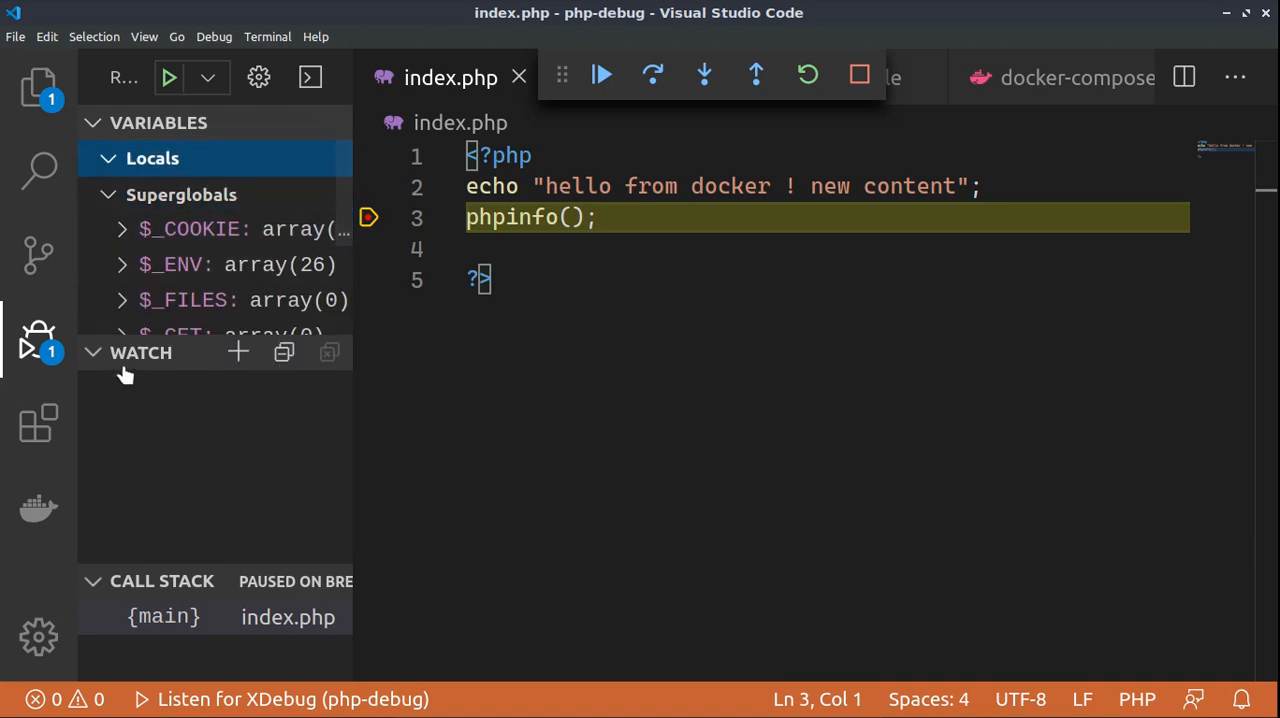
Add the line $i=1; above phpinfo() in index.php
scroll("down", 3)
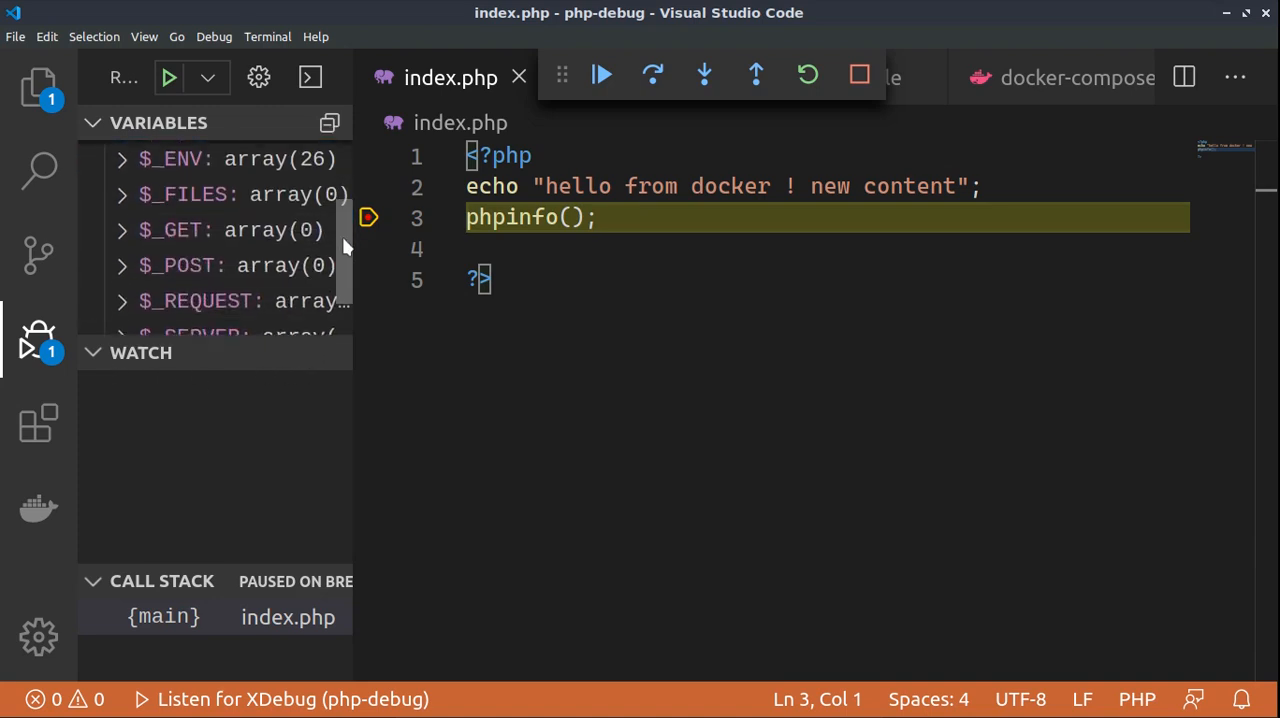
scroll("down", 3)
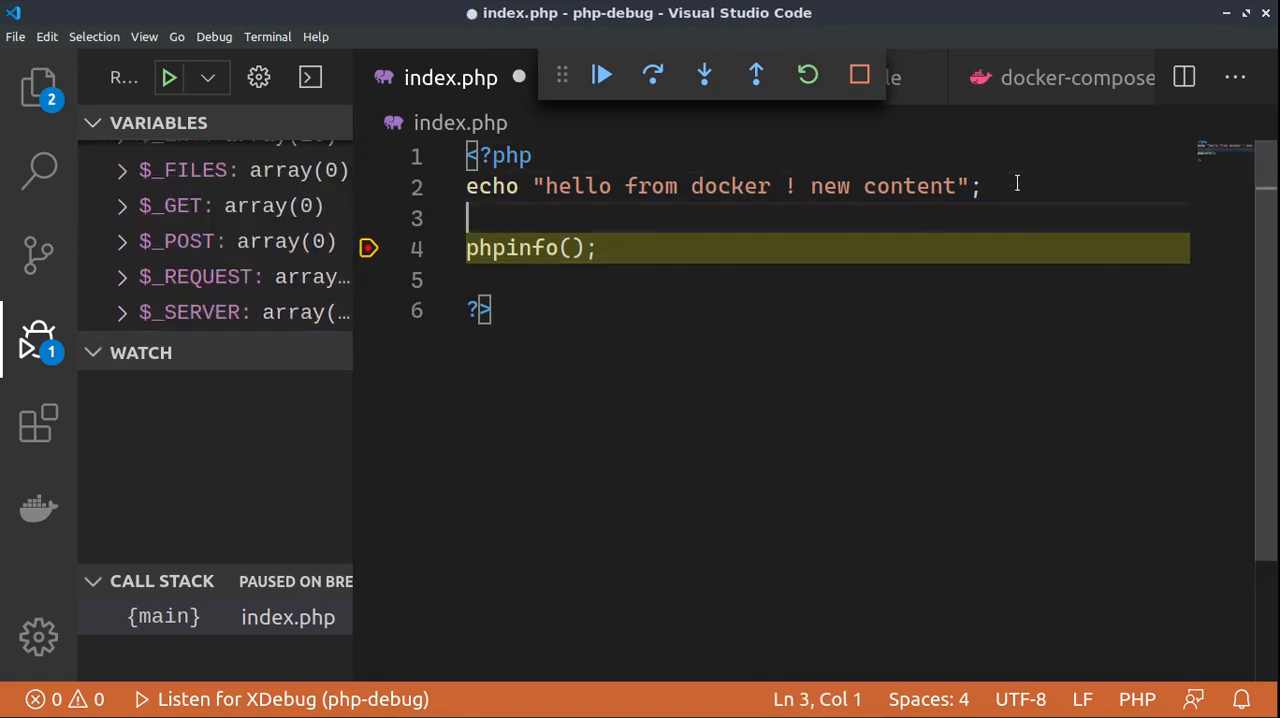
type("$i=1;")
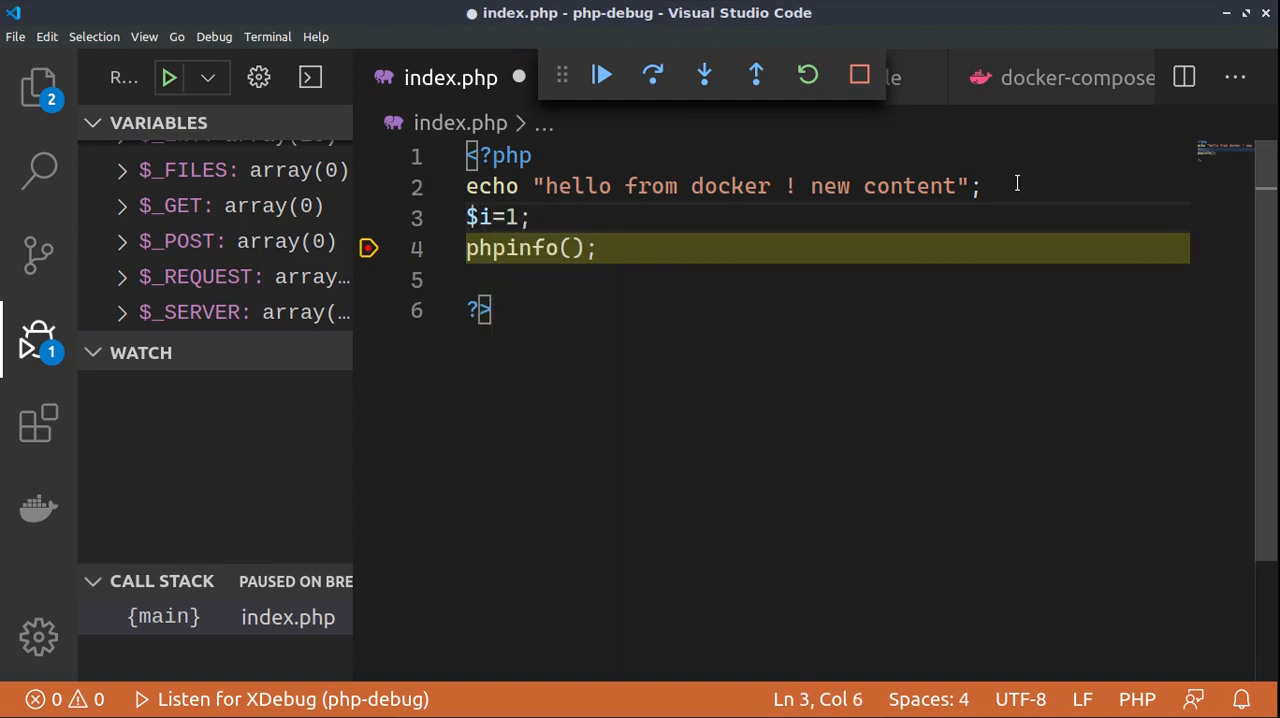
mouse_move(754, 72)
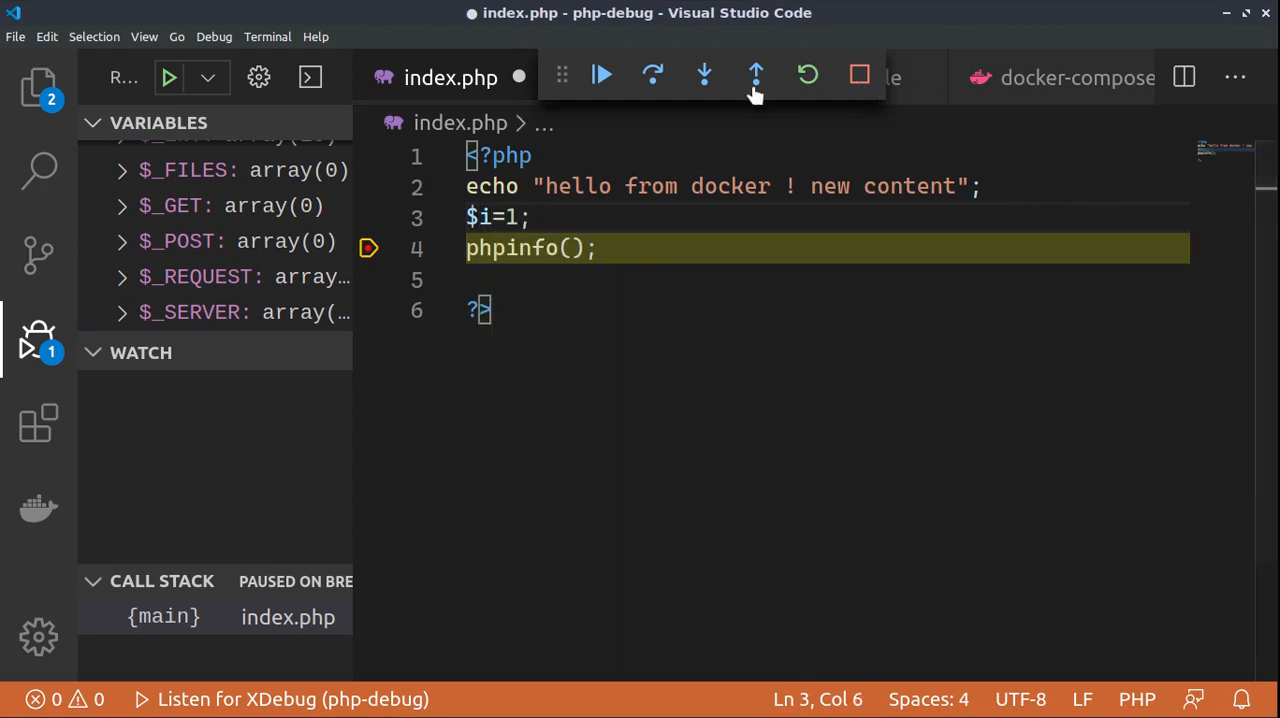
Restart debugging and expand Locals to see $i: 1 at the breakpoint
left_click(602, 76)
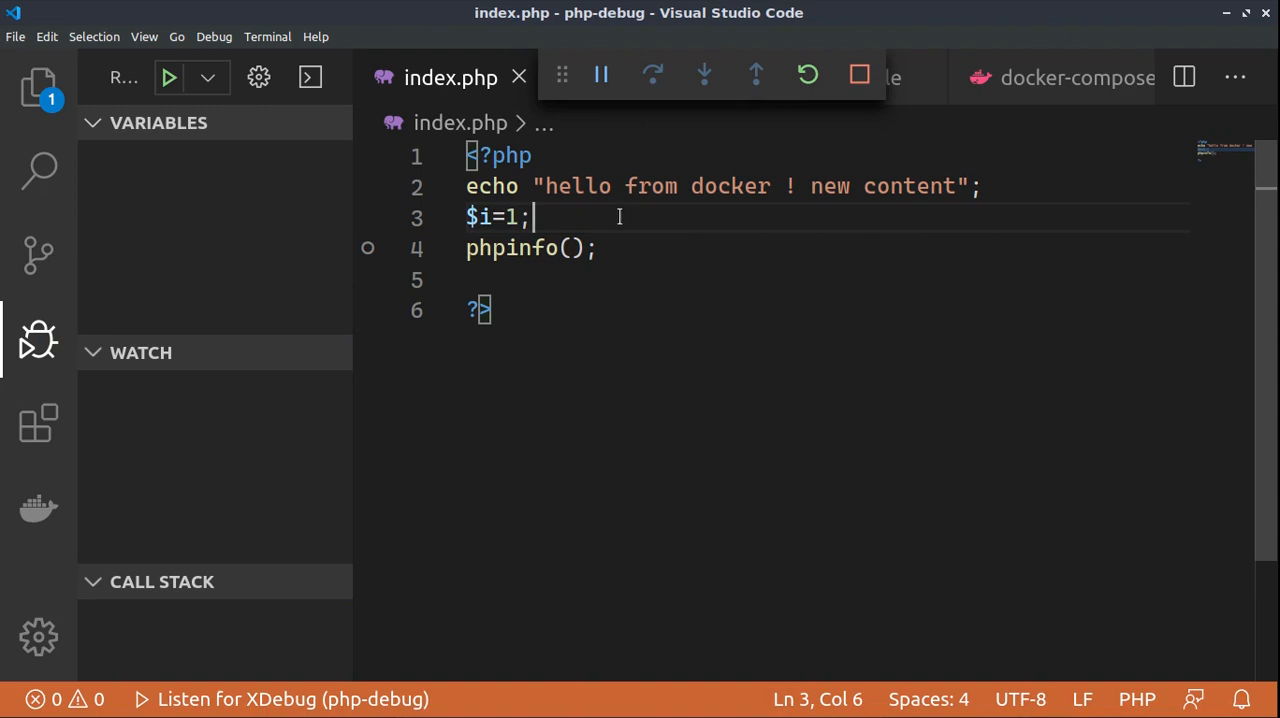
left_click(368, 248)
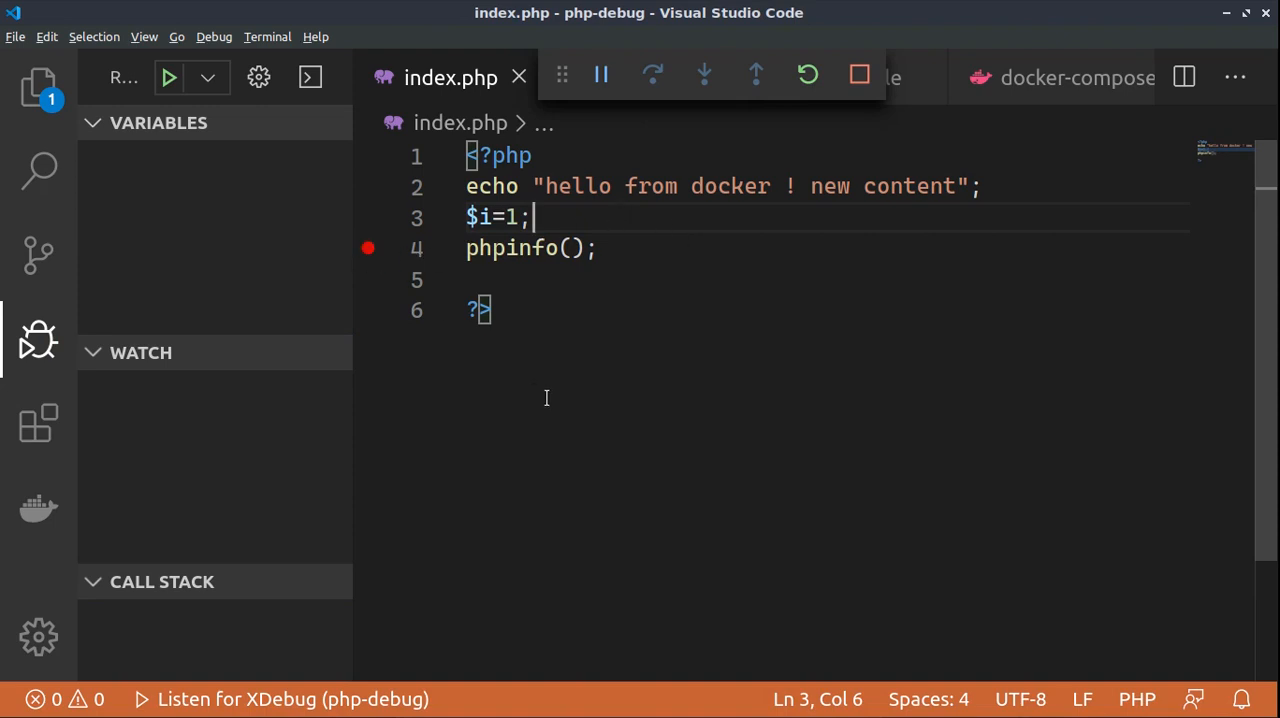
left_click(600, 76)
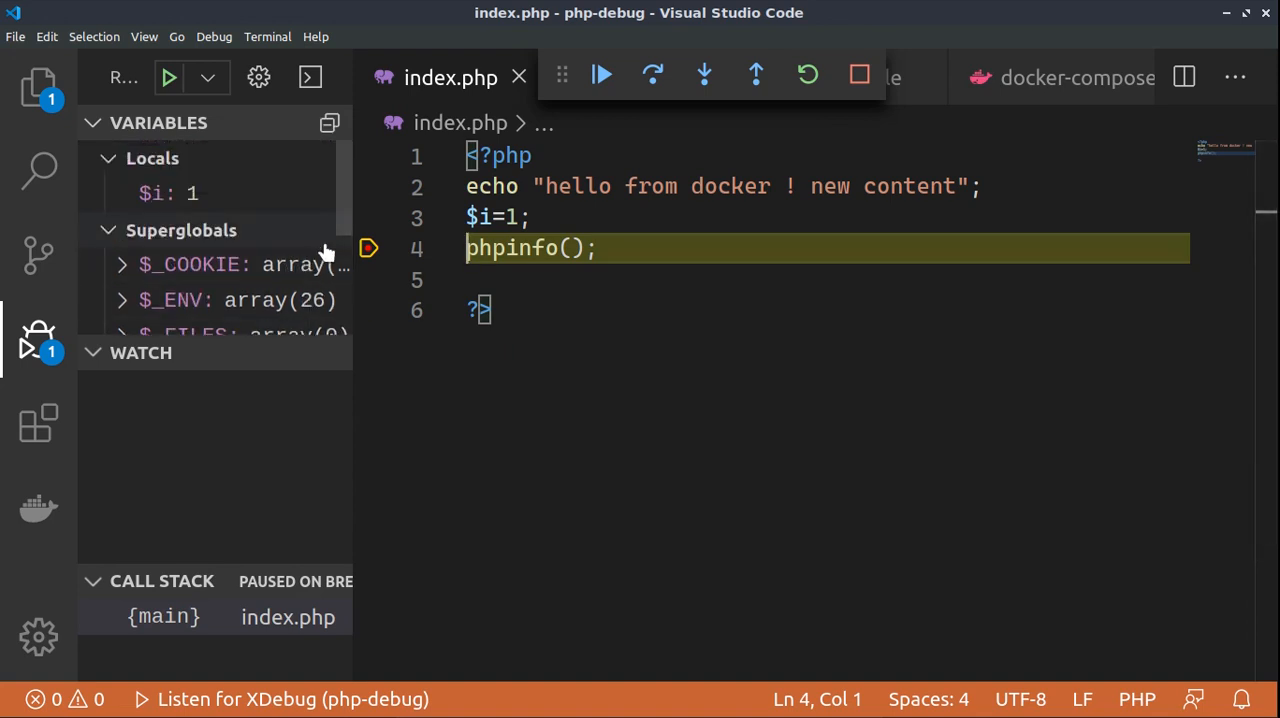
left_click(166, 192)
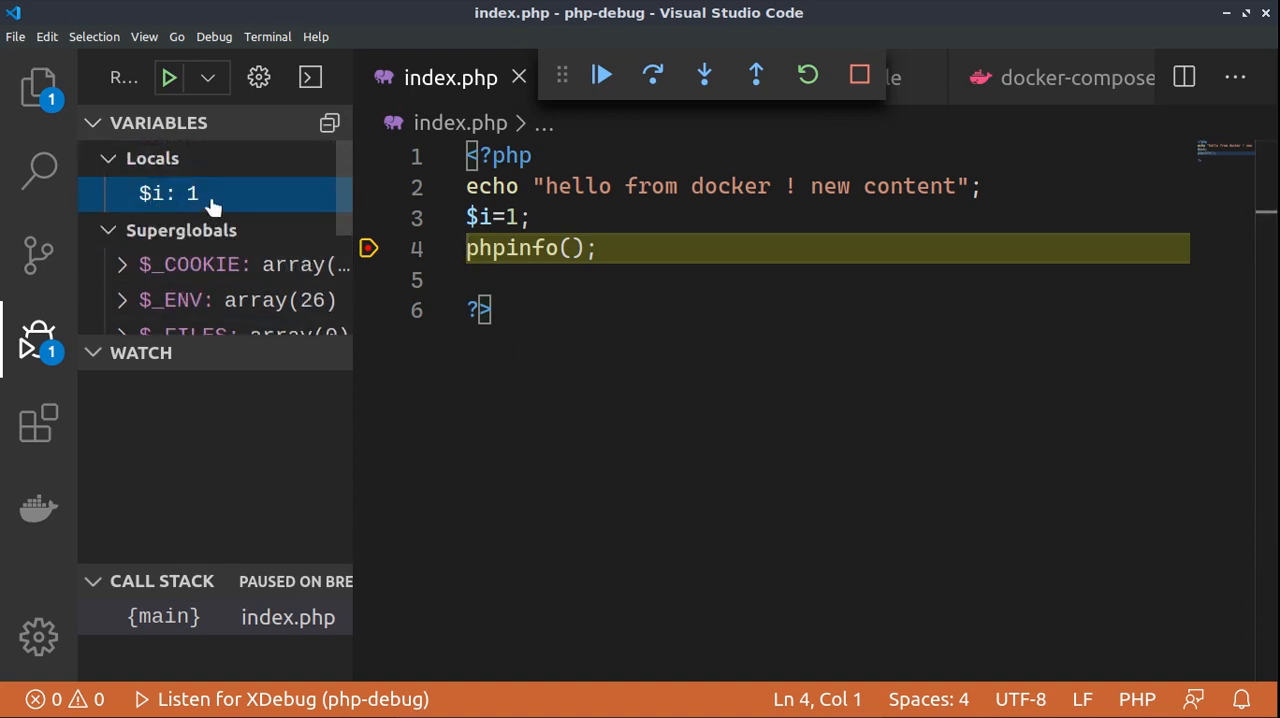
mouse_move(222, 206)
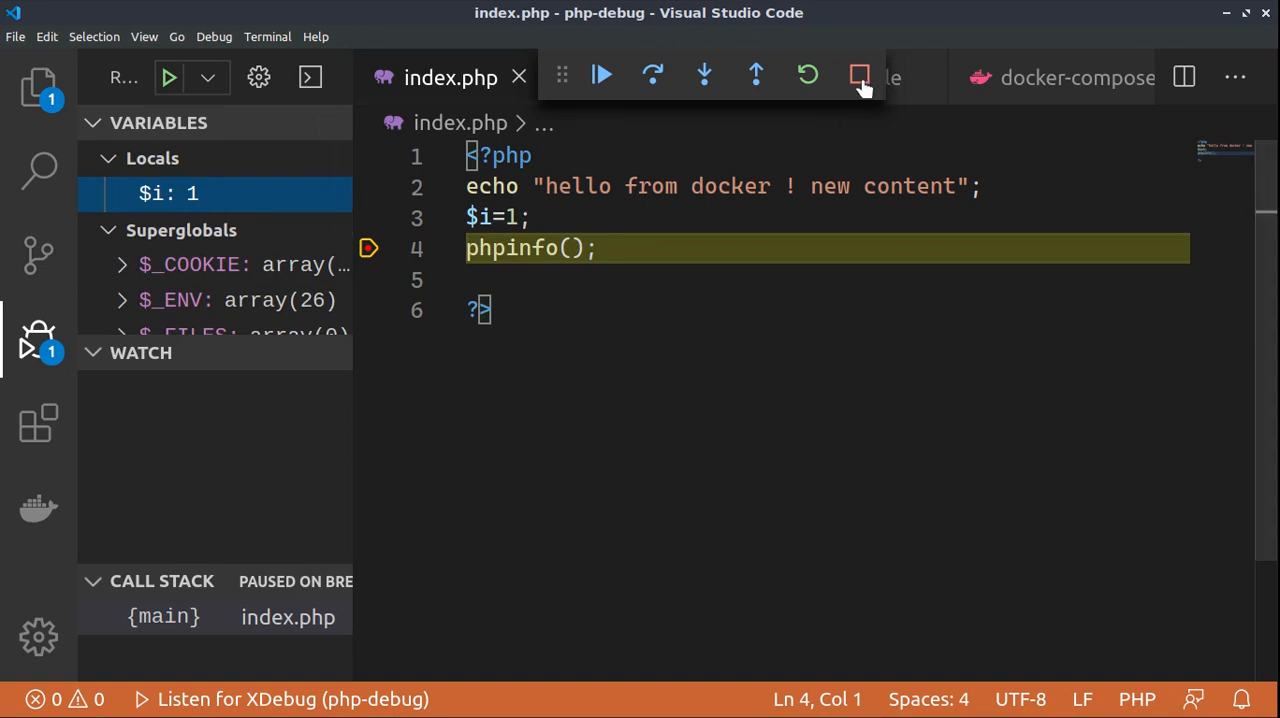
Stop debugging and review launch.json, the Dockerfile and docker-compose.yml's apache_with_php service on 8000:80
left_click(856, 74)
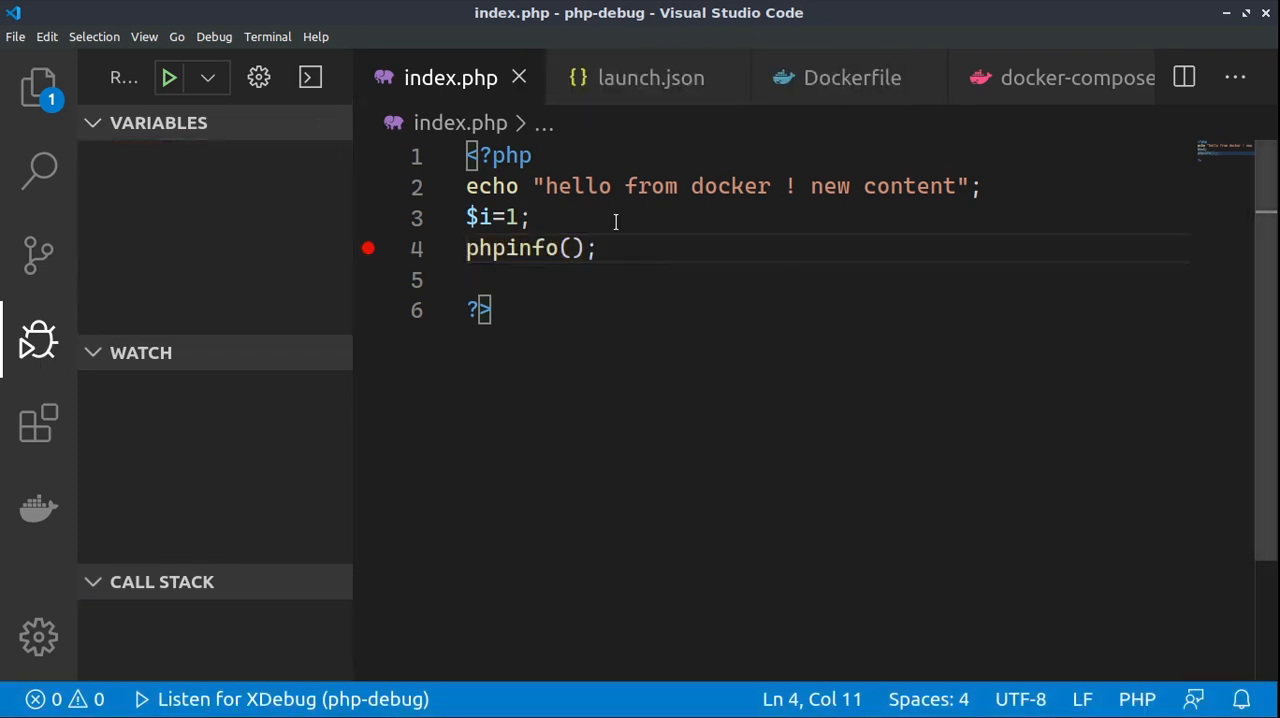
left_click(650, 76)
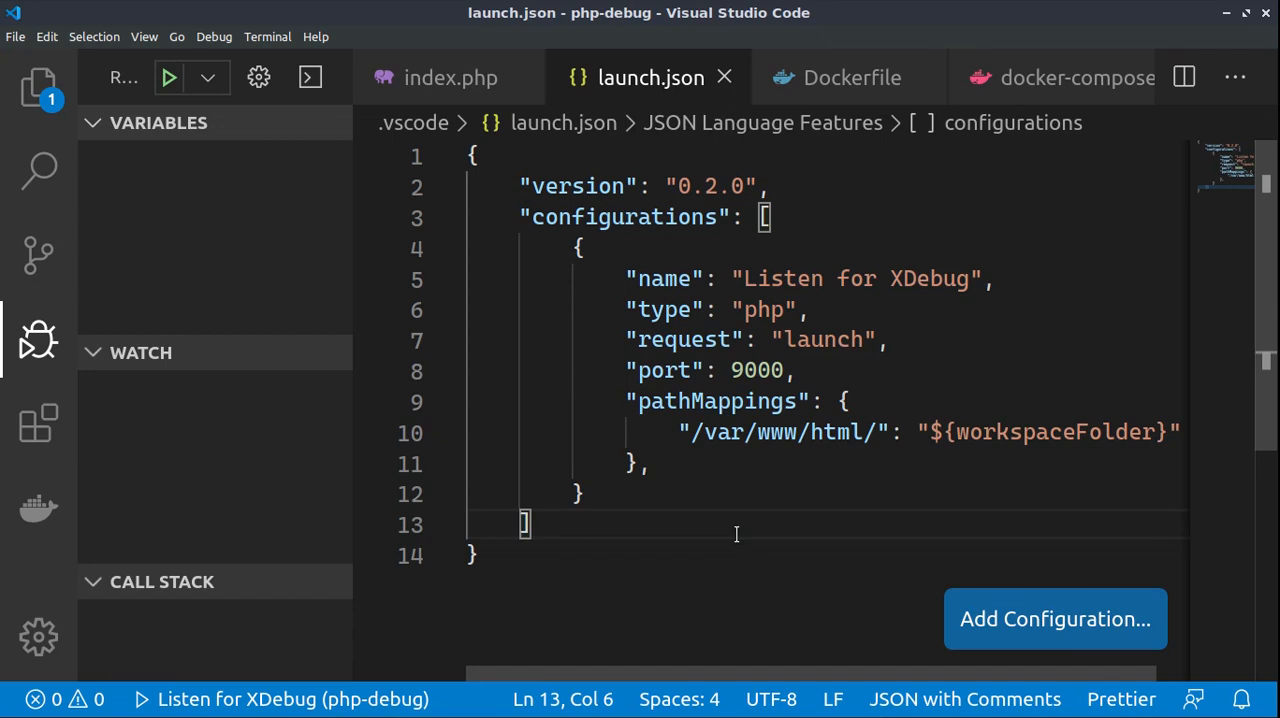
left_click(852, 76)
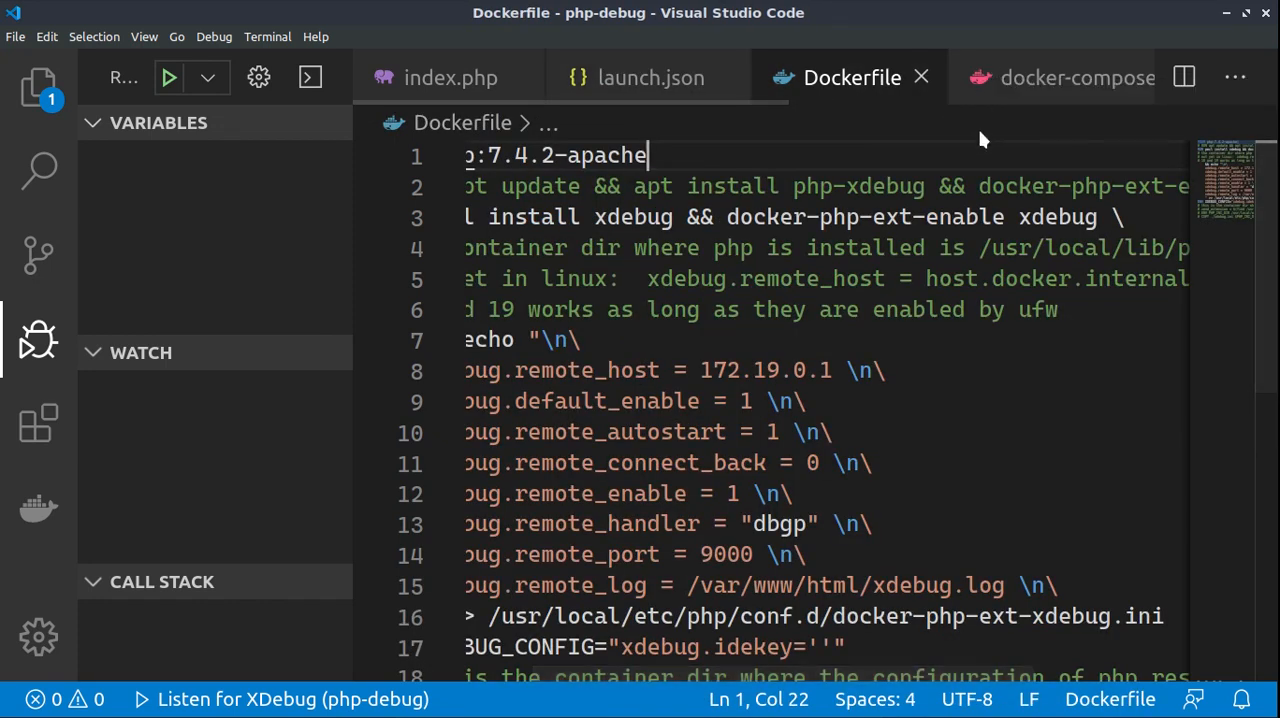
scroll("down", 3)
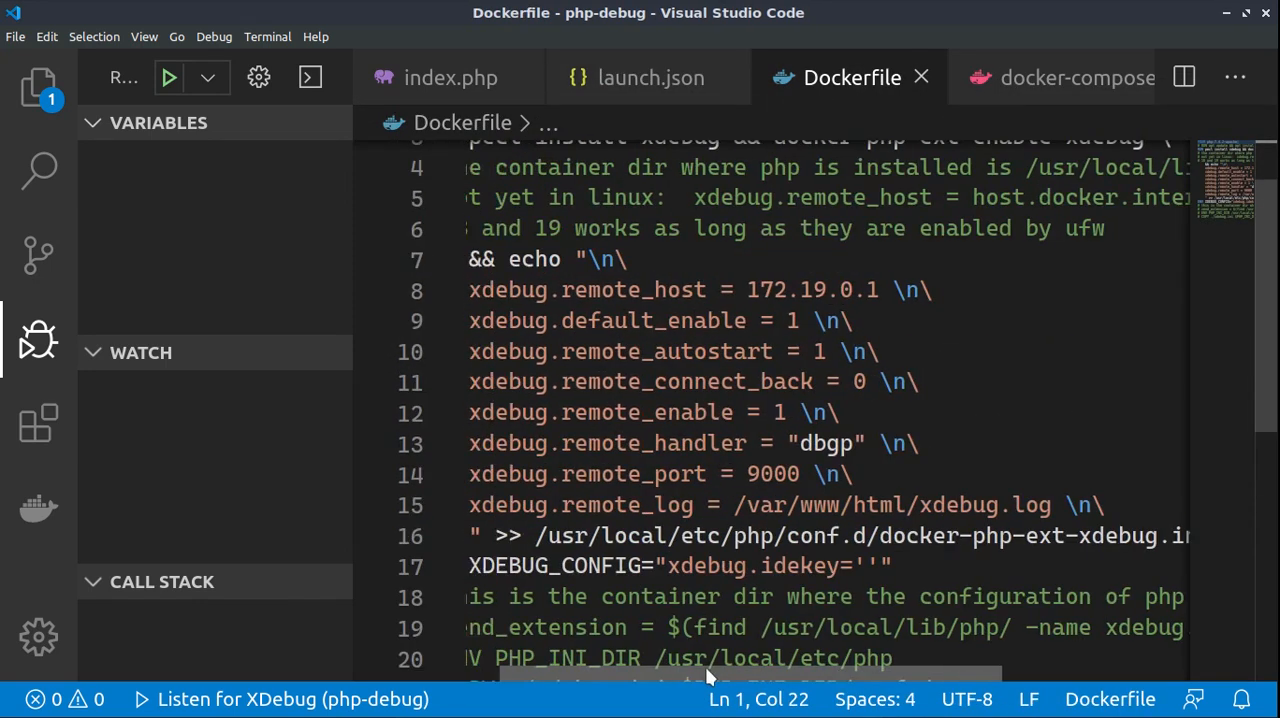
left_click(1062, 76)
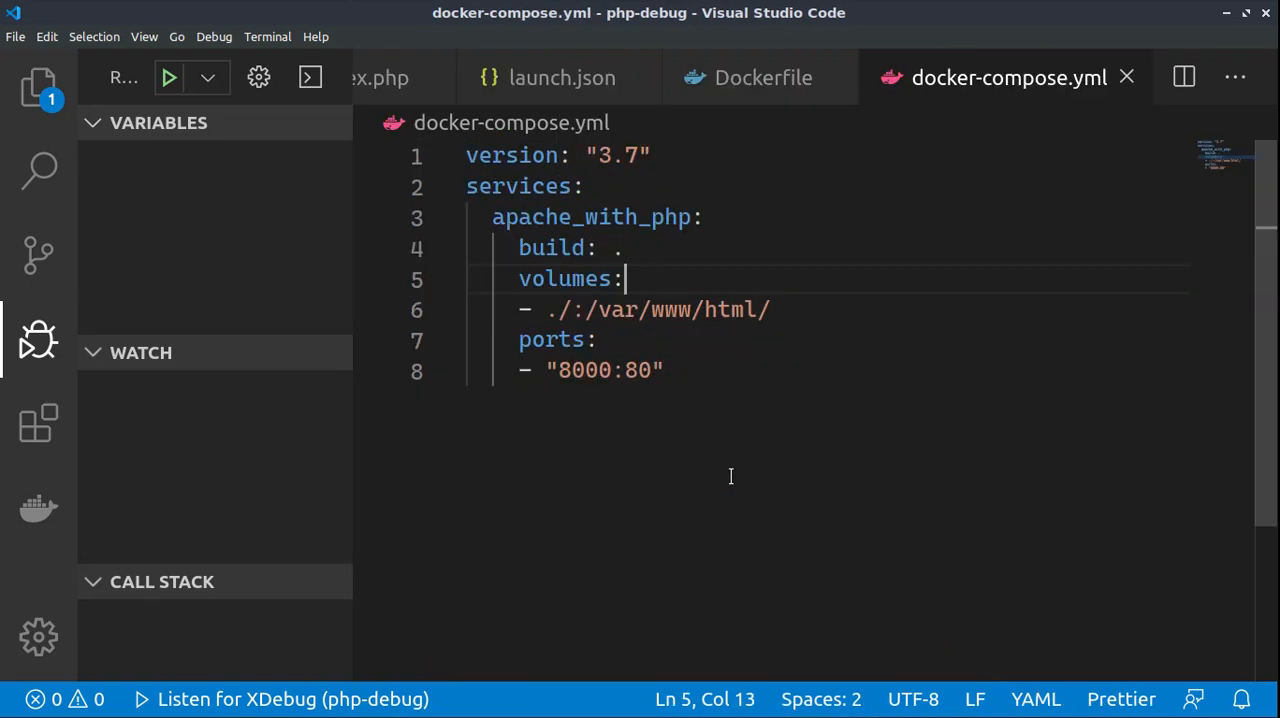
mouse_move(696, 416)
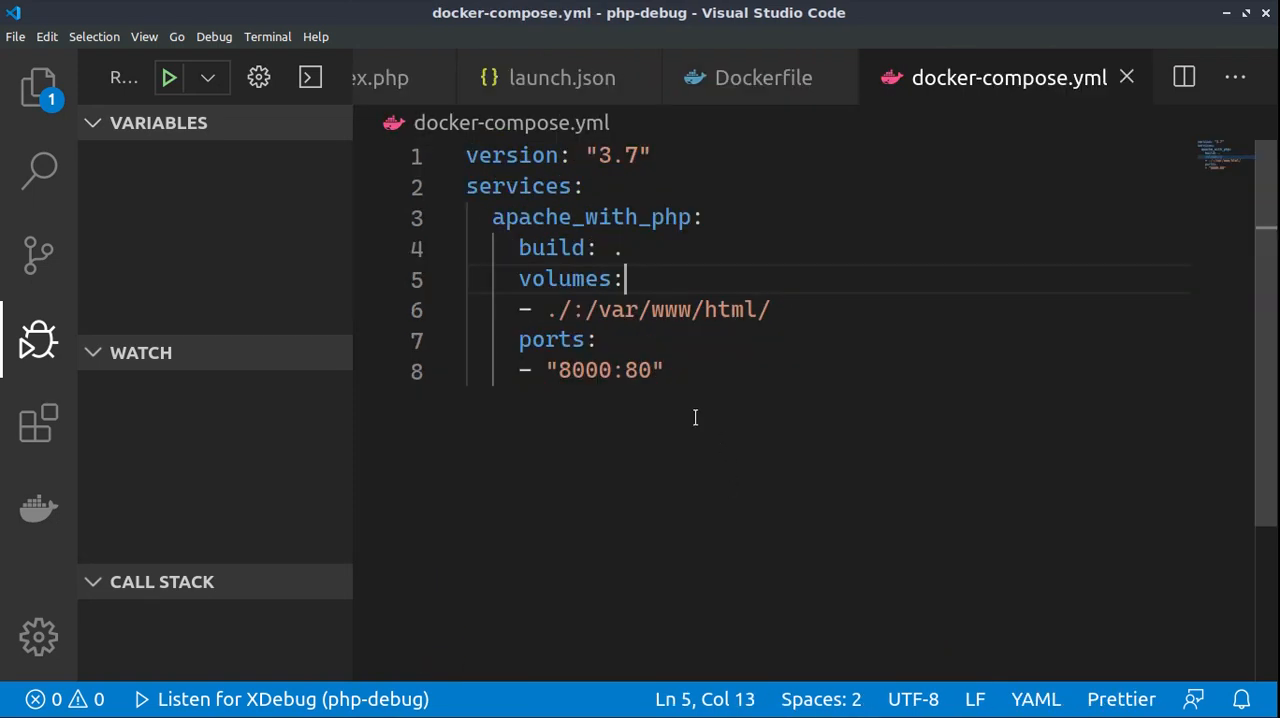
mouse_move(682, 404)
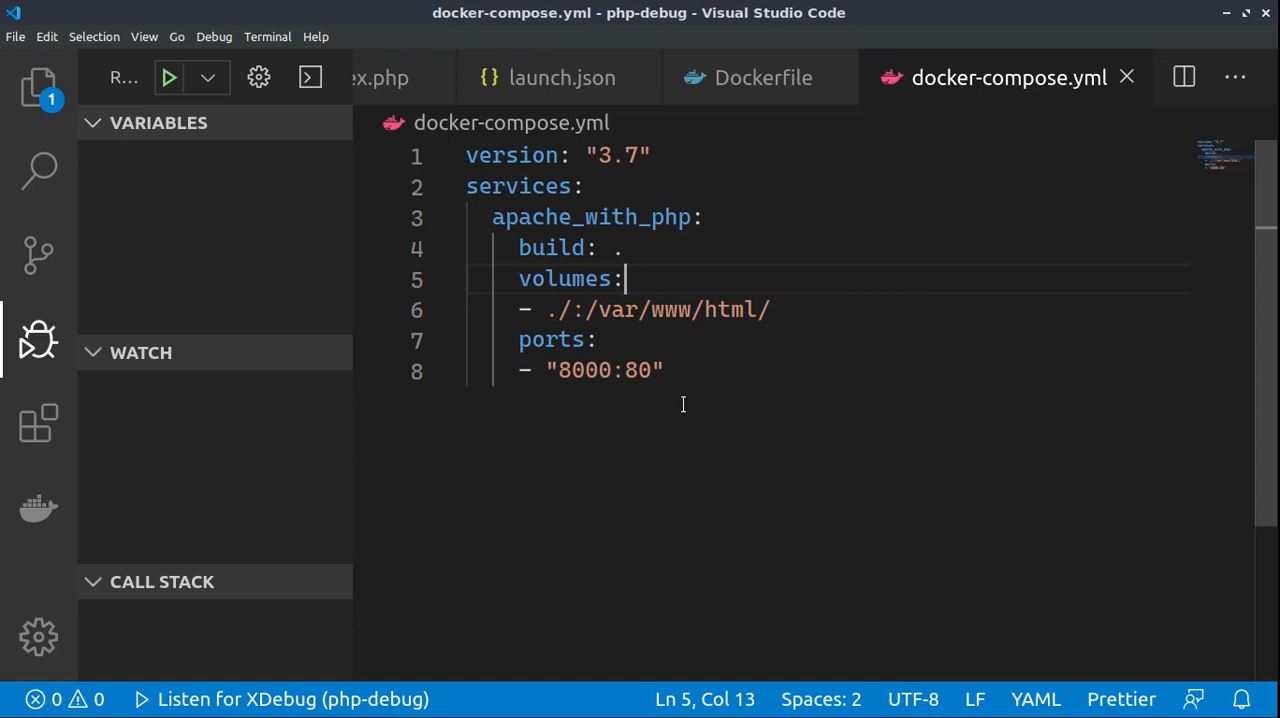